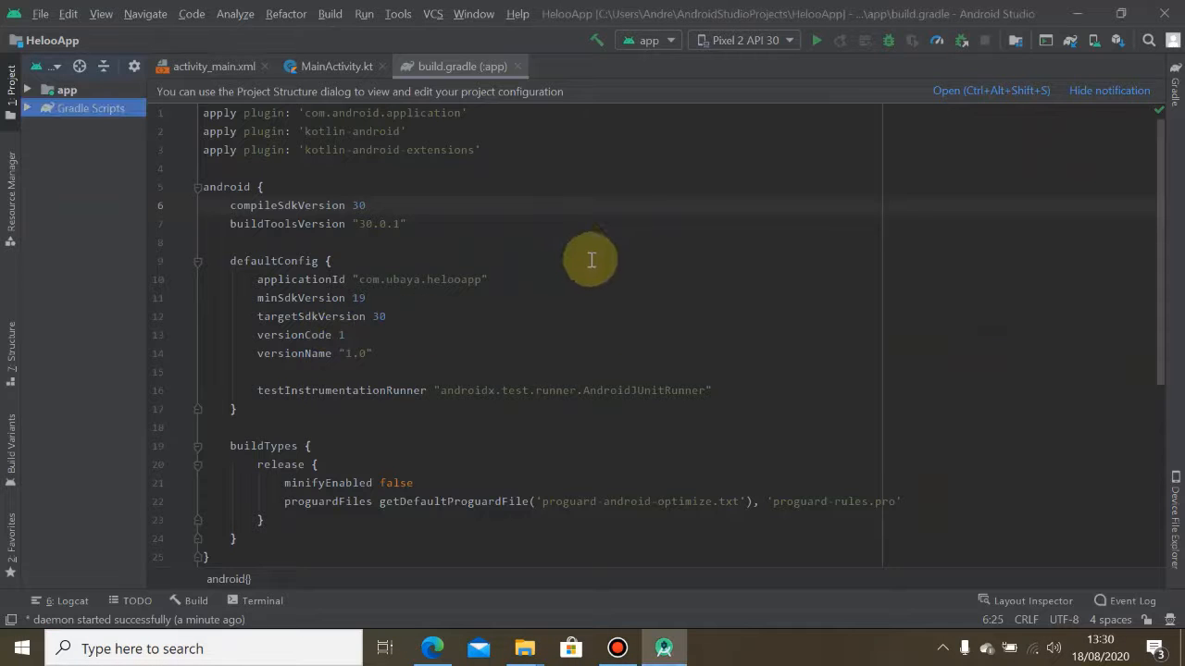
{"action": "mouse_move", "coordinate": [626, 233]}
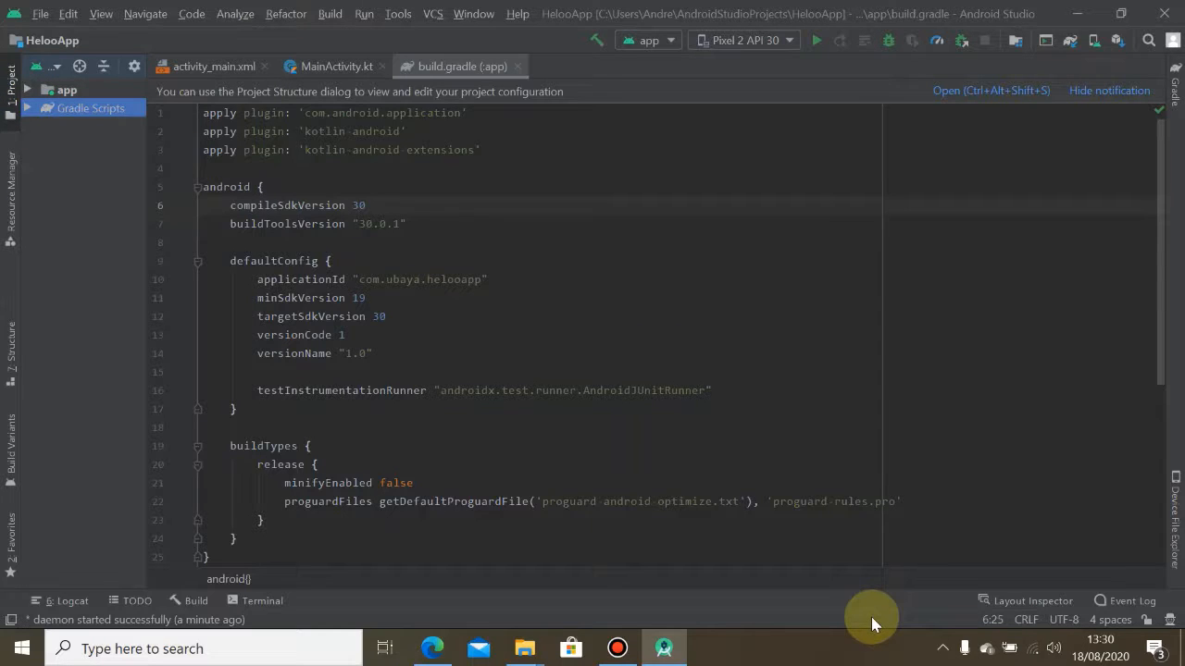
{"action": "mouse_move", "coordinate": [926, 633]}
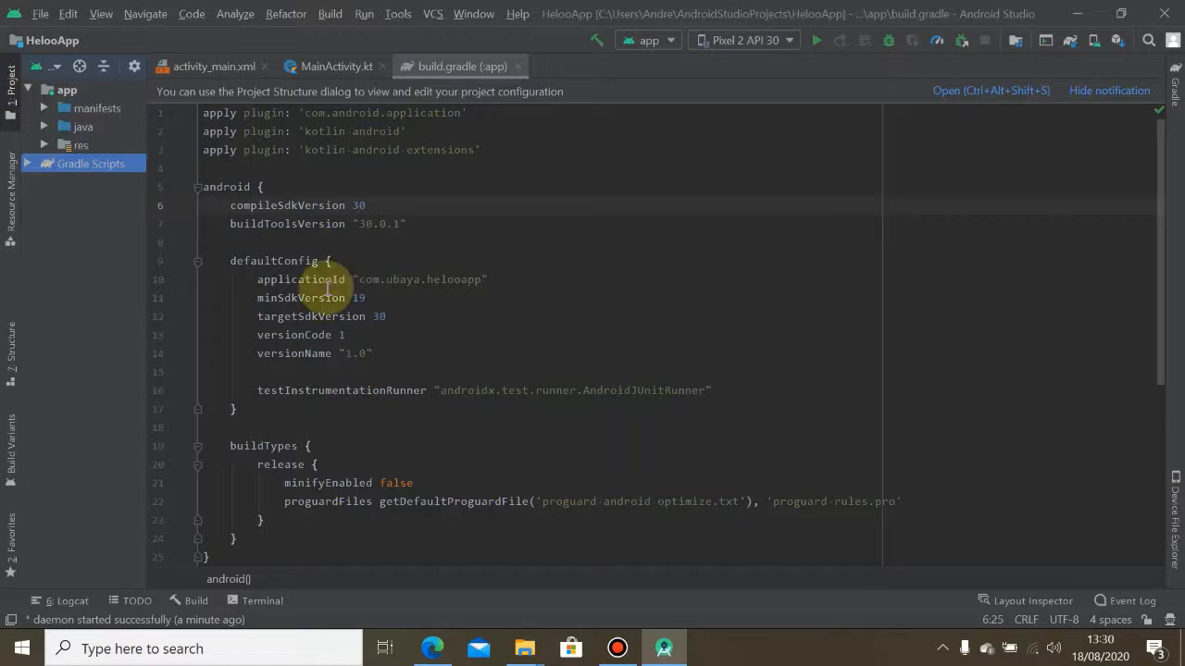
{"action": "mouse_move", "coordinate": [52, 130]}
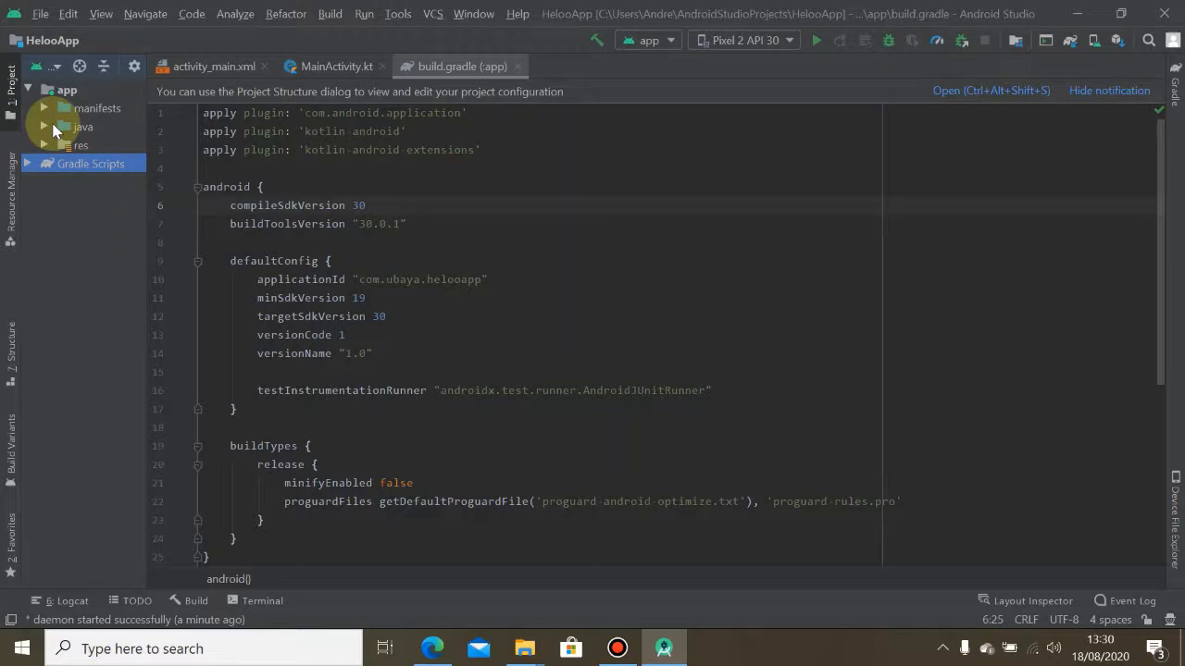
Expand the java source tree and com.ubaya.heloapp package and open MainActivity.kt
{"action": "left_click", "coordinate": [44, 126]}
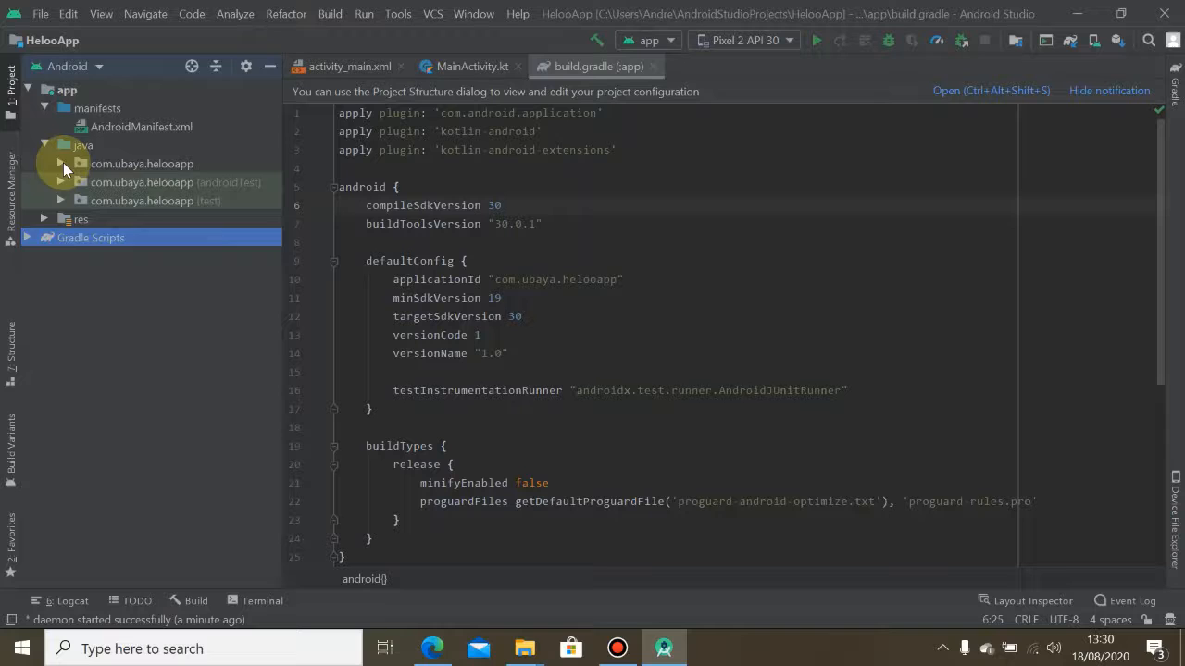
{"action": "left_click", "coordinate": [61, 163]}
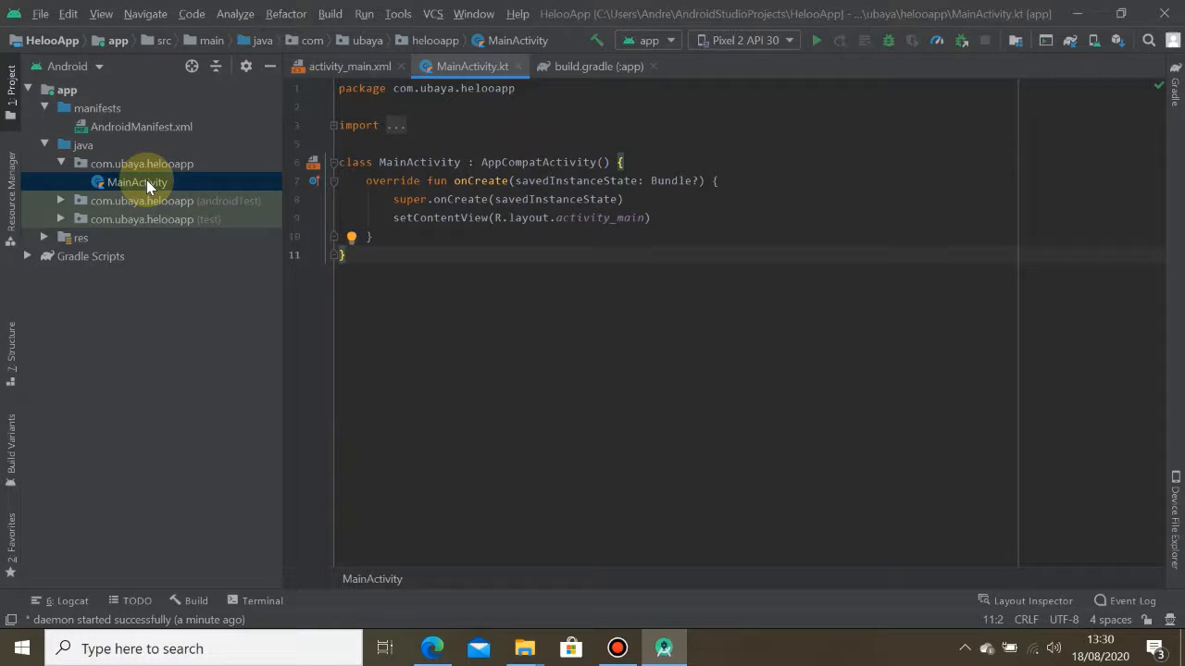
{"action": "mouse_move", "coordinate": [152, 200]}
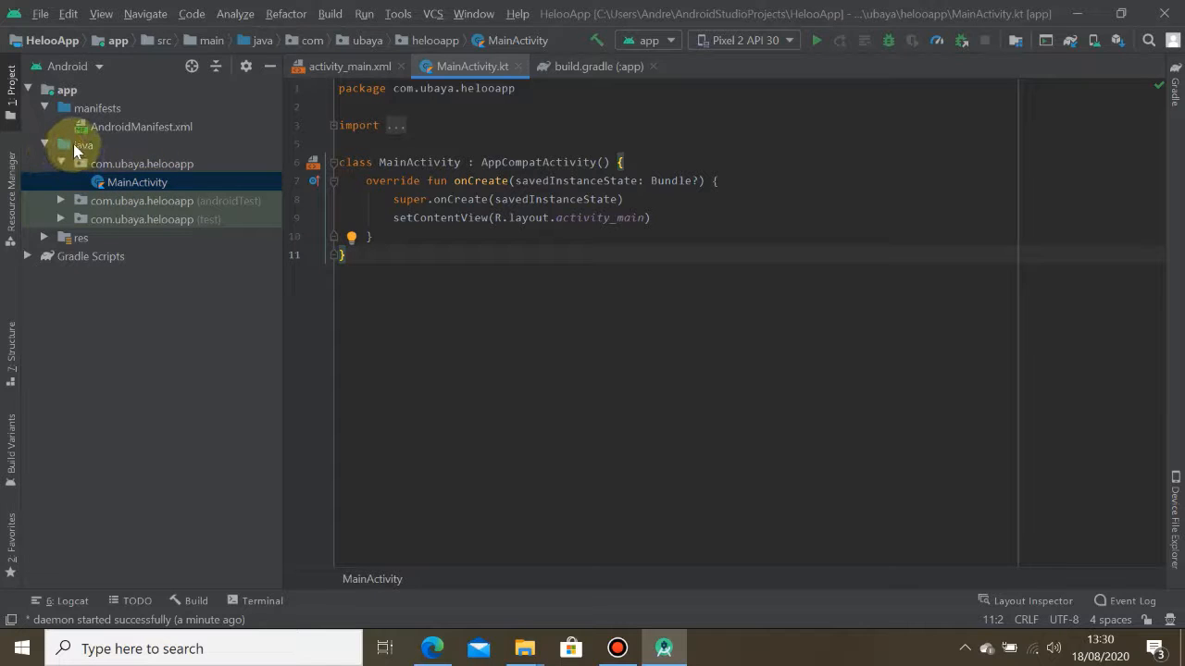
{"action": "left_click", "coordinate": [141, 163]}
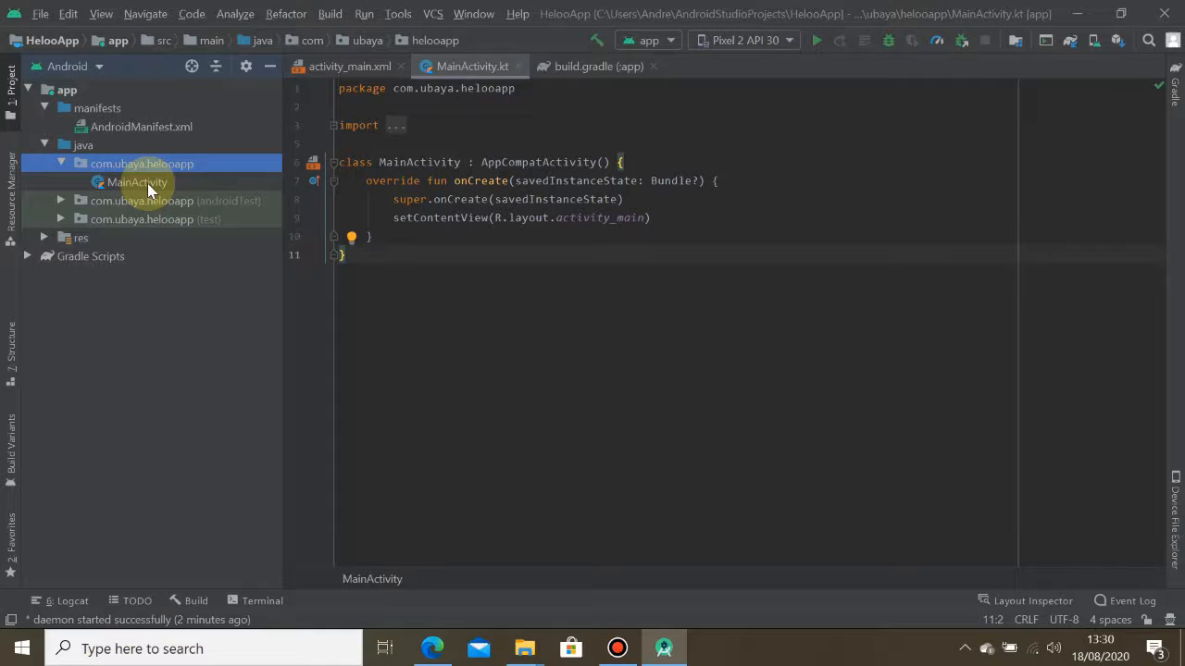
{"action": "left_click", "coordinate": [137, 183]}
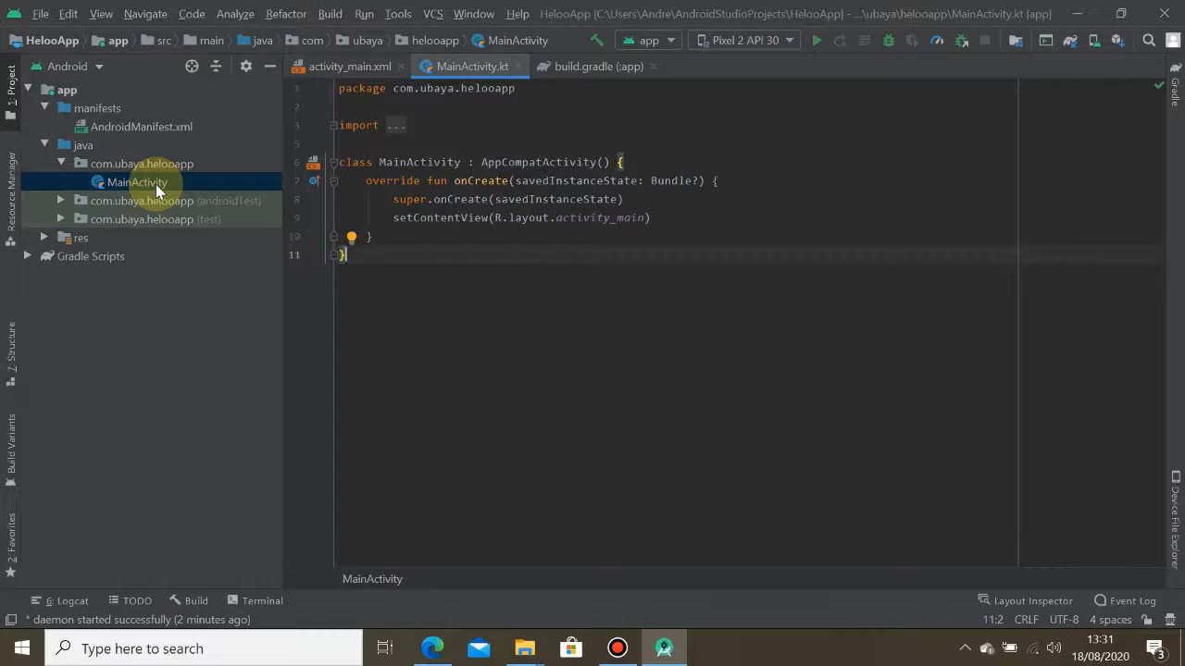
{"action": "mouse_move", "coordinate": [581, 246]}
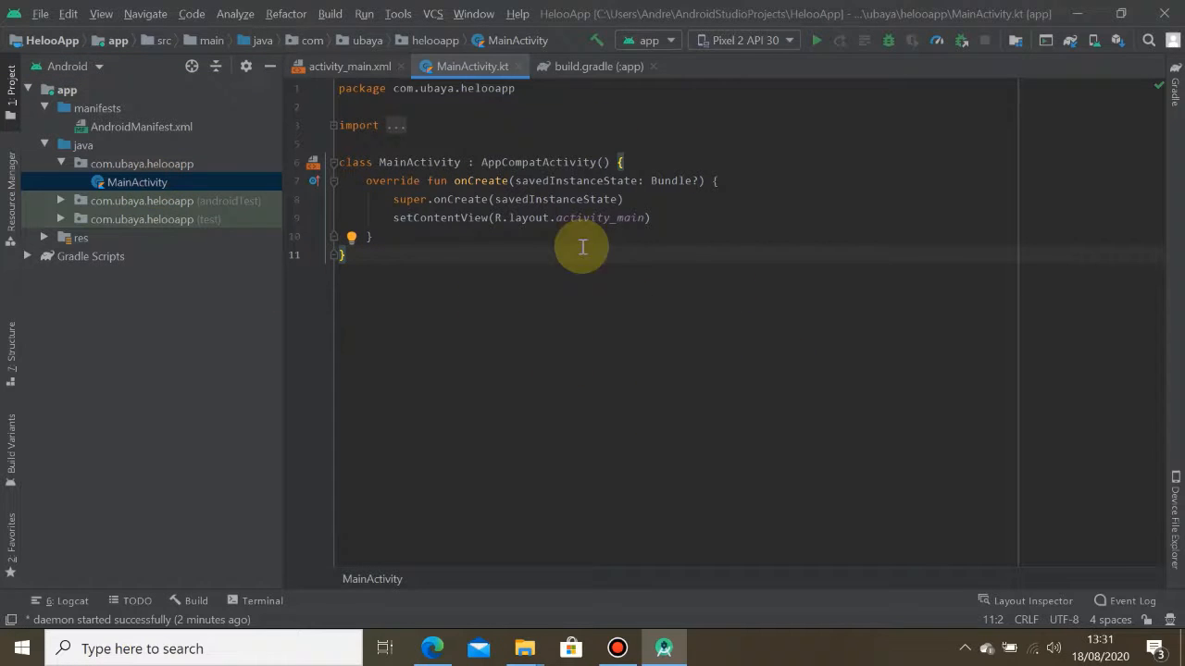
{"action": "mouse_move", "coordinate": [437, 133]}
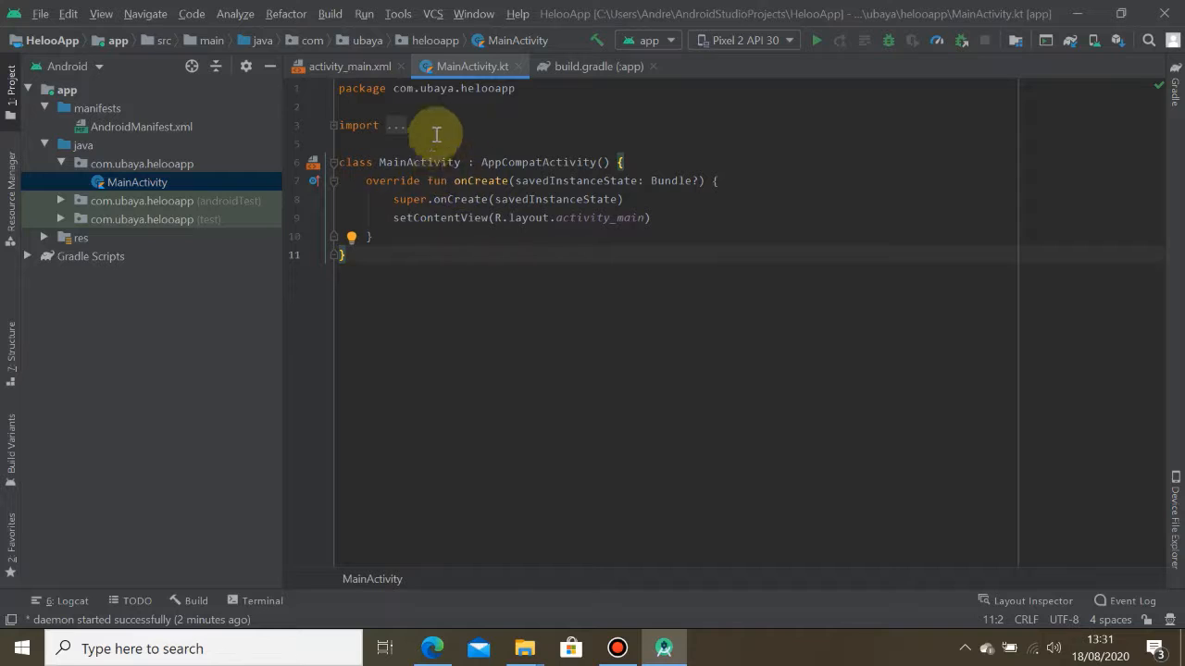
{"action": "mouse_move", "coordinate": [393, 252]}
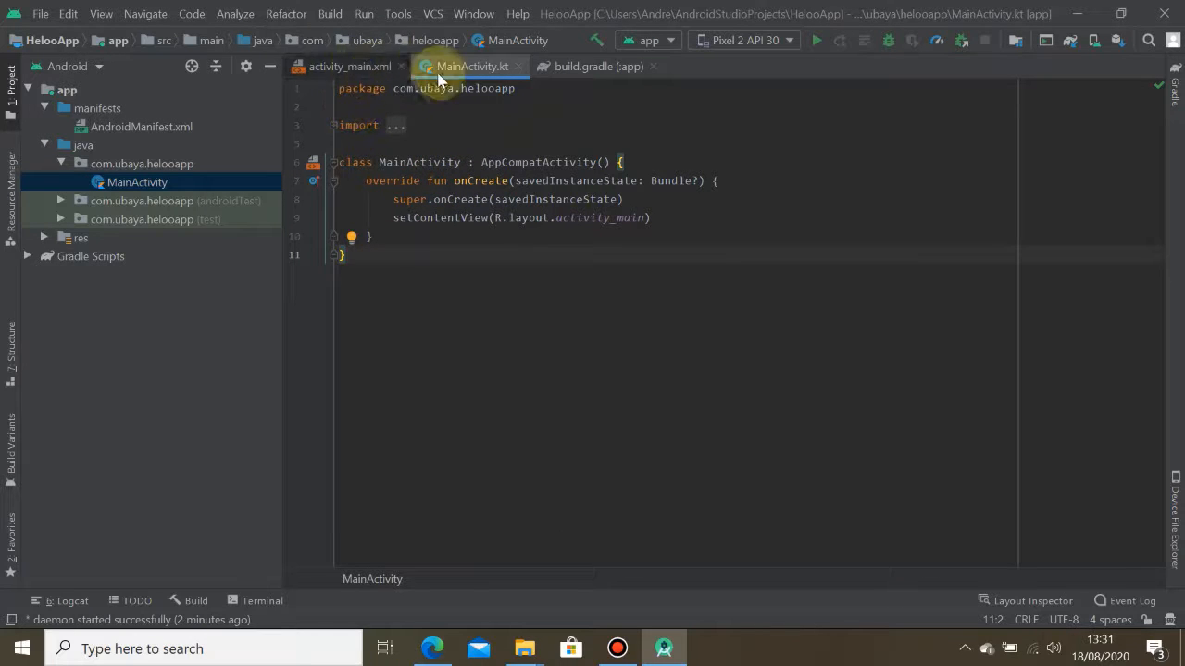
Compare the activity_main.xml and MainActivity.kt tabs, then expand the drawable and layout resource folders
{"action": "left_click", "coordinate": [348, 67]}
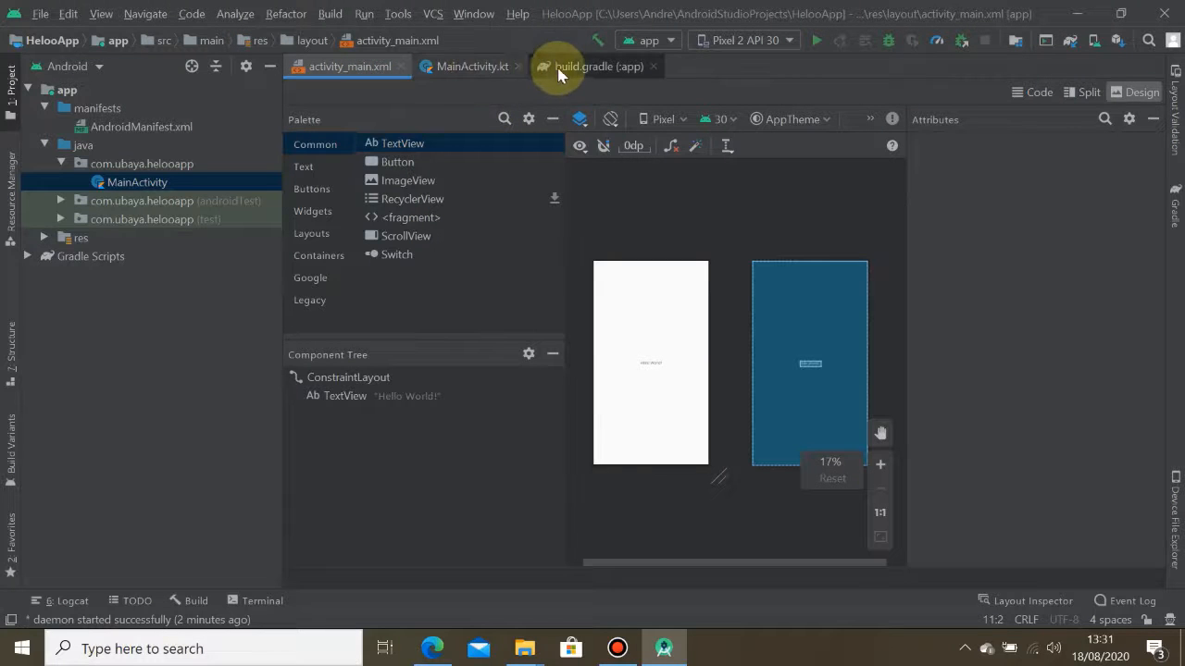
{"action": "left_click", "coordinate": [472, 67]}
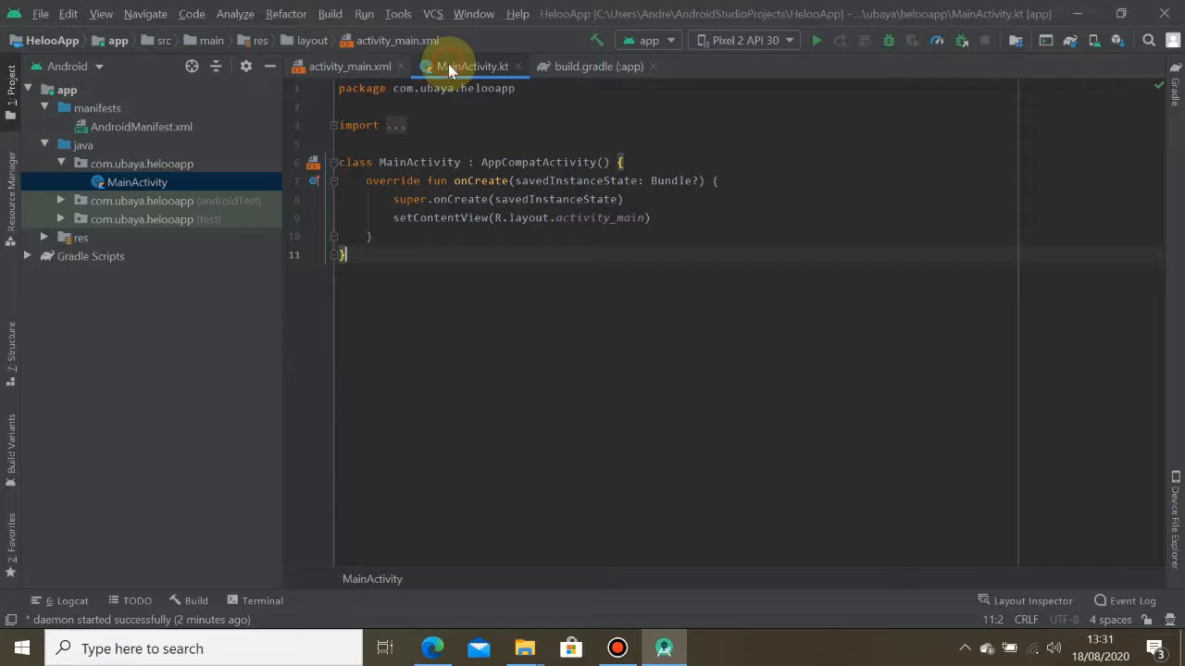
{"action": "left_click", "coordinate": [348, 67]}
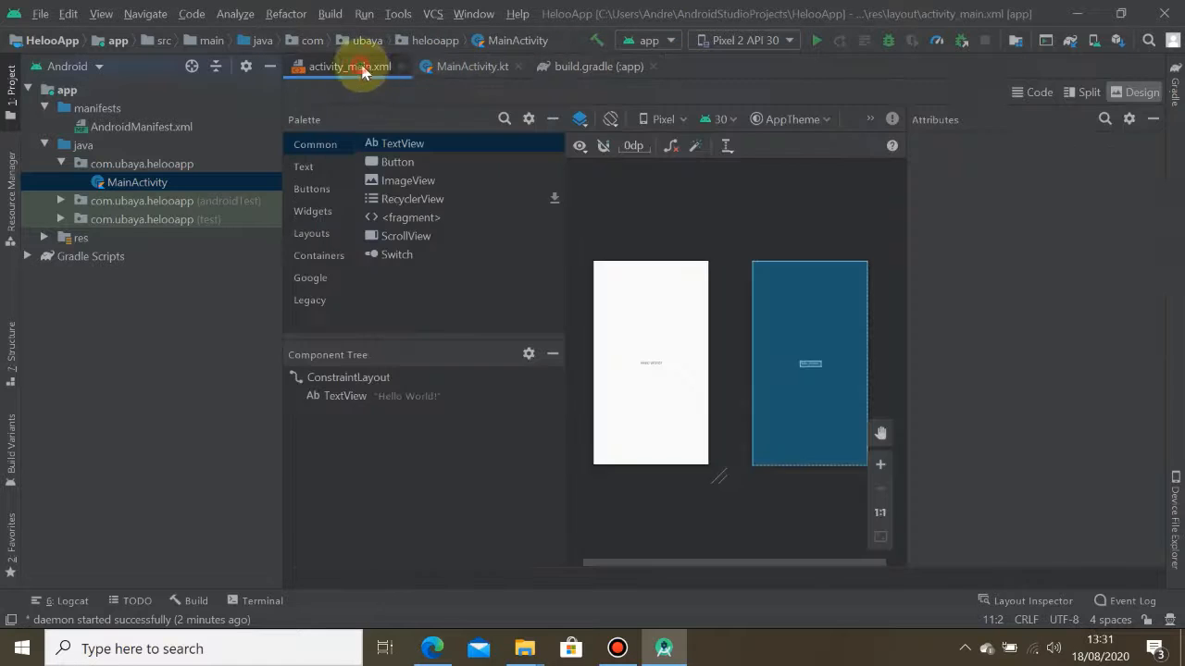
{"action": "left_click", "coordinate": [472, 67]}
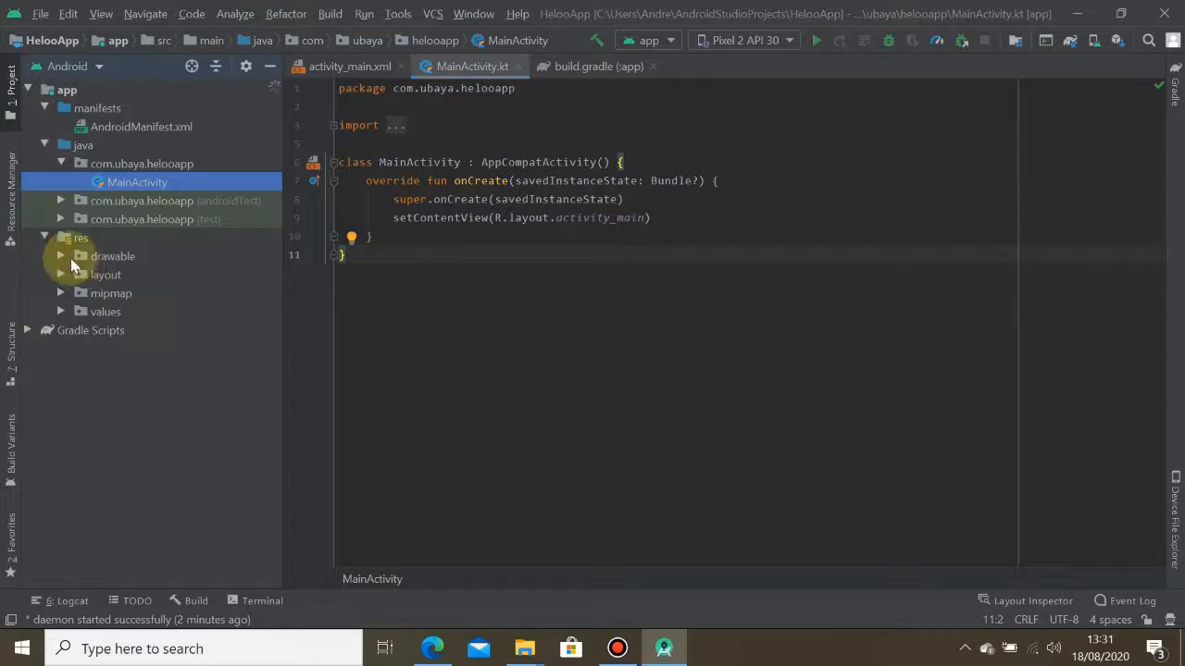
{"action": "left_click", "coordinate": [59, 255]}
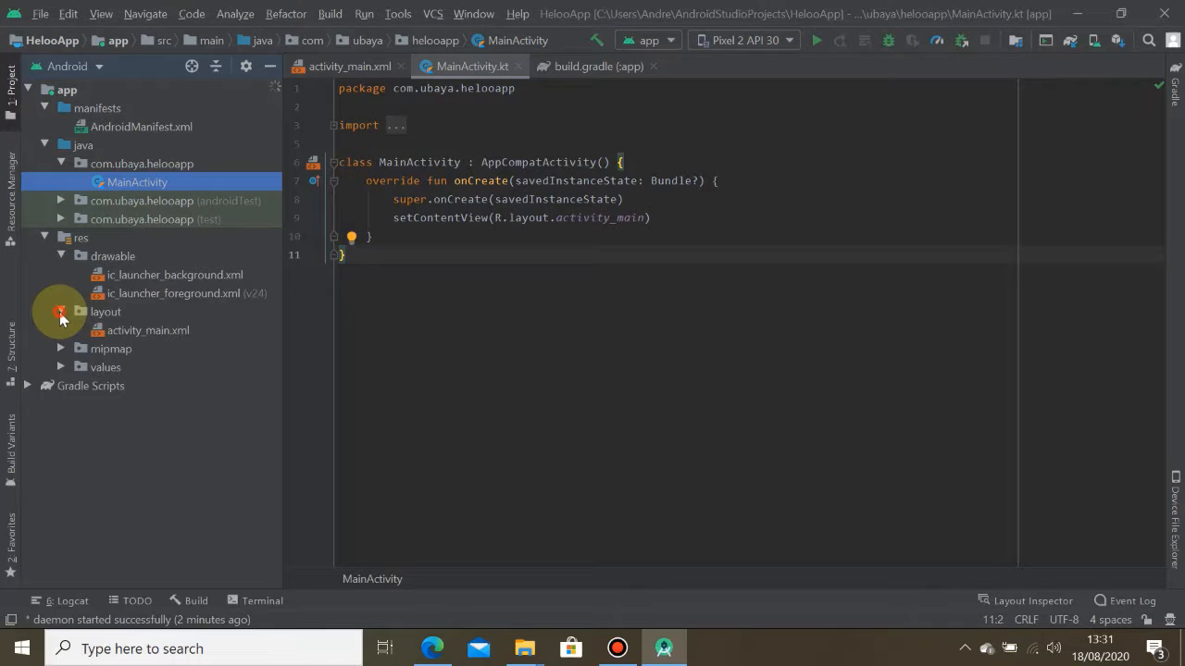
{"action": "left_click", "coordinate": [61, 348]}
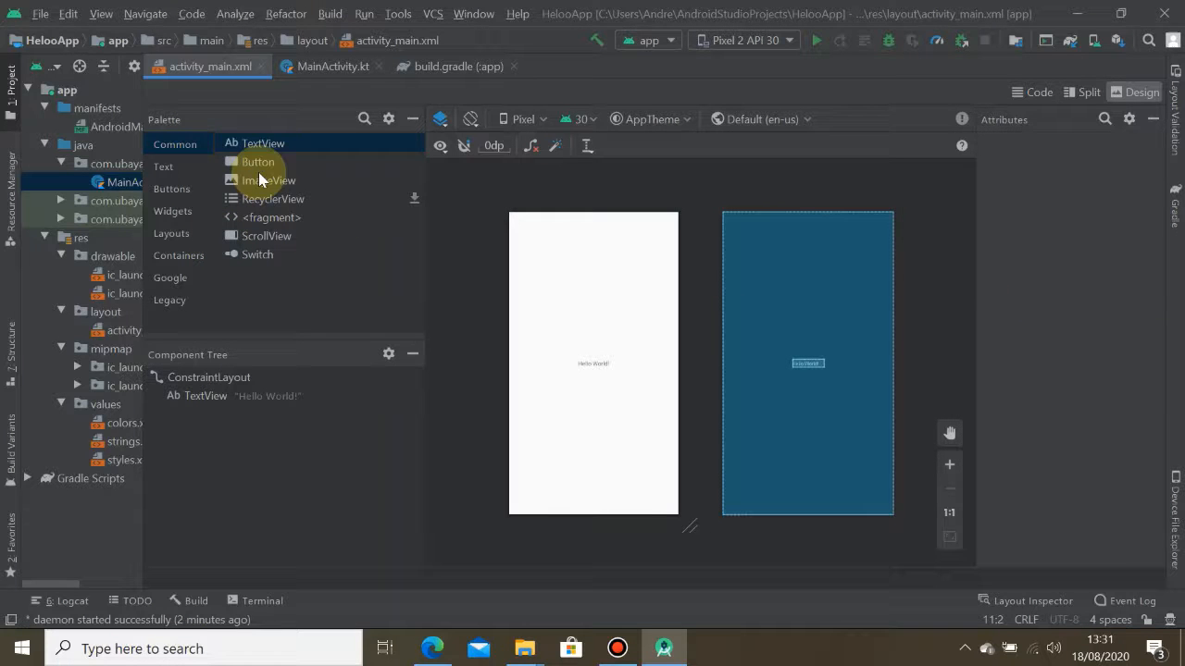
Drag a Button from the Palette onto the top of the activity_main design canvas
{"action": "left_click", "coordinate": [257, 163]}
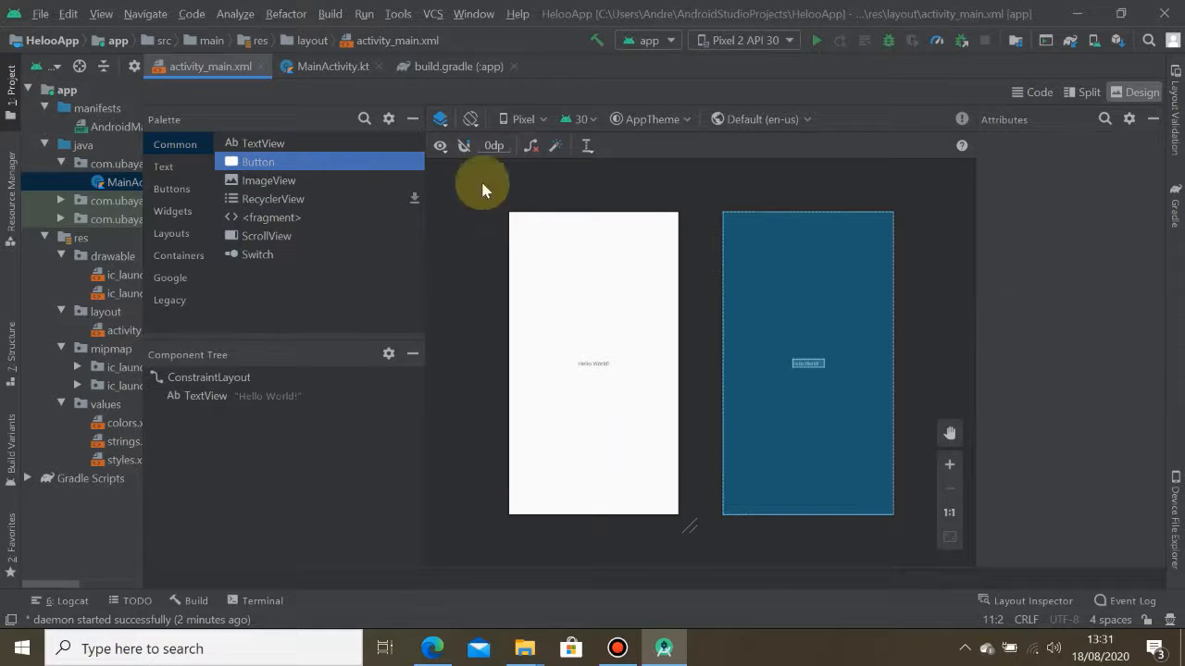
{"action": "left_click_drag", "start_coordinate": [259, 161], "coordinate": [609, 277]}
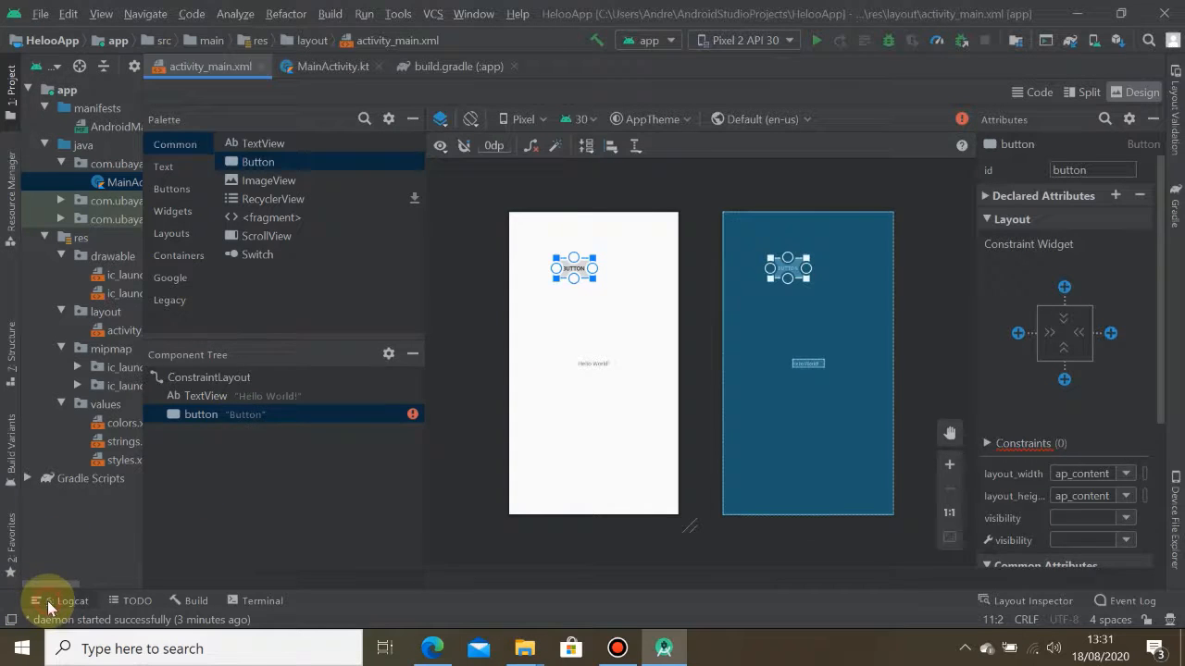
Show the Logcat panel, which reports no connected devices
{"action": "left_click", "coordinate": [69, 600]}
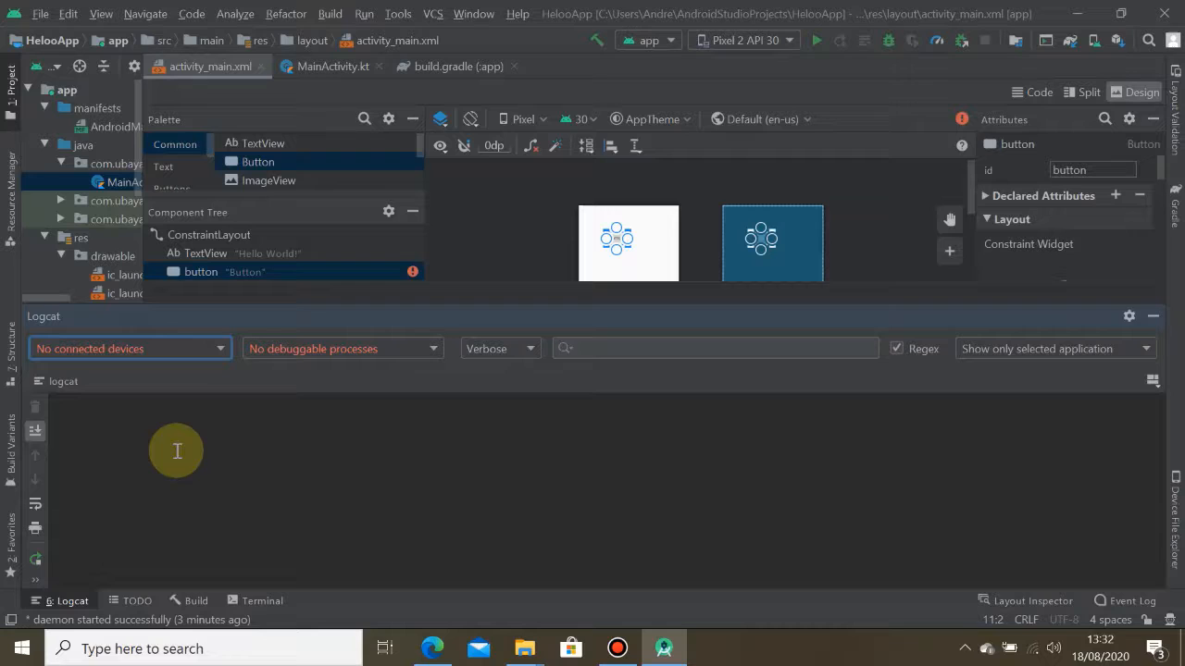
{"action": "mouse_move", "coordinate": [182, 421]}
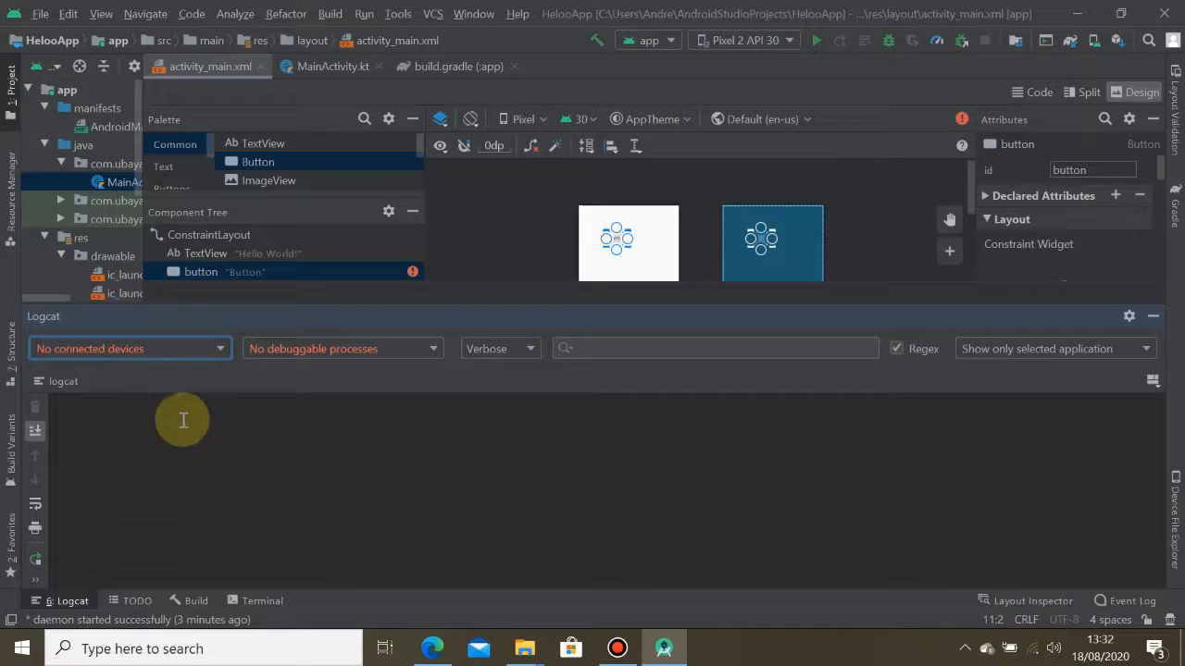
{"action": "mouse_move", "coordinate": [219, 499]}
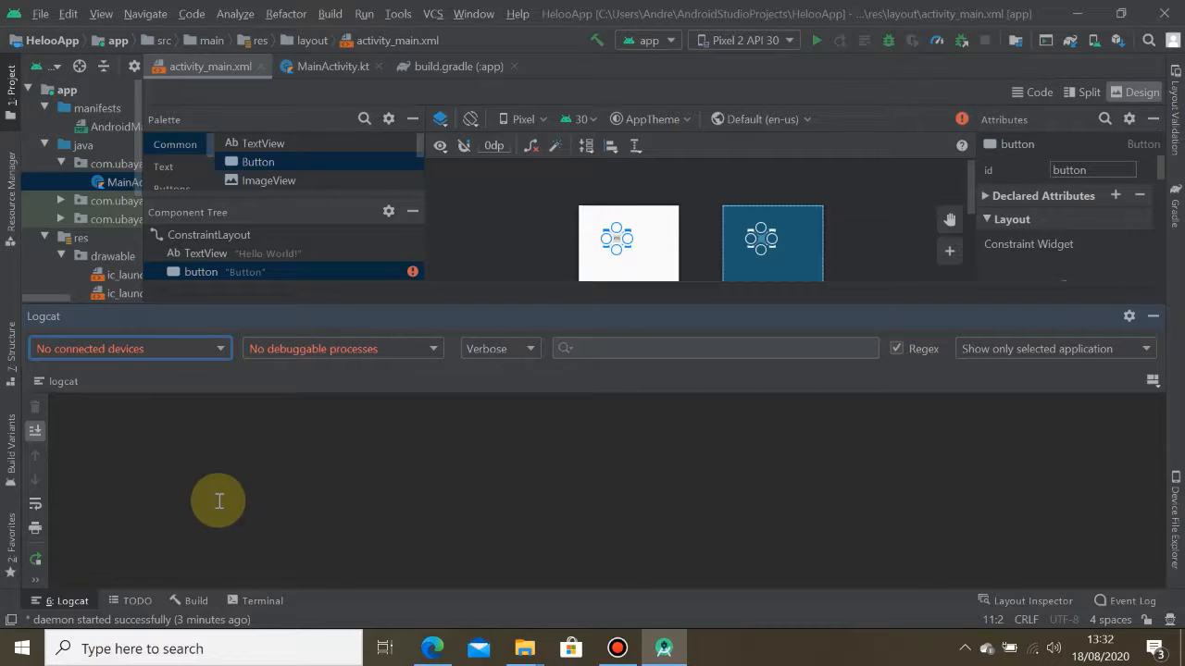
{"action": "mouse_move", "coordinate": [226, 478]}
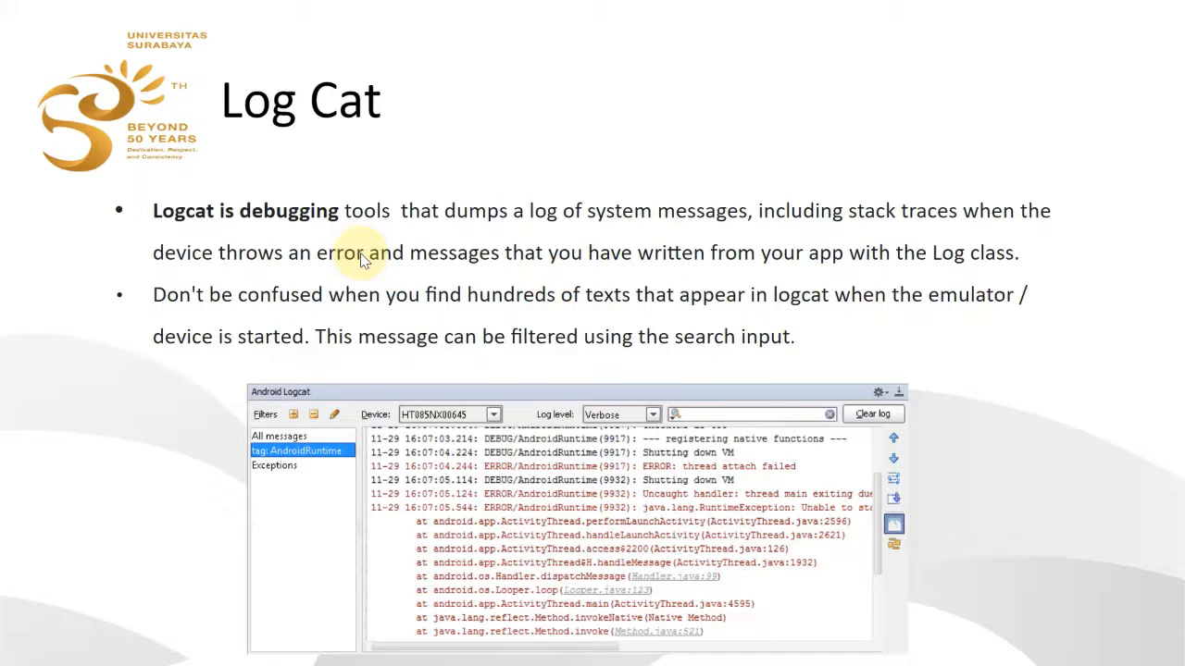
{"action": "mouse_move", "coordinate": [694, 336]}
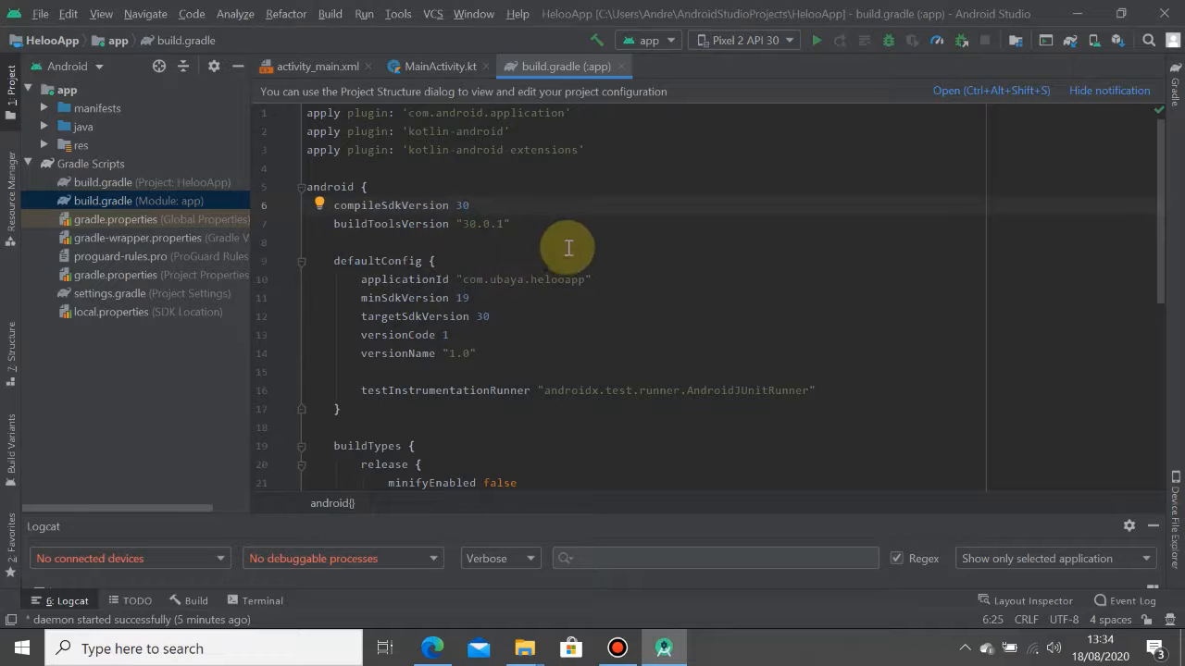
{"action": "mouse_move", "coordinate": [463, 206]}
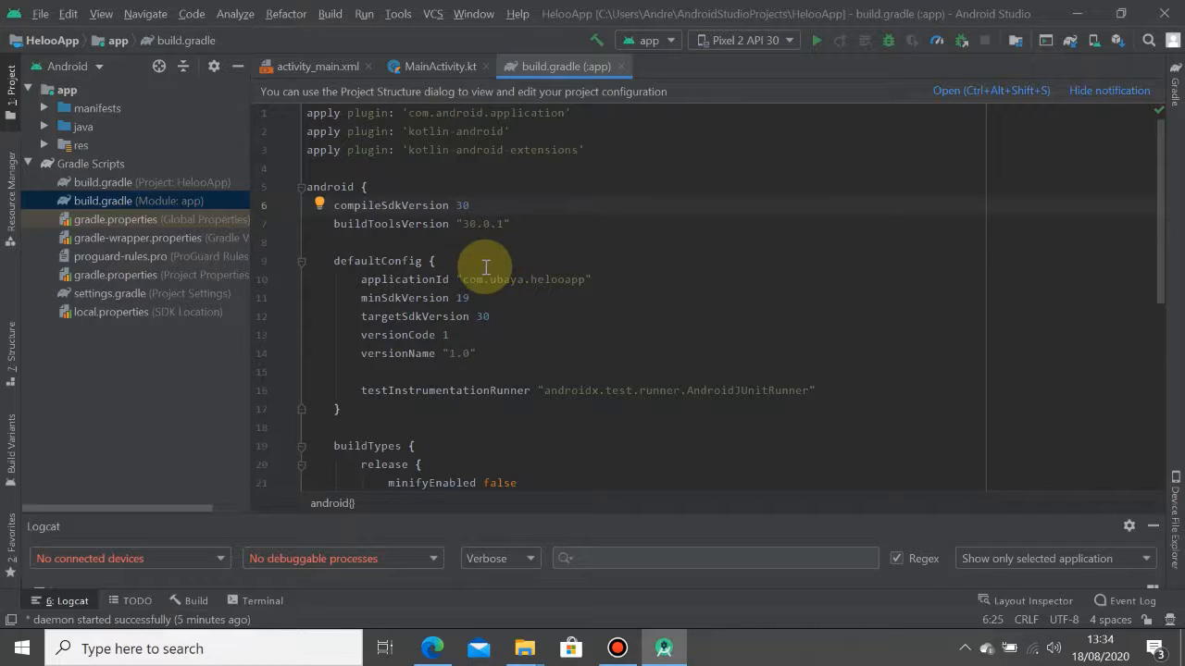
Scroll the app build.gradle down to the release build type and dependencies
{"action": "scroll", "scroll_direction": "down", "scroll_amount": 3}
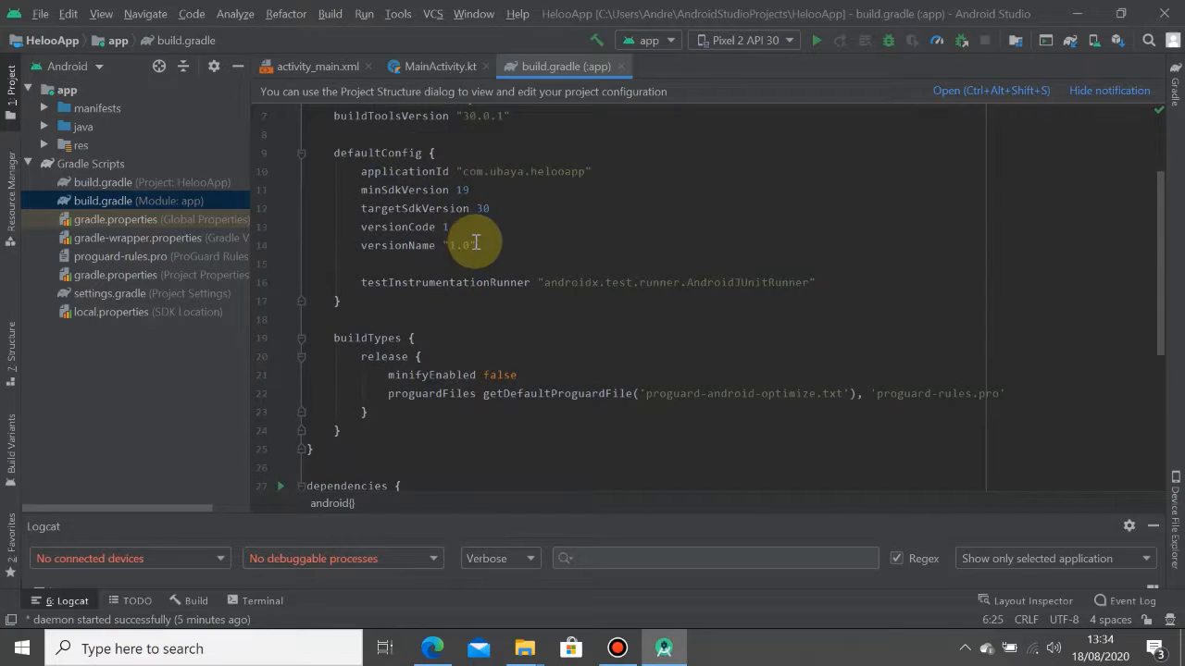
{"action": "scroll", "scroll_direction": "down", "scroll_amount": 3}
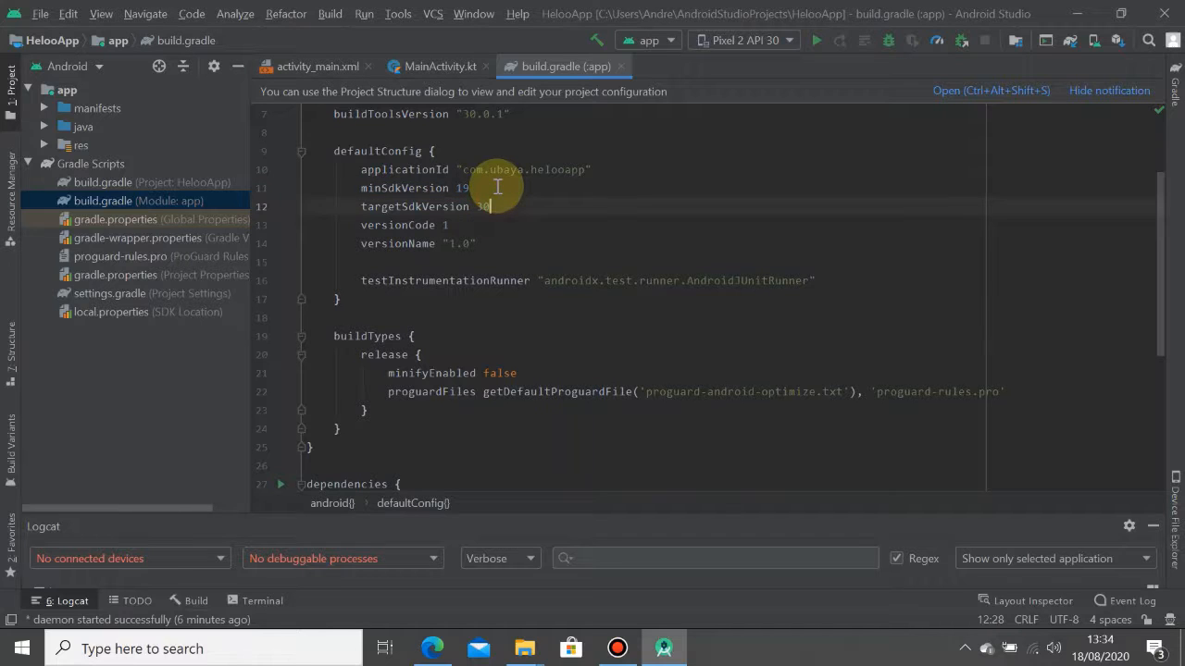
Change the SDK version value in defaultConfig to 16, triggering a pending Gradle sync
{"action": "type", "text": "16"}
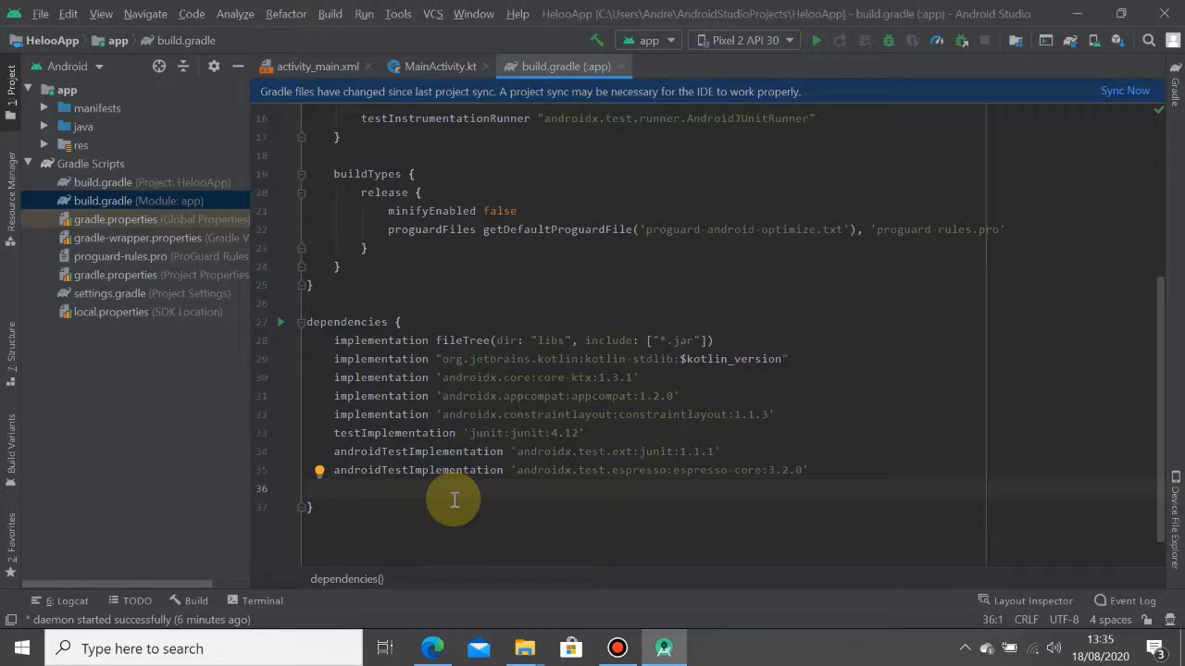
{"action": "mouse_move", "coordinate": [481, 446]}
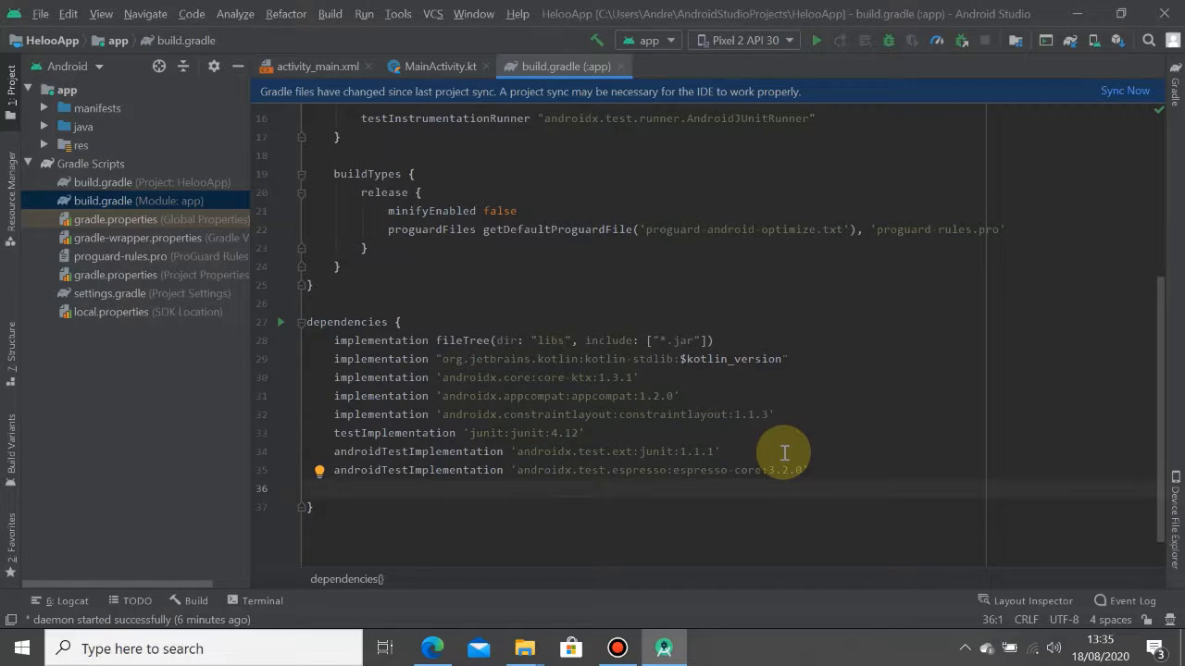
{"action": "mouse_move", "coordinate": [792, 332]}
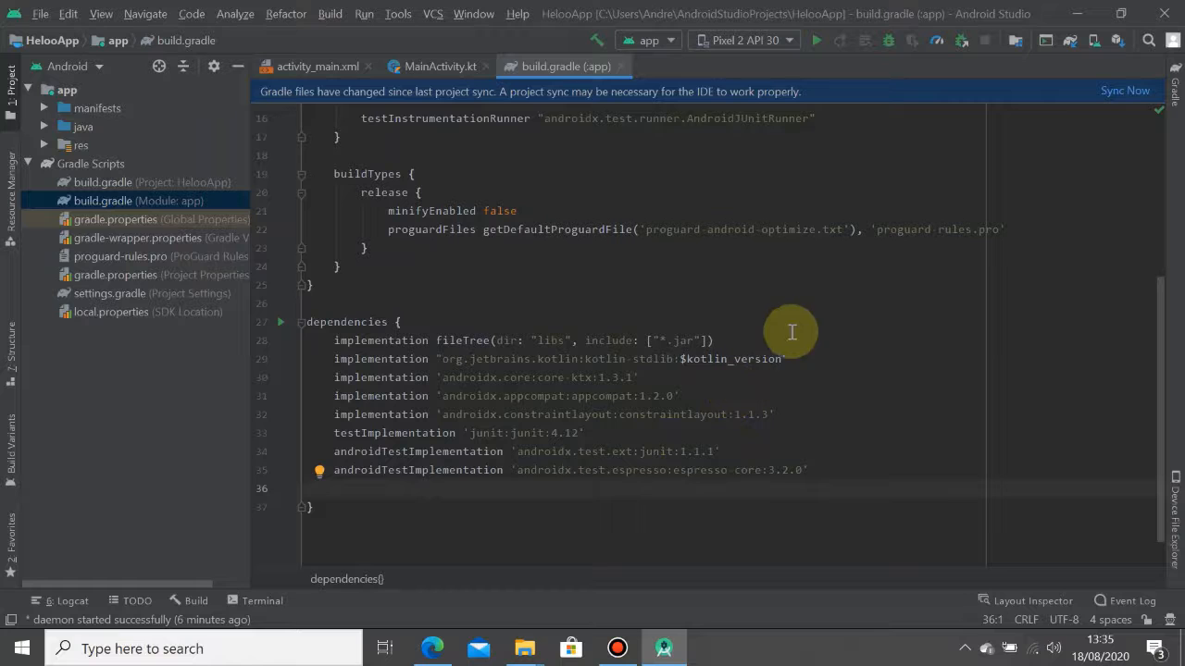
{"action": "mouse_move", "coordinate": [647, 450]}
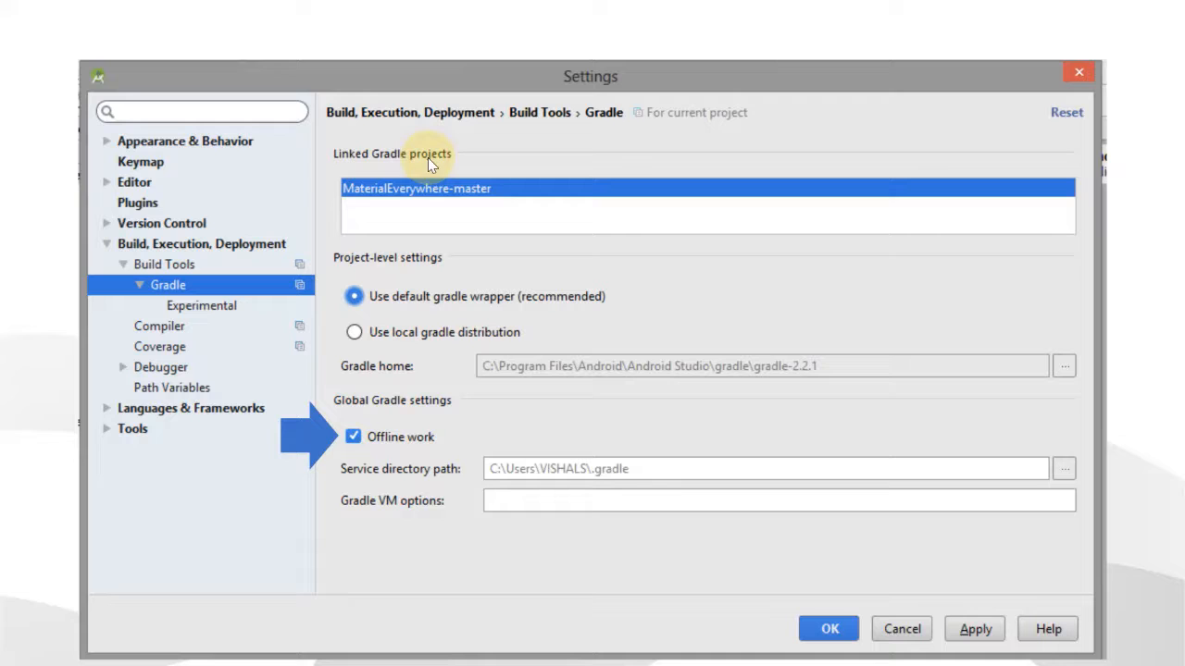
{"action": "mouse_move", "coordinate": [489, 113]}
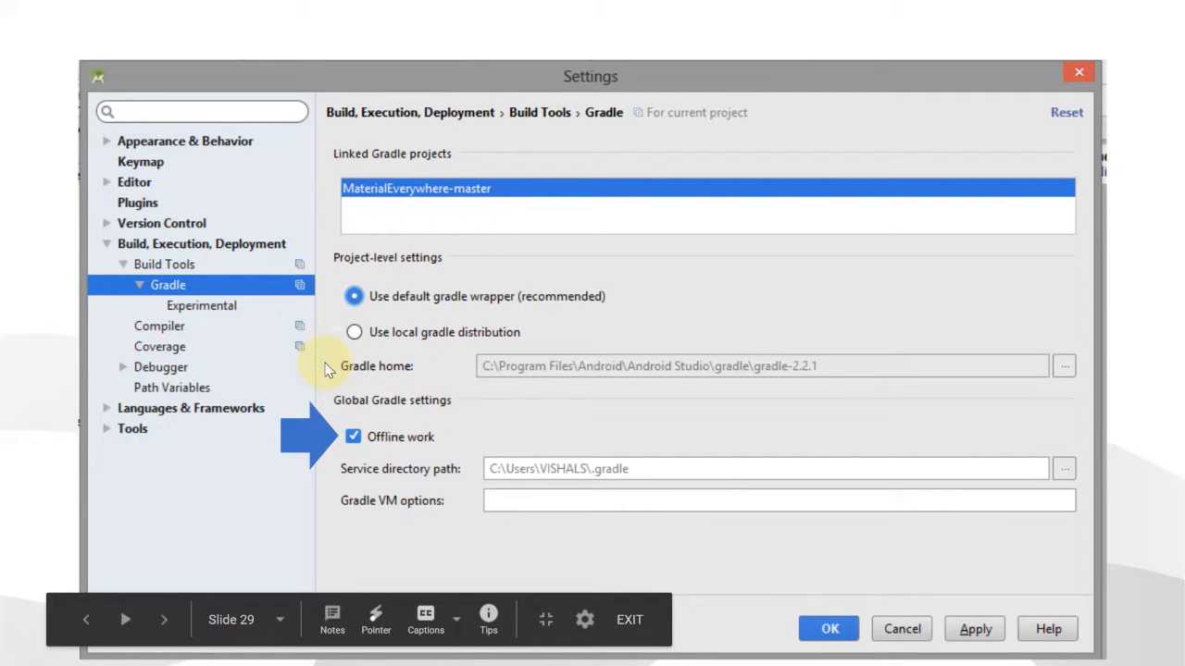
{"action": "mouse_move", "coordinate": [887, 446]}
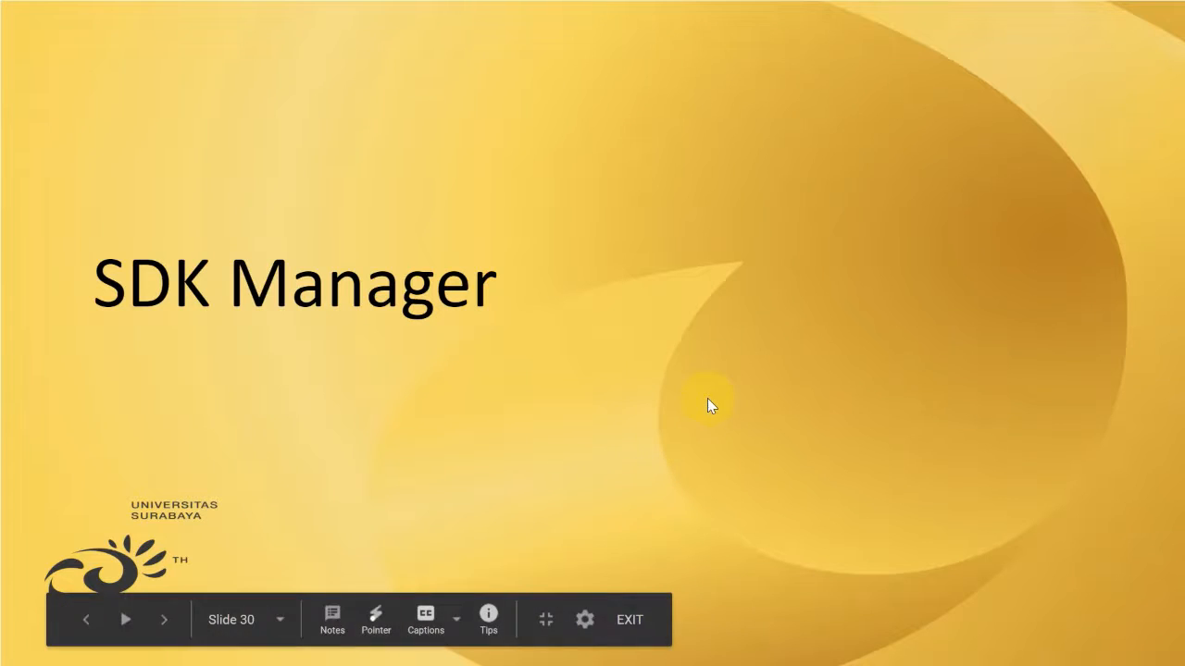
Switch back from the SDK Manager slide to Android Studio with Alt+Tab
{"action": "key", "text": "alt+tab"}
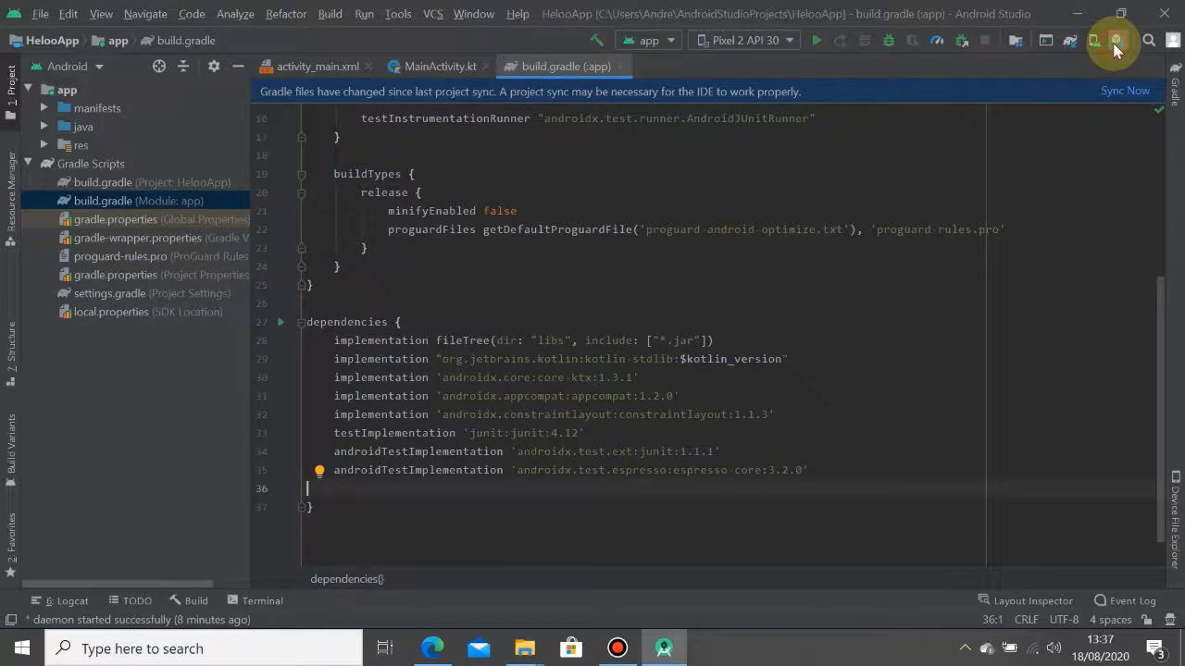
{"action": "left_click", "coordinate": [1092, 40]}
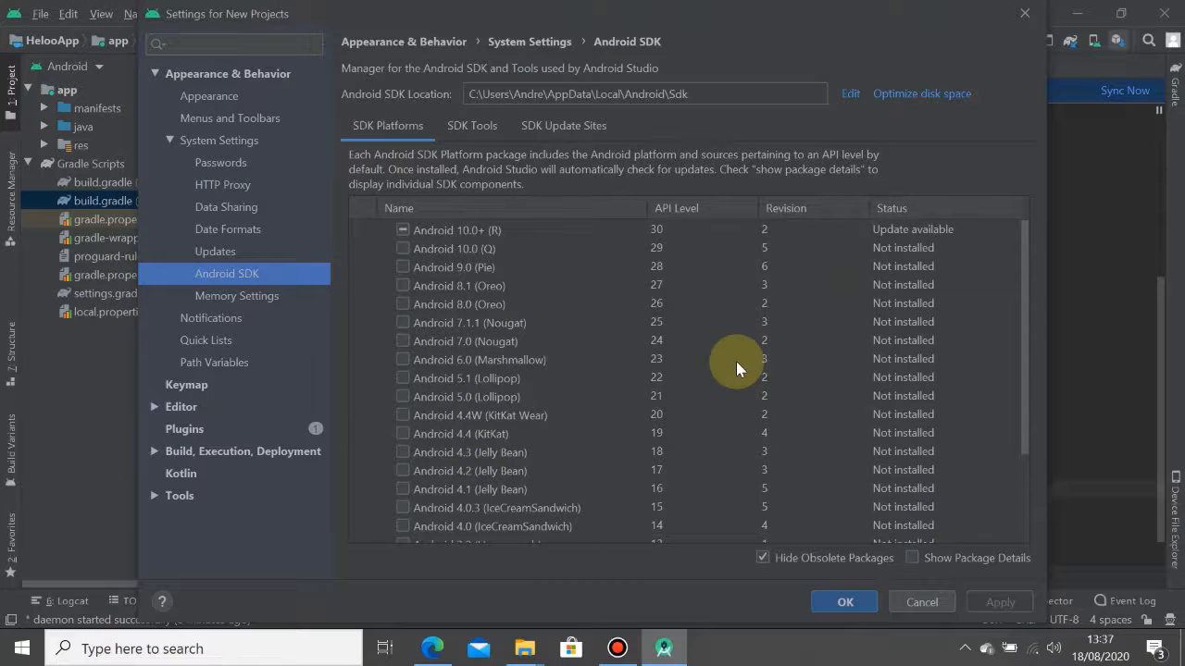
{"action": "mouse_move", "coordinate": [768, 285]}
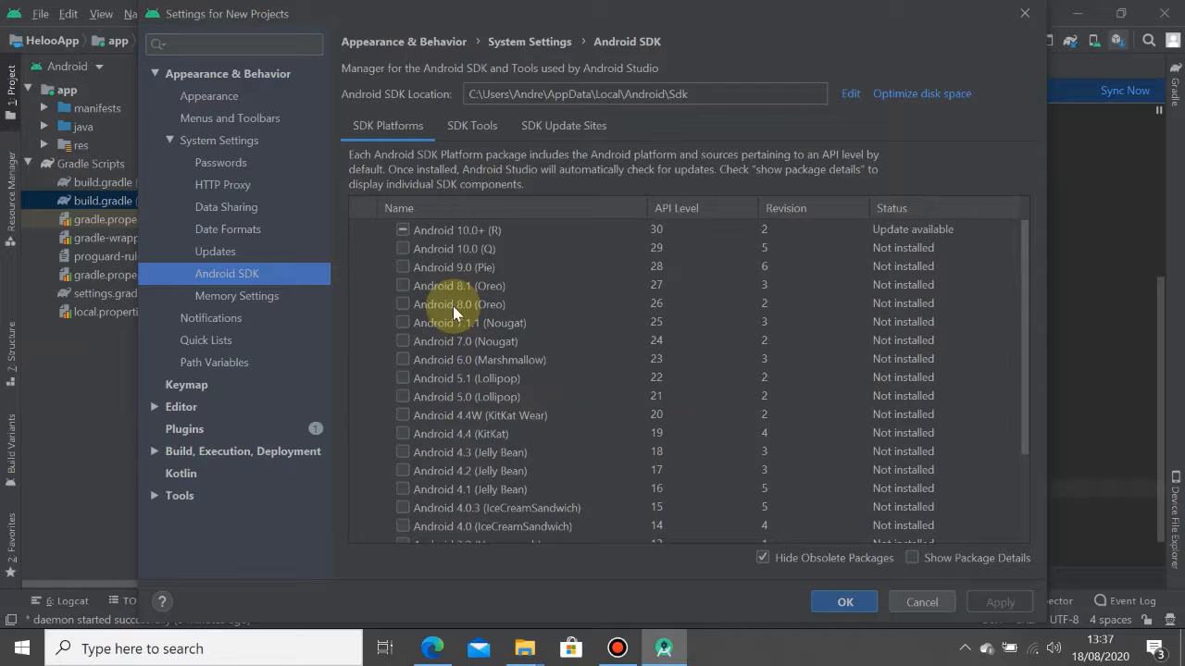
{"action": "left_click", "coordinate": [456, 229]}
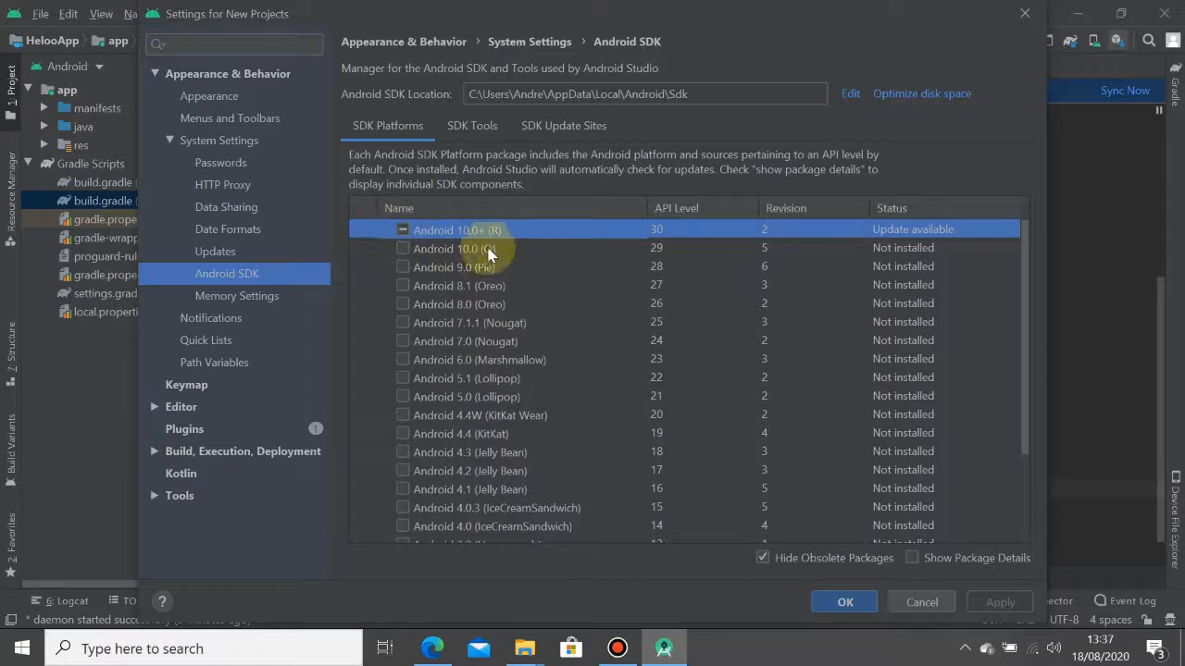
{"action": "mouse_move", "coordinate": [621, 251]}
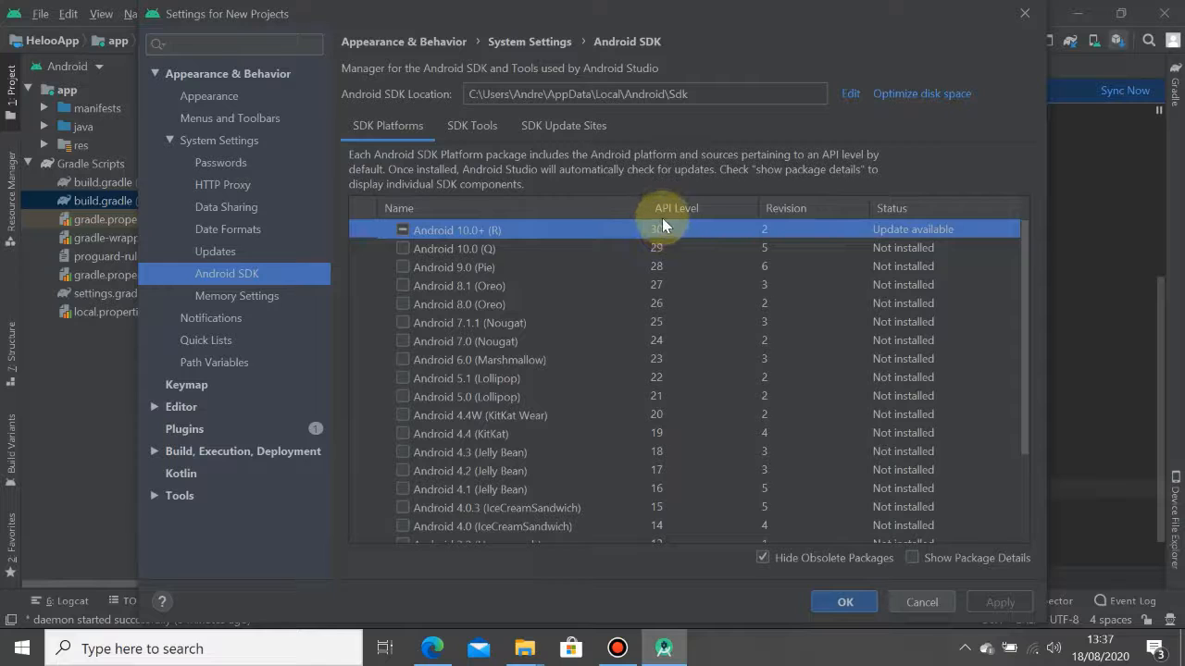
{"action": "mouse_move", "coordinate": [774, 230]}
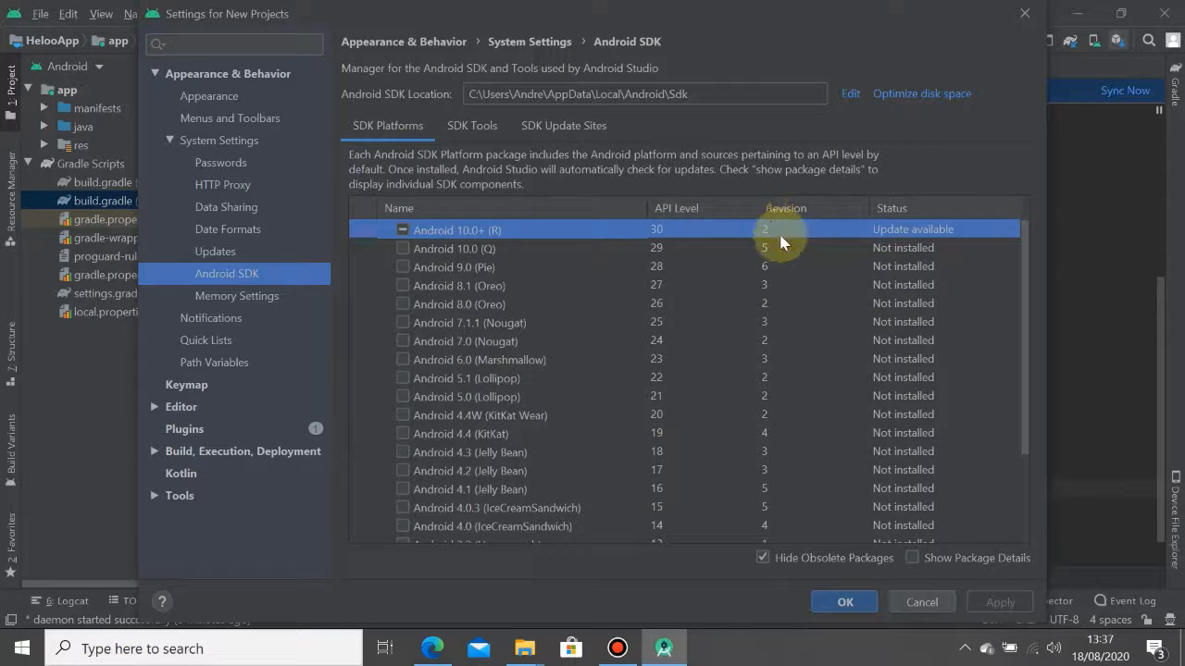
{"action": "scroll", "scroll_direction": "down", "scroll_amount": 3}
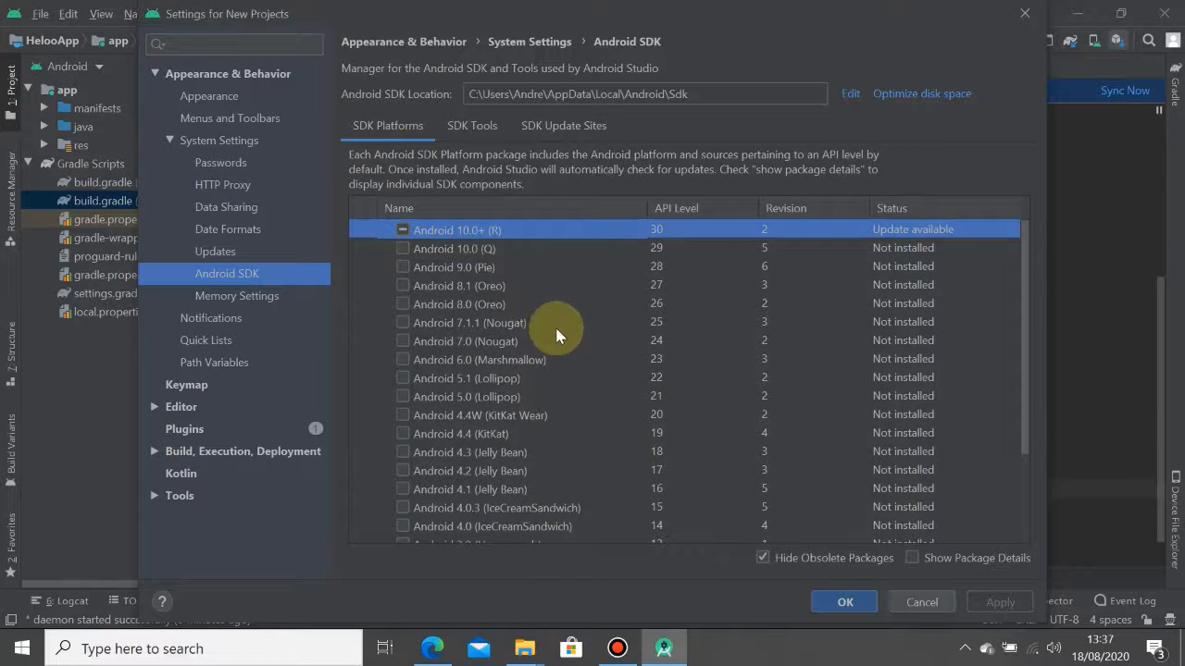
{"action": "mouse_move", "coordinate": [547, 393]}
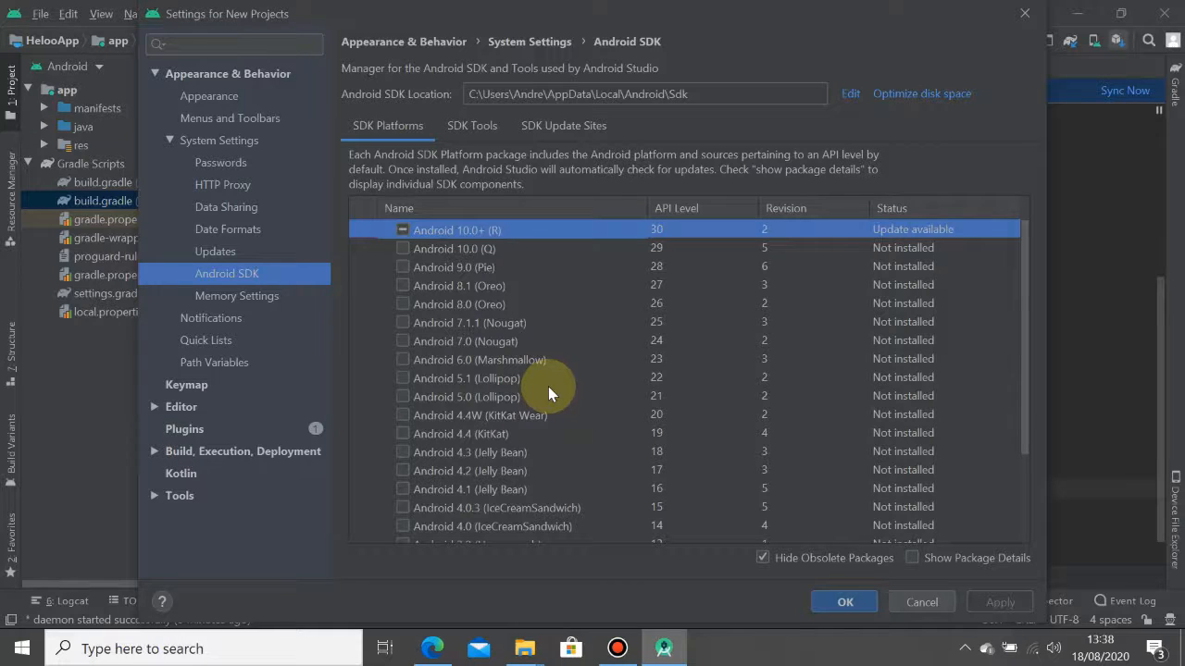
{"action": "left_click", "coordinate": [403, 359]}
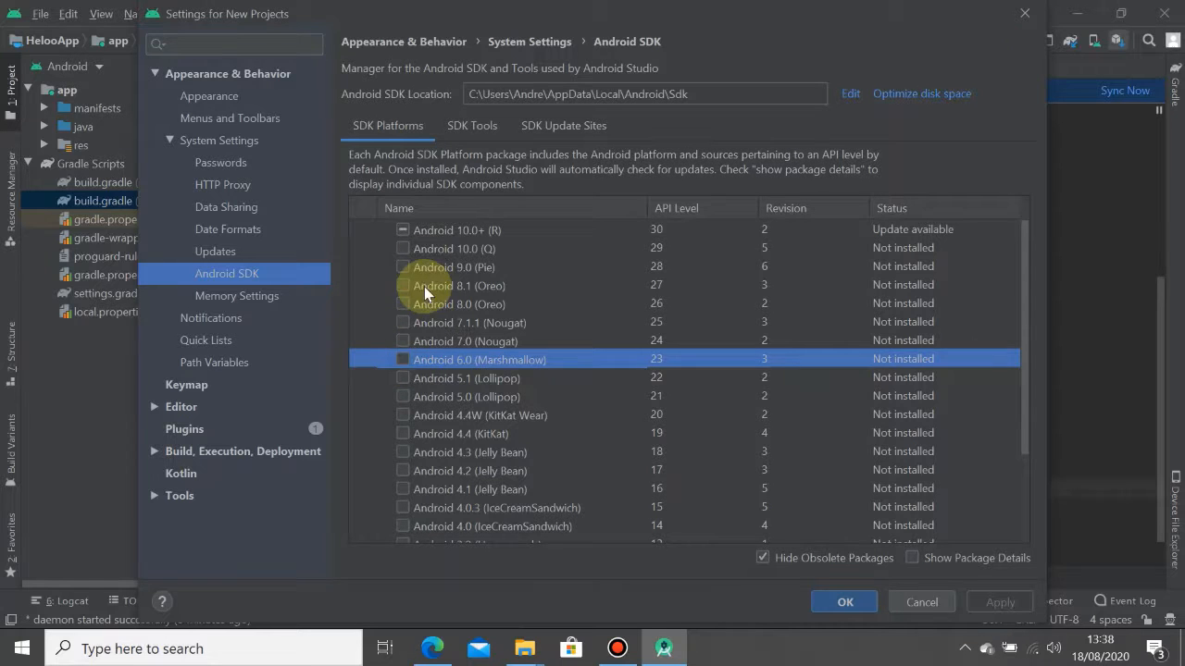
{"action": "left_click", "coordinate": [455, 230]}
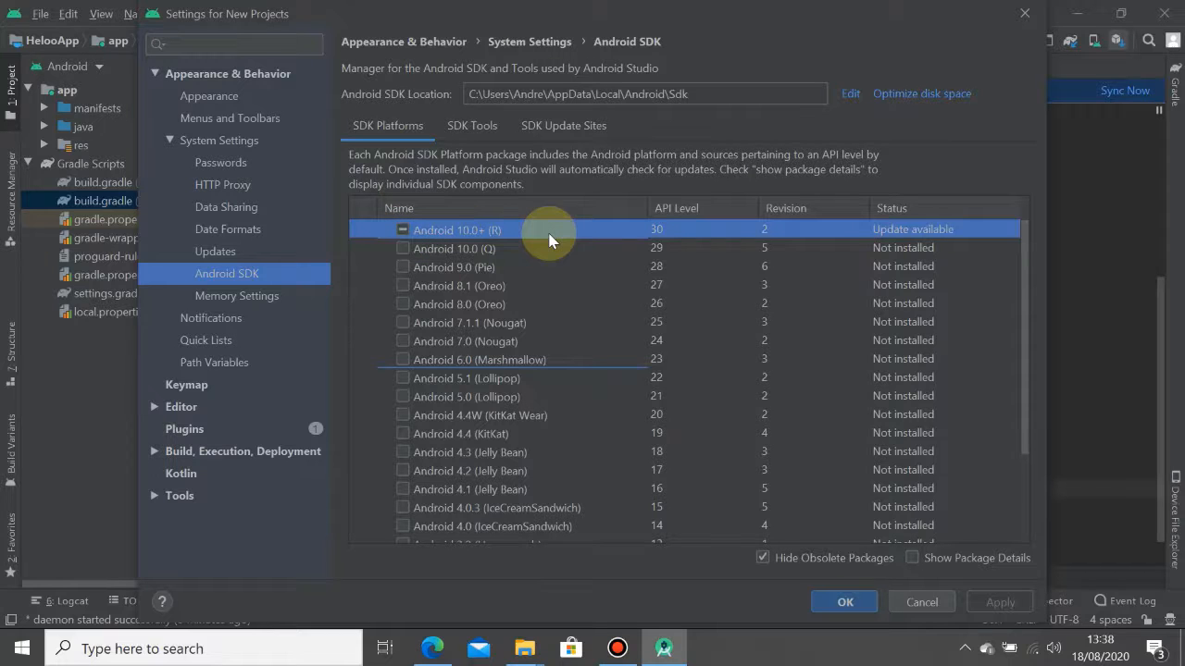
{"action": "mouse_move", "coordinate": [572, 267]}
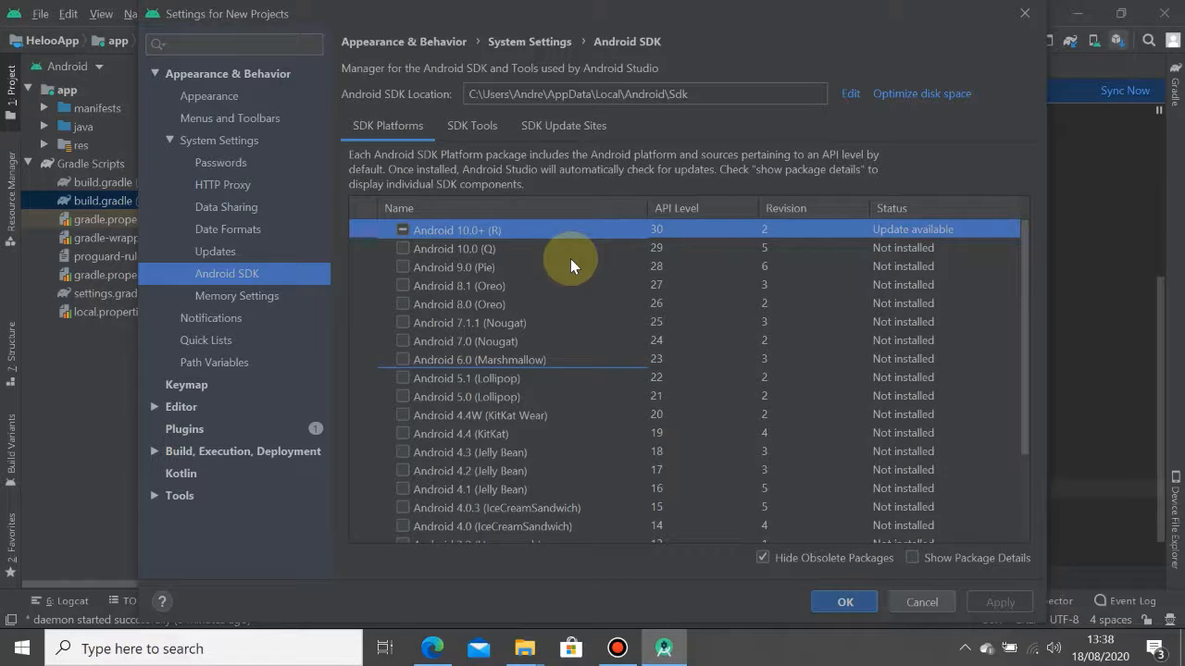
{"action": "mouse_move", "coordinate": [581, 348]}
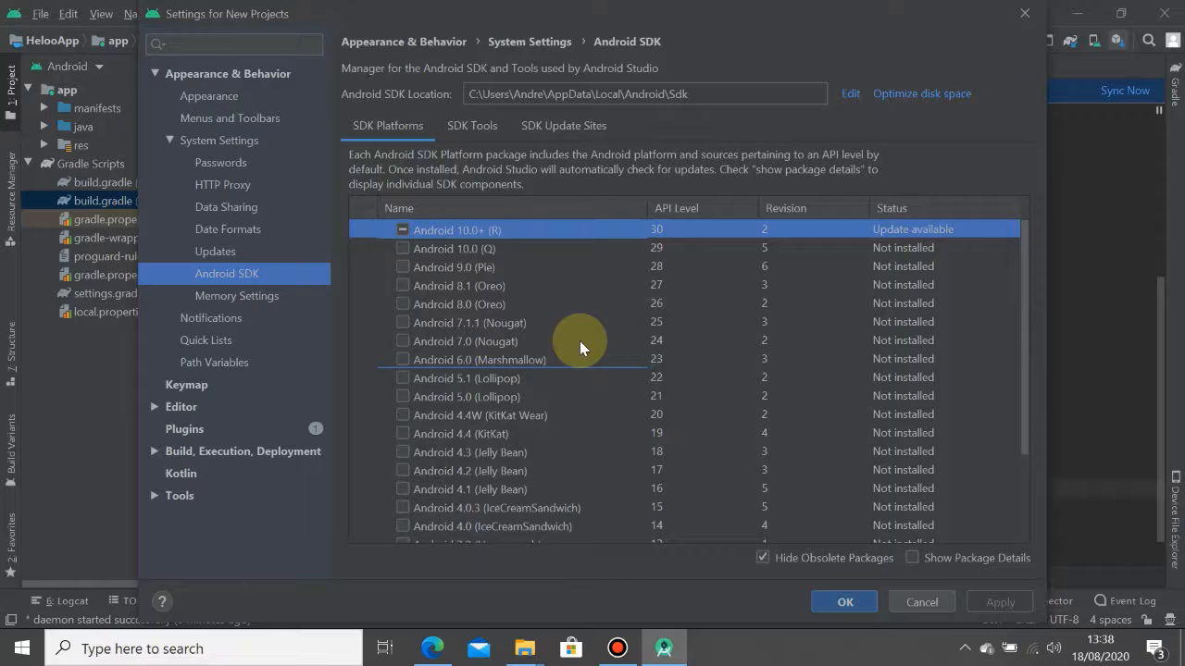
{"action": "scroll", "scroll_direction": "down", "scroll_amount": 3}
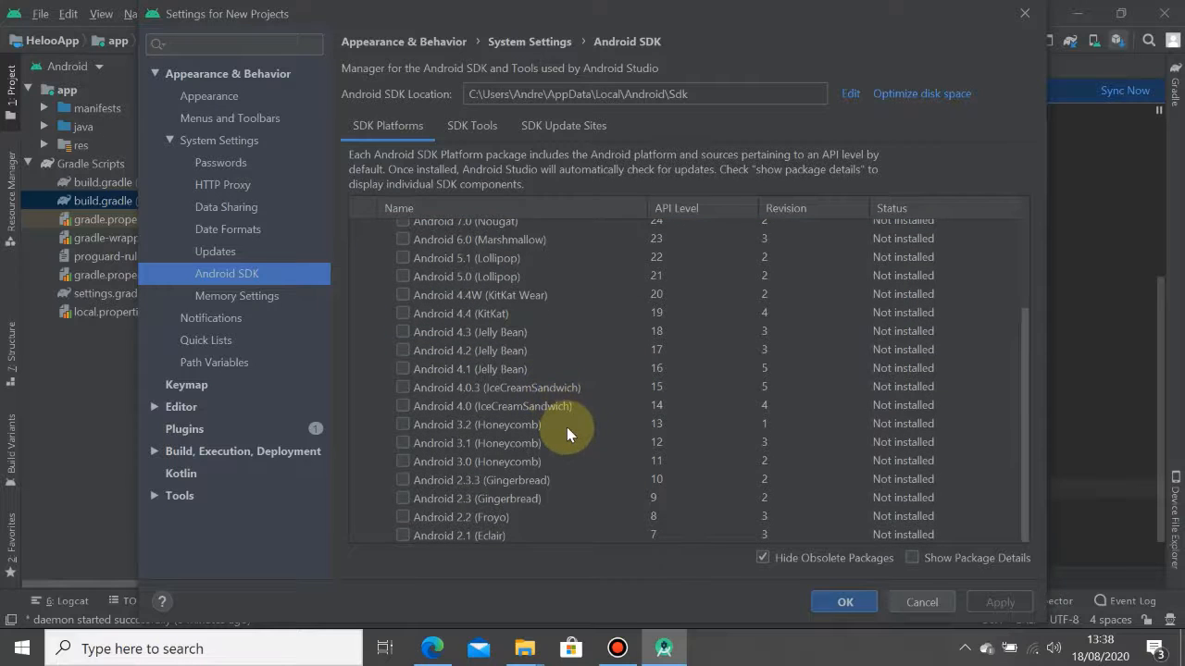
{"action": "scroll", "scroll_direction": "up", "scroll_amount": 3}
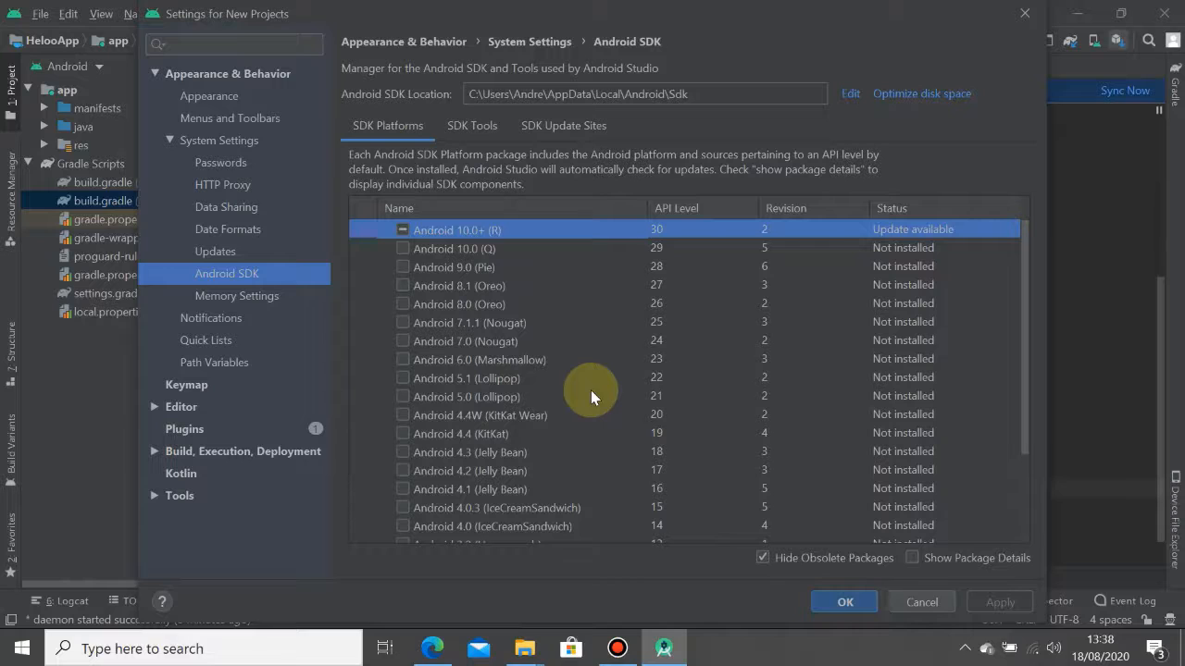
{"action": "mouse_move", "coordinate": [518, 231]}
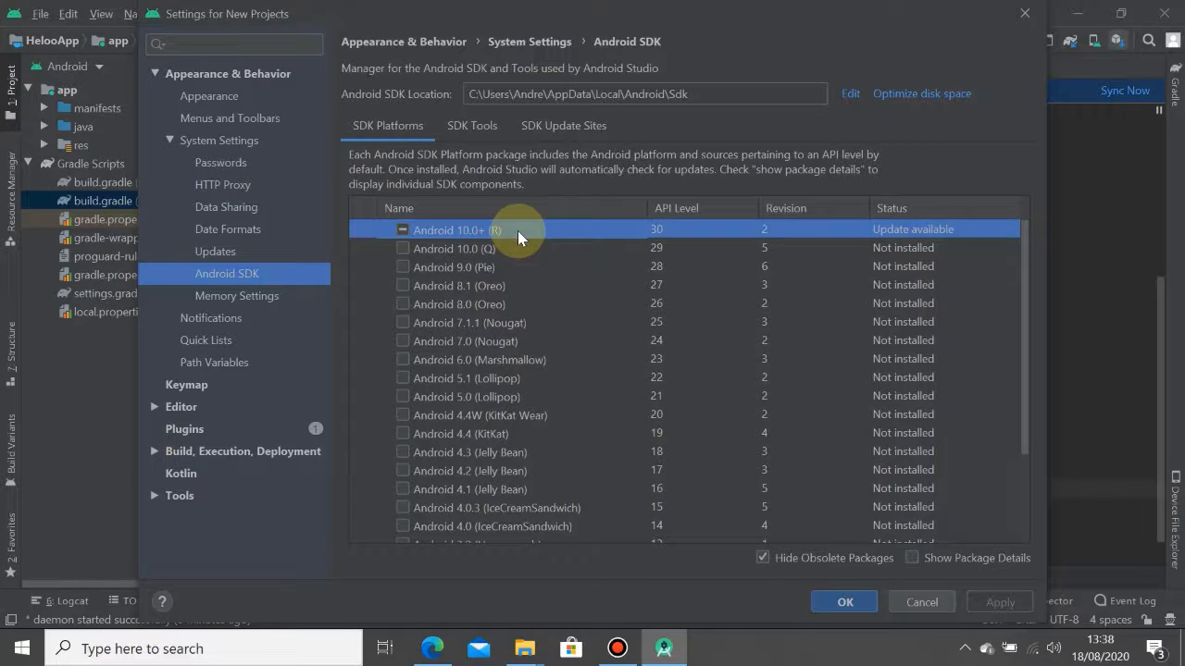
{"action": "mouse_move", "coordinate": [411, 377]}
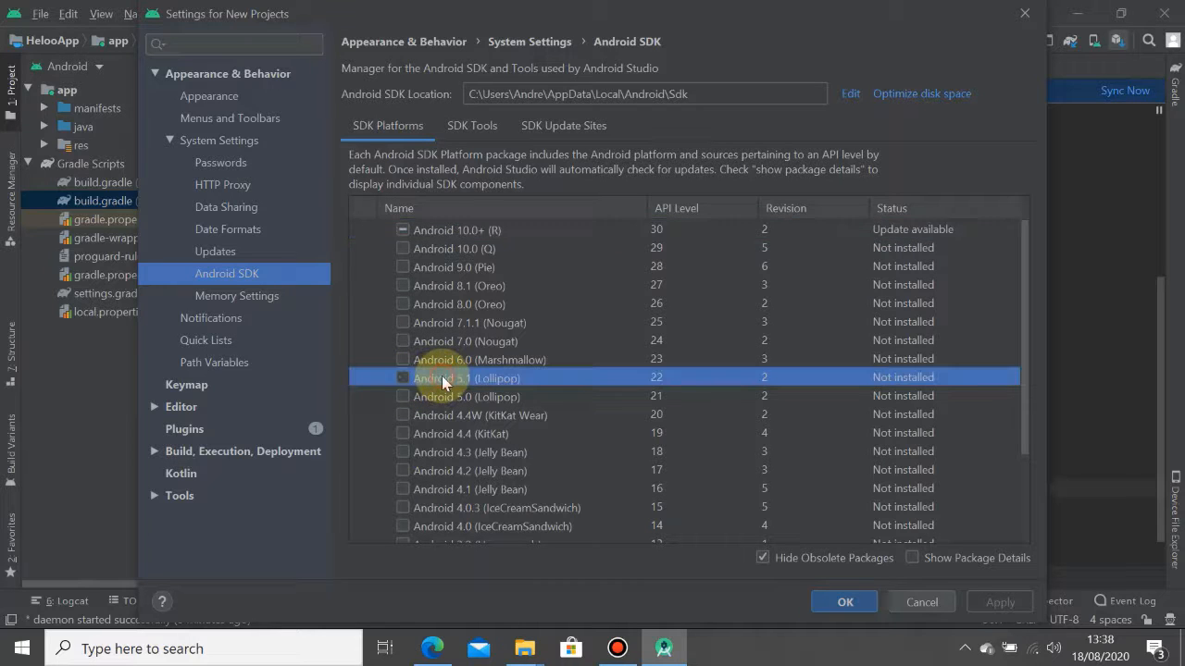
{"action": "left_click", "coordinate": [455, 229]}
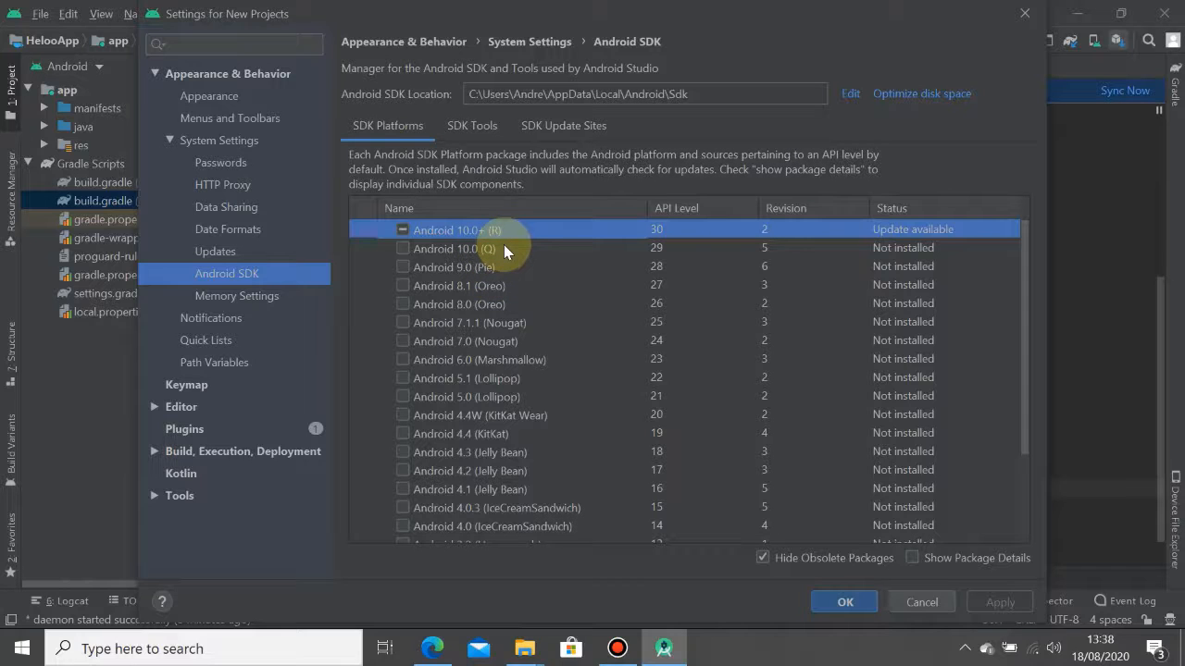
{"action": "mouse_move", "coordinate": [516, 337]}
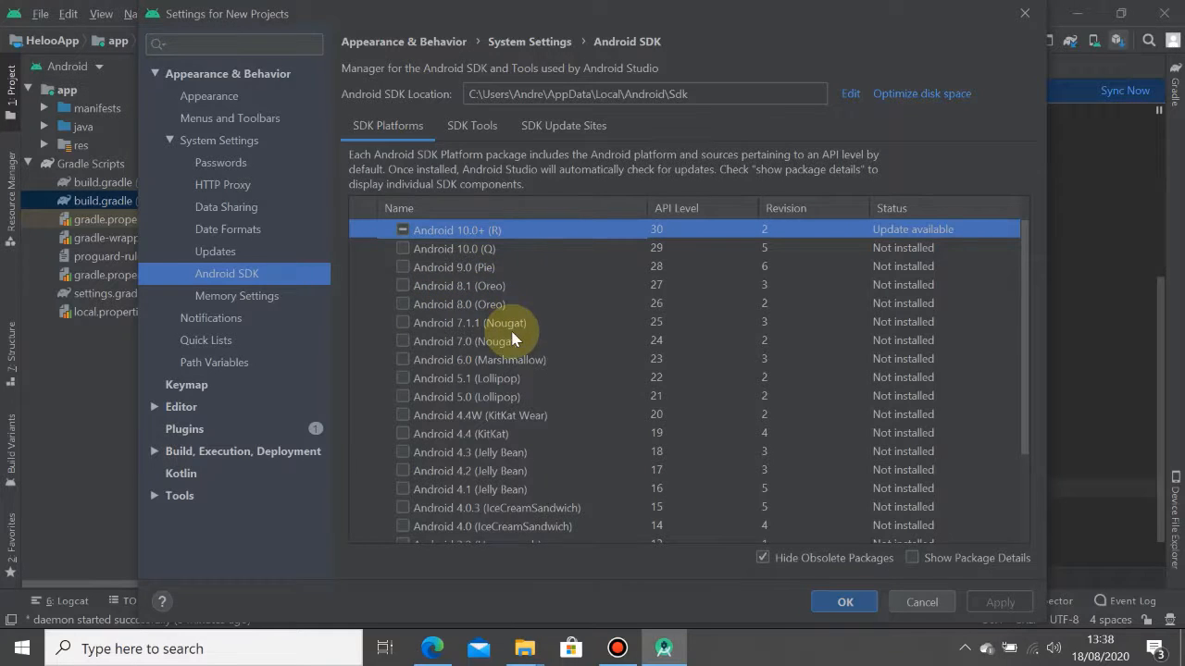
{"action": "mouse_move", "coordinate": [500, 332]}
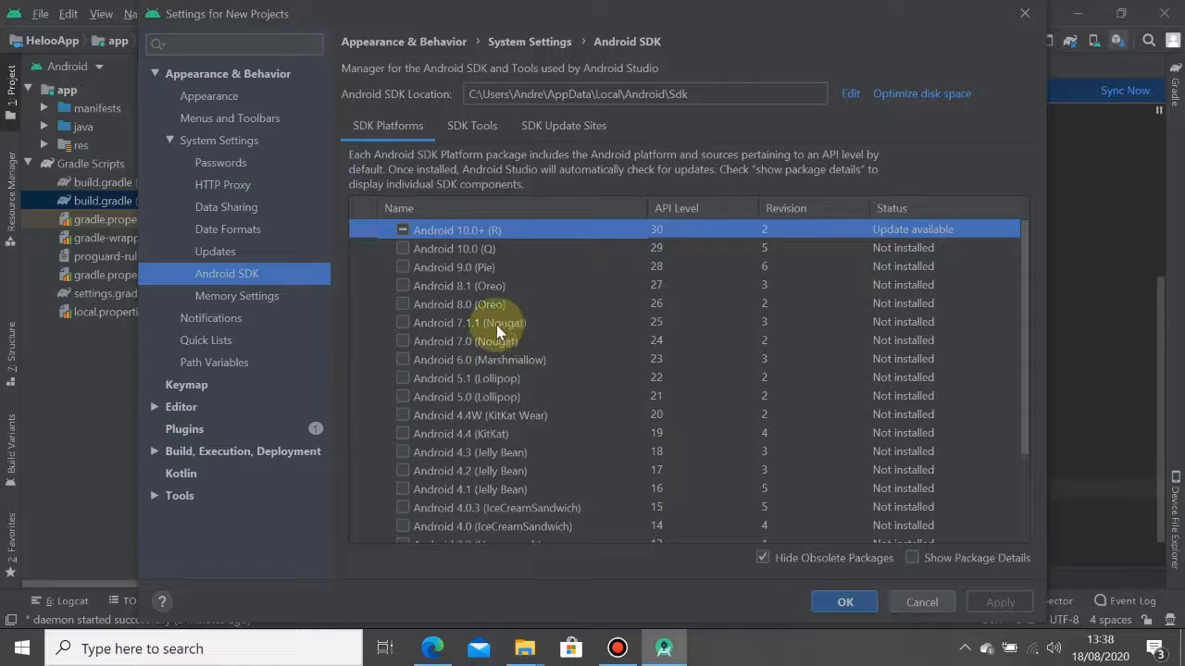
{"action": "left_click", "coordinate": [464, 340]}
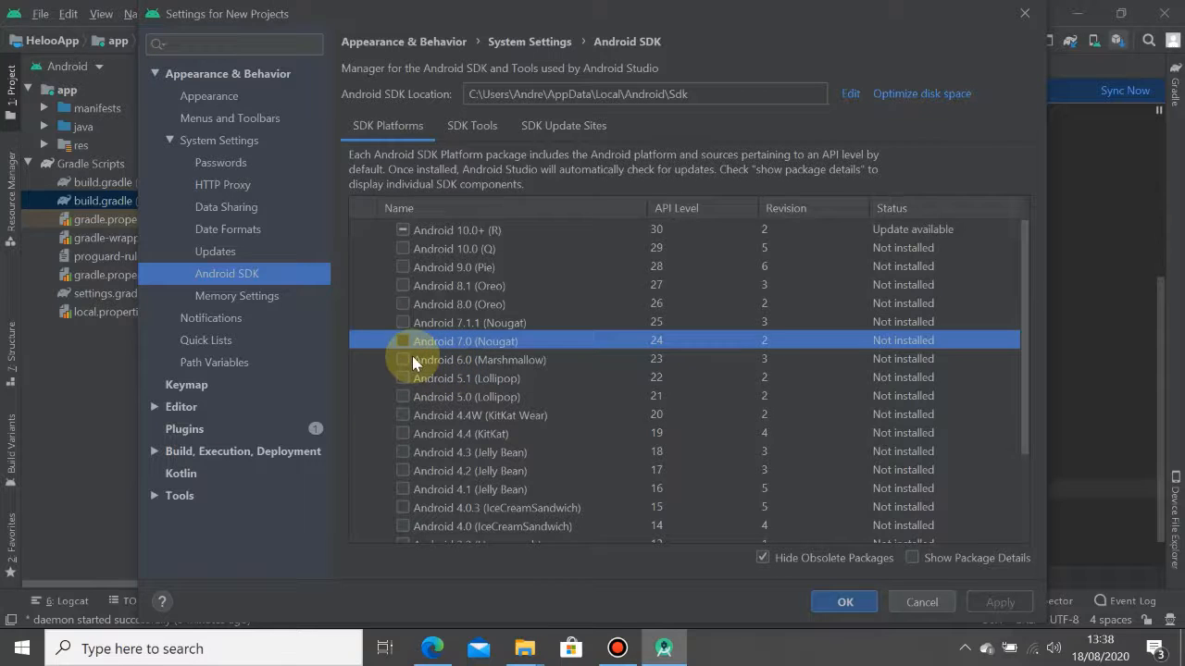
{"action": "left_click", "coordinate": [480, 359]}
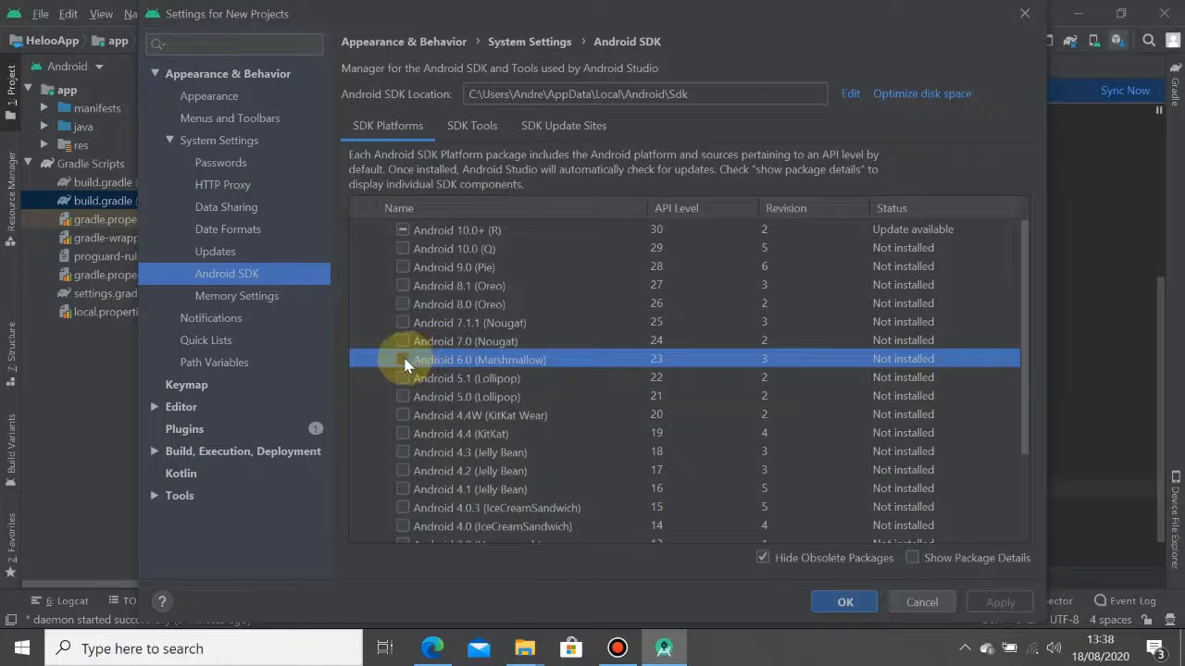
{"action": "left_click", "coordinate": [404, 359]}
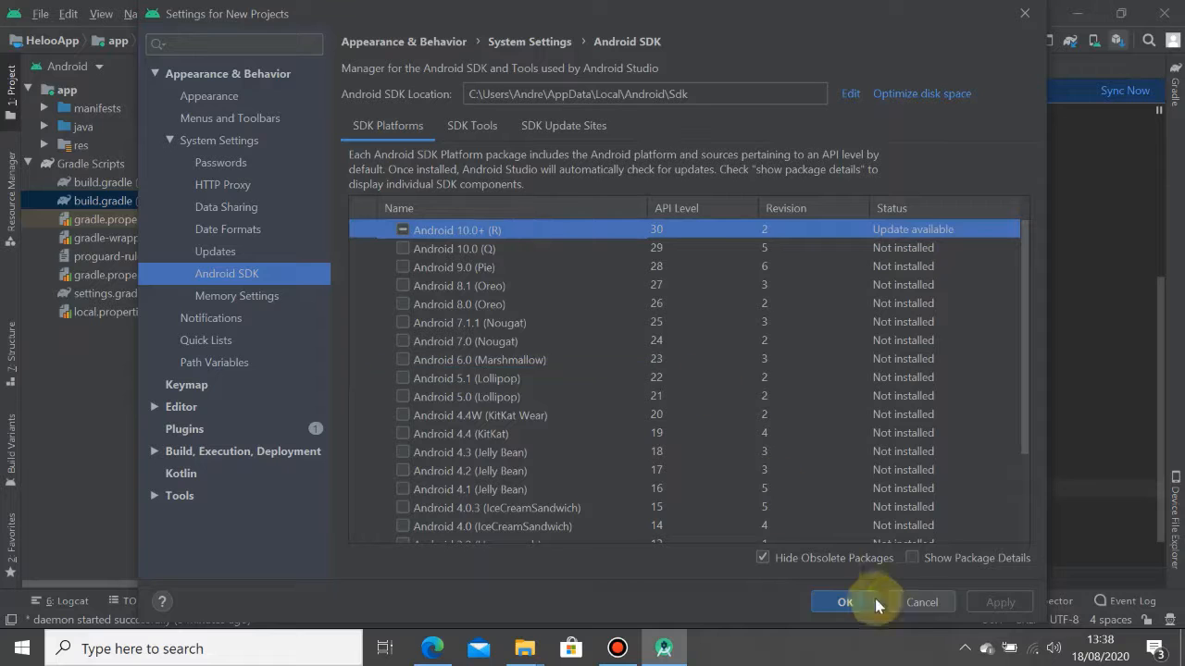
{"action": "left_click", "coordinate": [844, 604]}
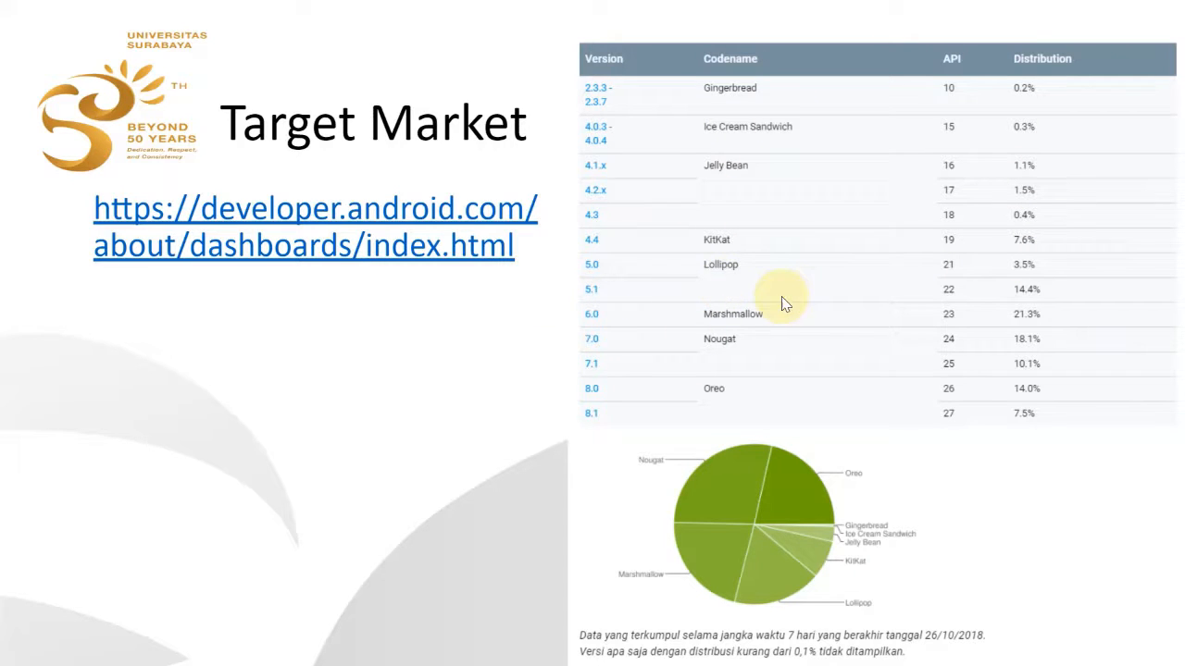
{"action": "mouse_move", "coordinate": [930, 363]}
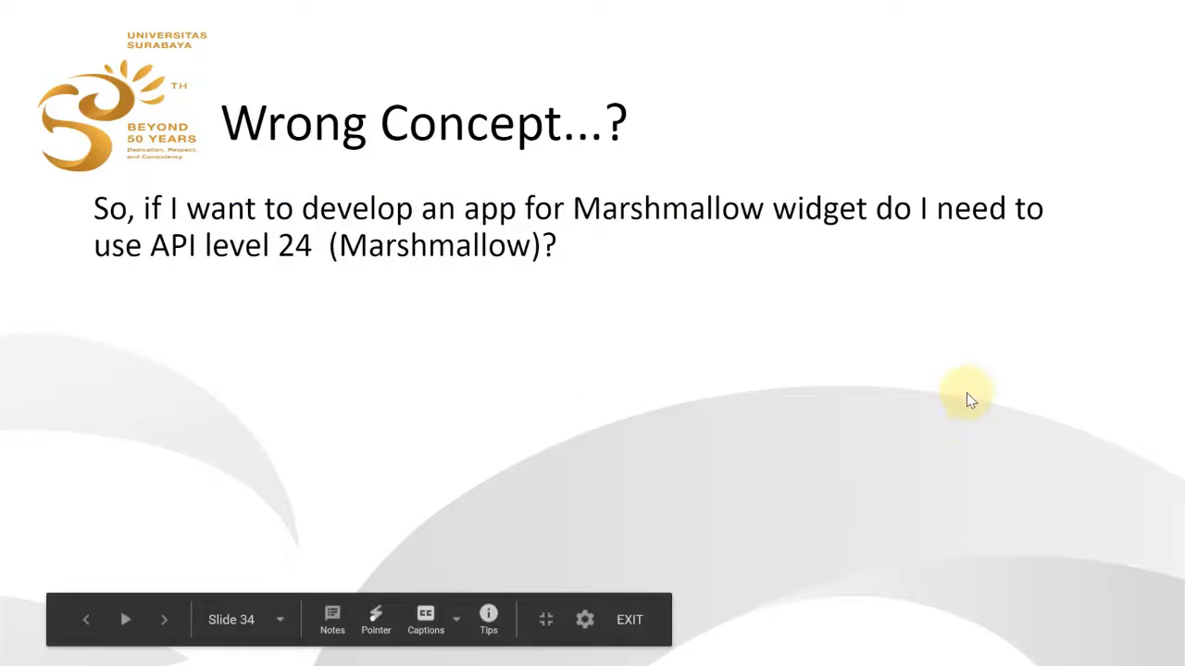
{"action": "mouse_move", "coordinate": [578, 263]}
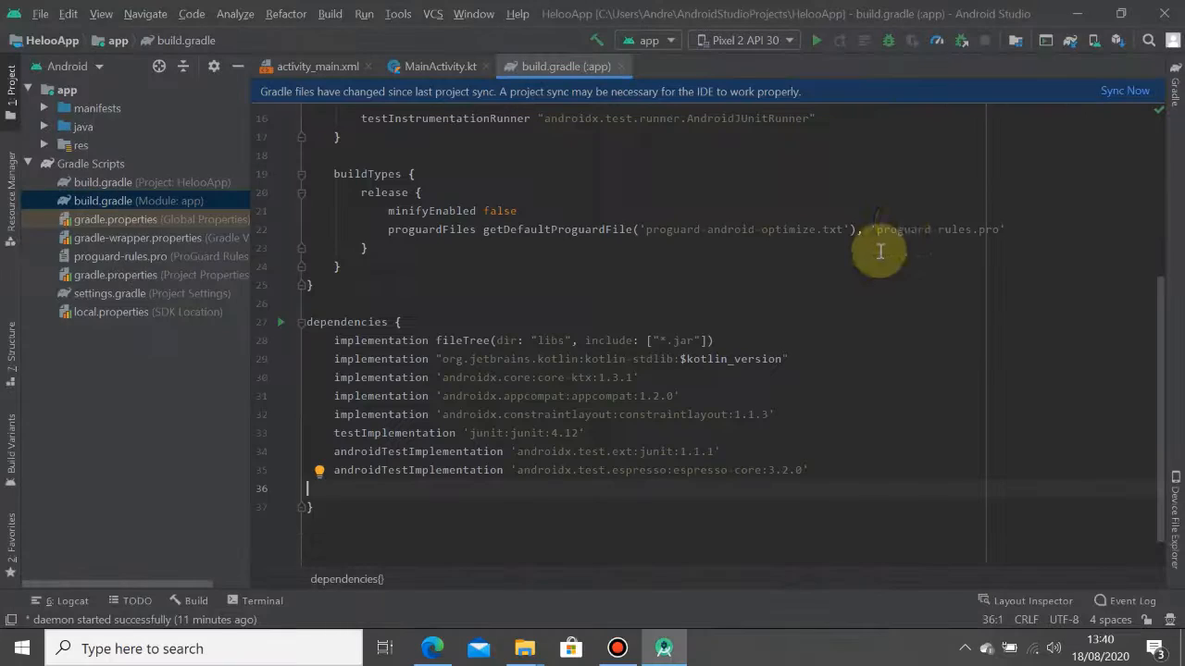
{"action": "mouse_move", "coordinate": [1093, 41]}
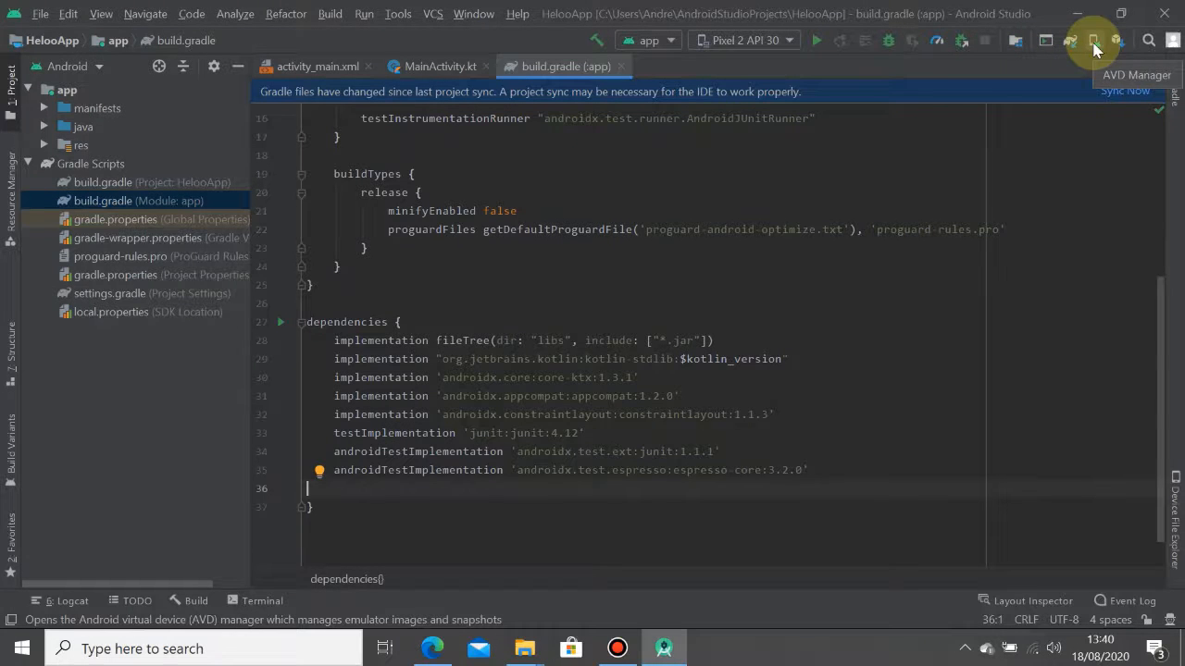
Bring up the Virtual Device Manager listing the Pixel 2 API 30 emulator
{"action": "left_click", "coordinate": [1092, 40]}
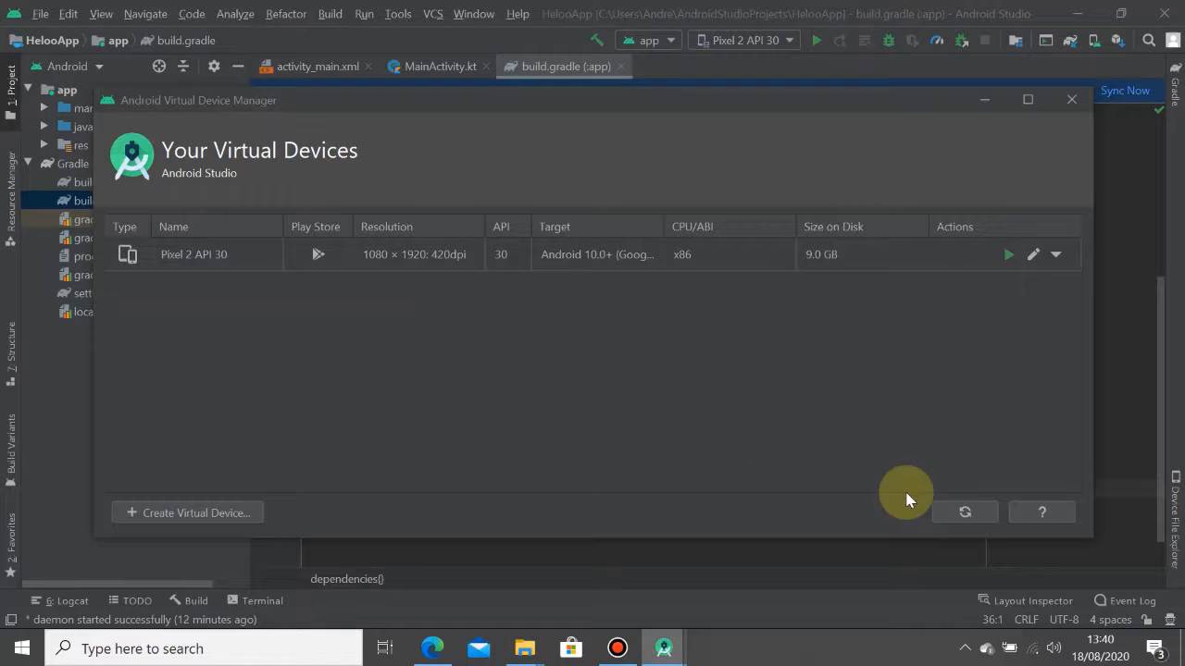
{"action": "mouse_move", "coordinate": [444, 256]}
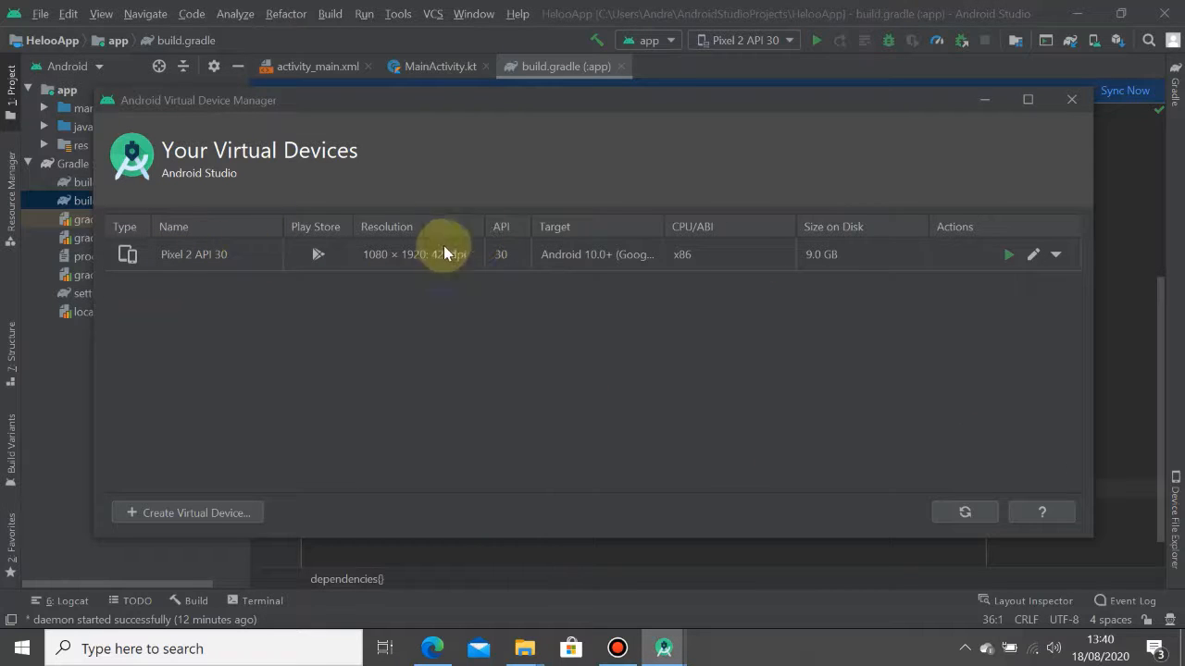
{"action": "mouse_move", "coordinate": [620, 268]}
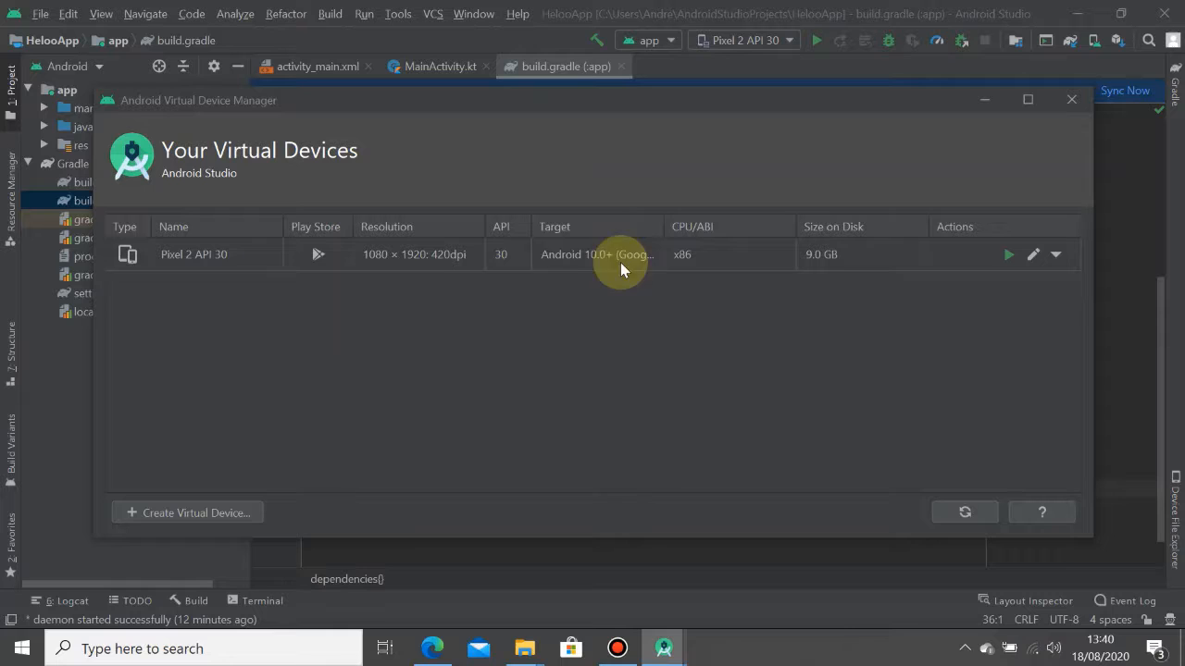
{"action": "mouse_move", "coordinate": [741, 359]}
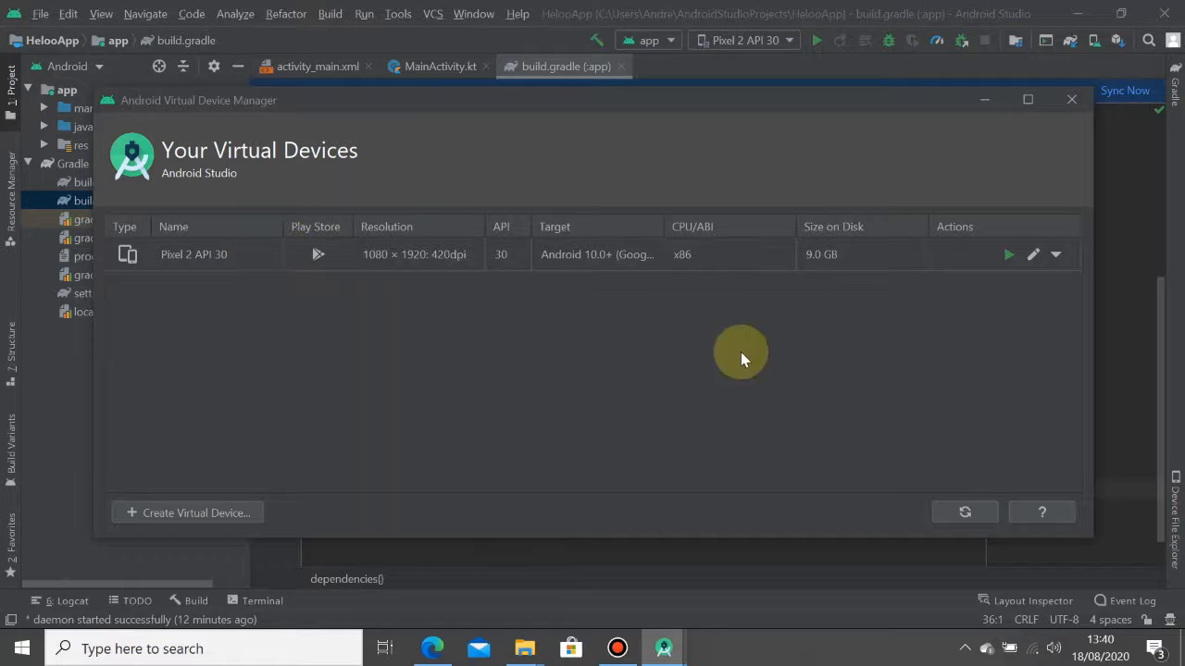
{"action": "mouse_move", "coordinate": [818, 257]}
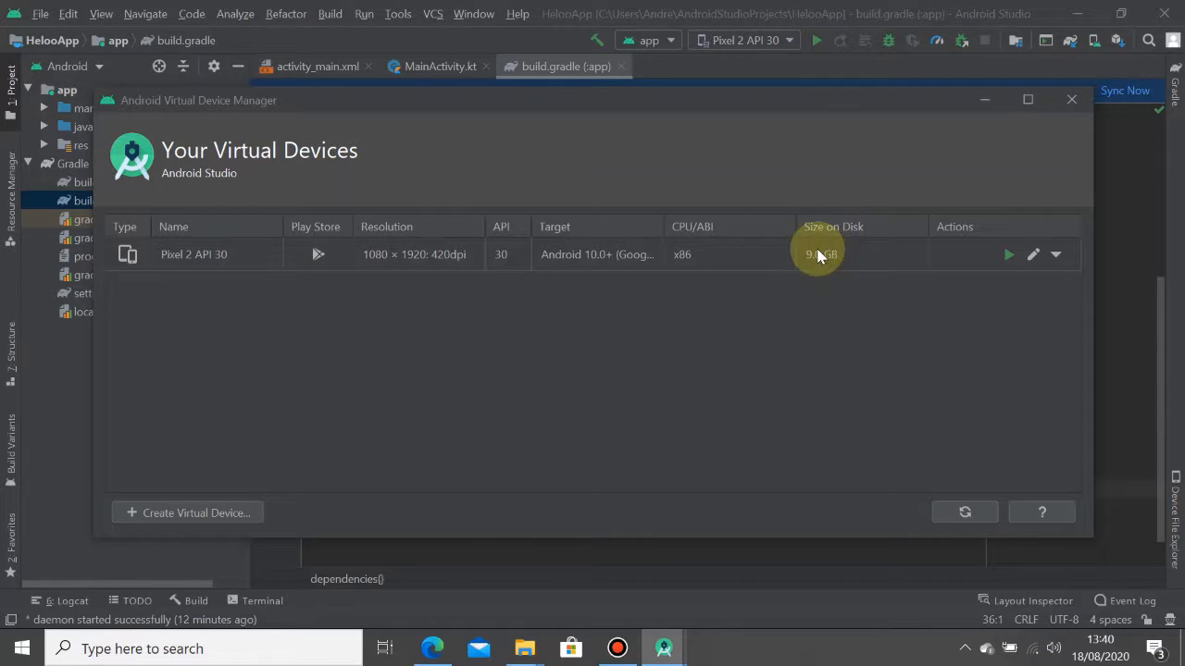
{"action": "mouse_move", "coordinate": [826, 261]}
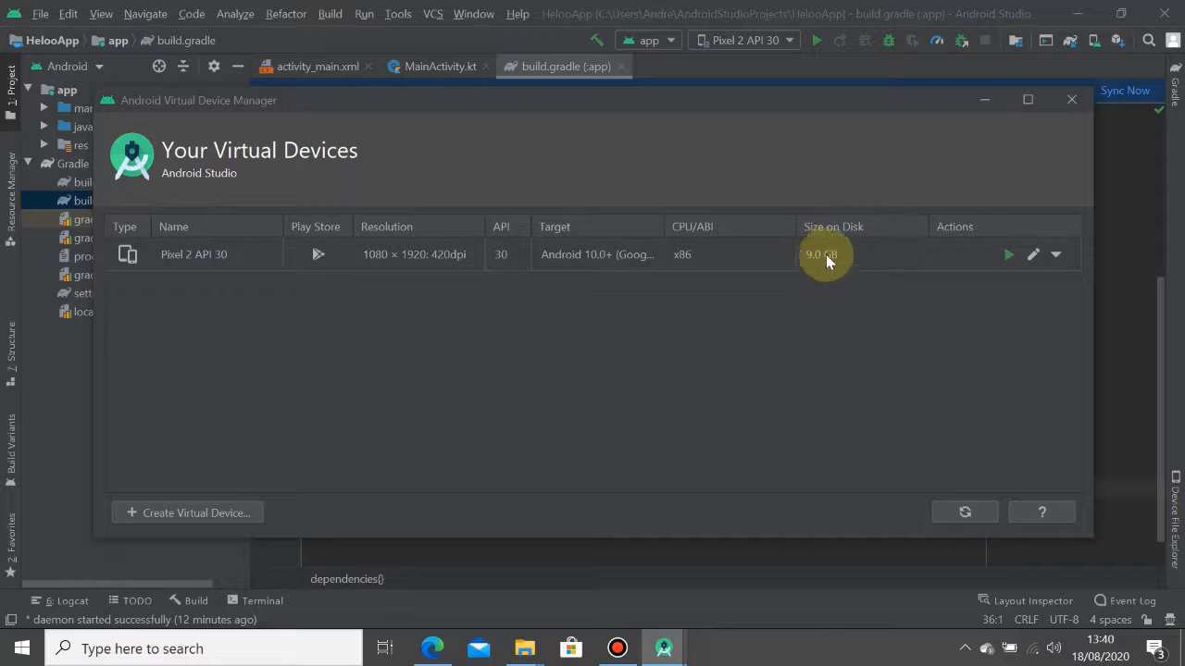
{"action": "mouse_move", "coordinate": [207, 509]}
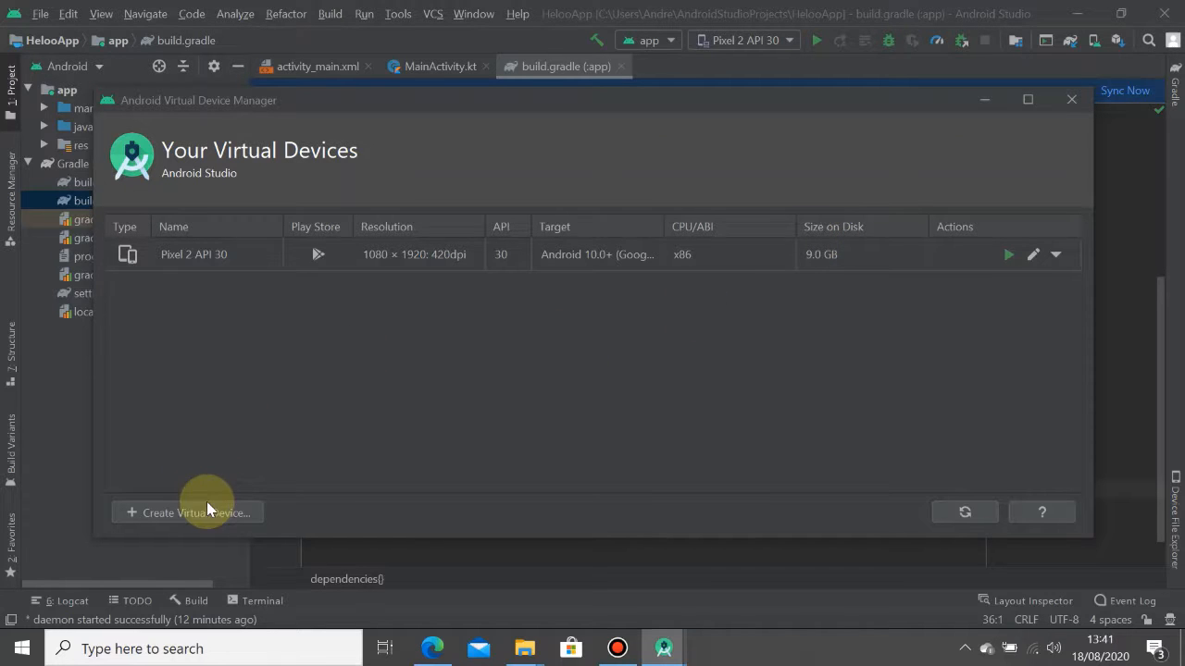
{"action": "mouse_move", "coordinate": [163, 520]}
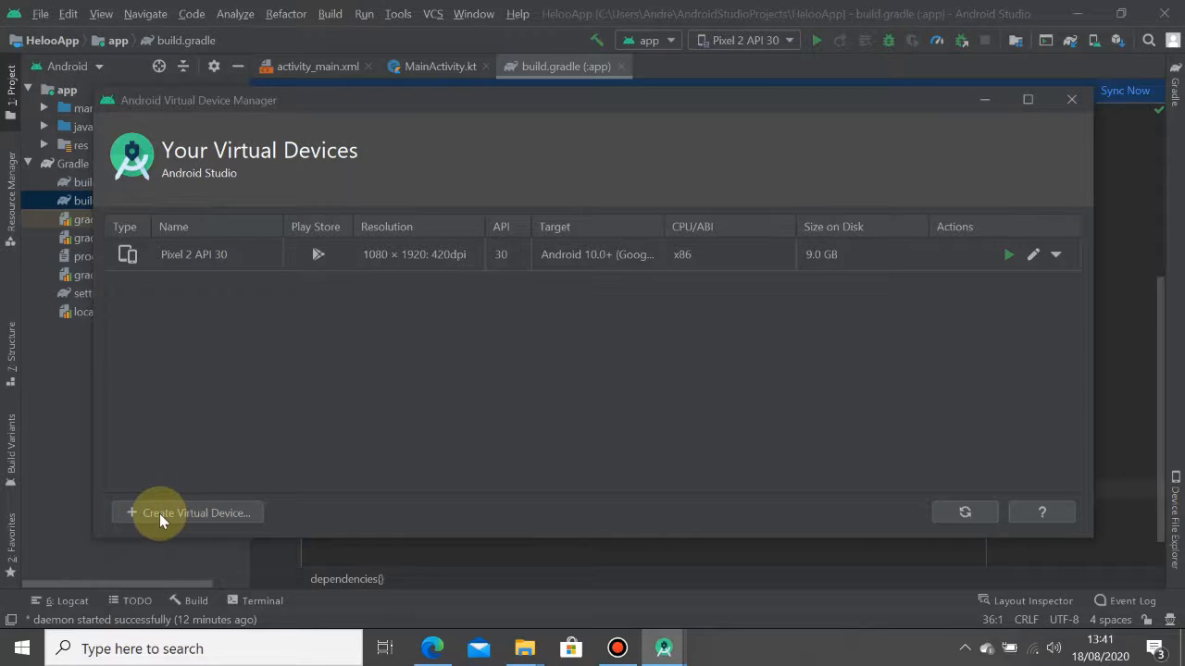
Create a new virtual device, browse TV and Automotive categories, then choose Phone > Pixel 2 and continue
{"action": "left_click", "coordinate": [196, 512]}
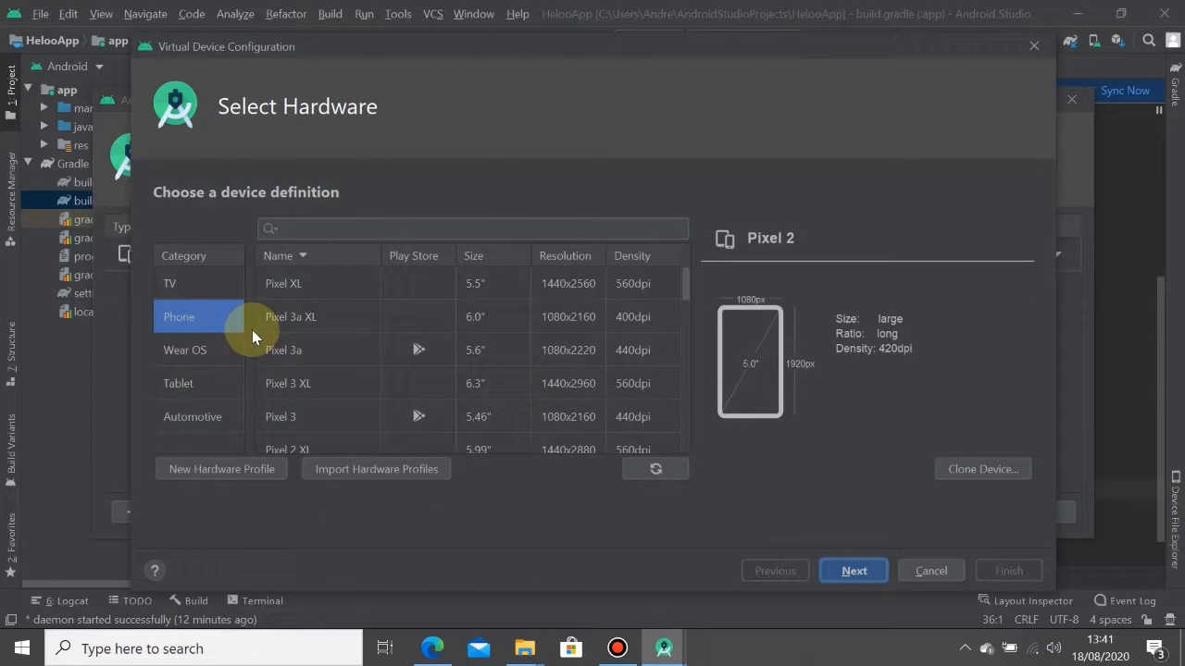
{"action": "mouse_move", "coordinate": [185, 383]}
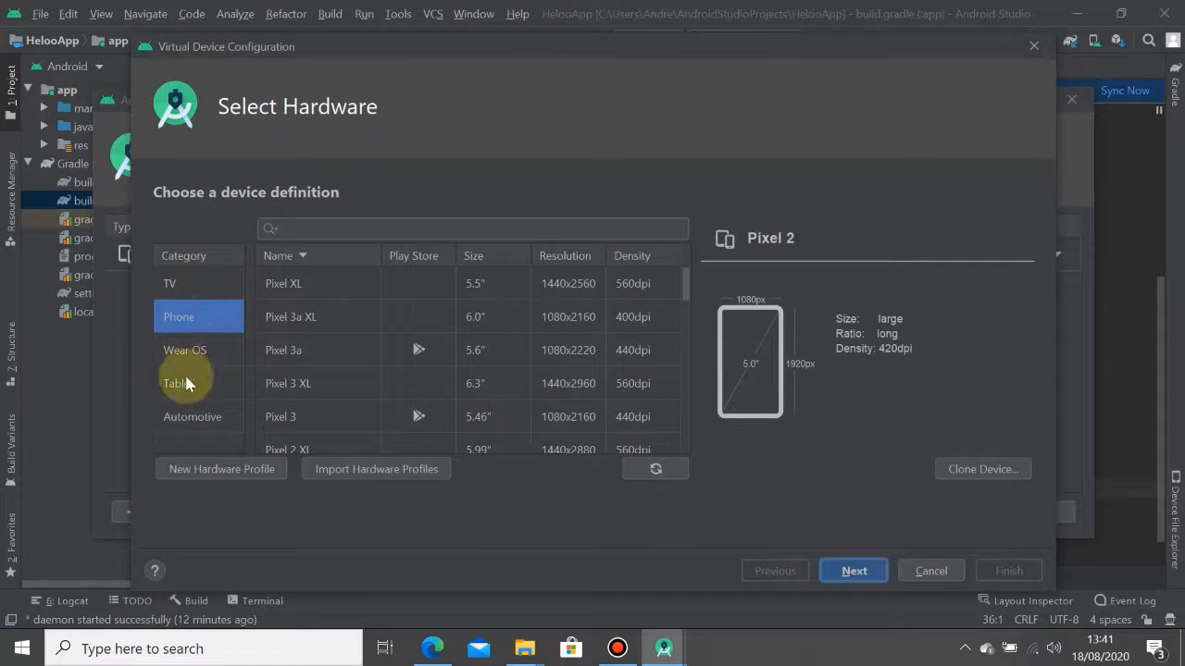
{"action": "left_click", "coordinate": [171, 283]}
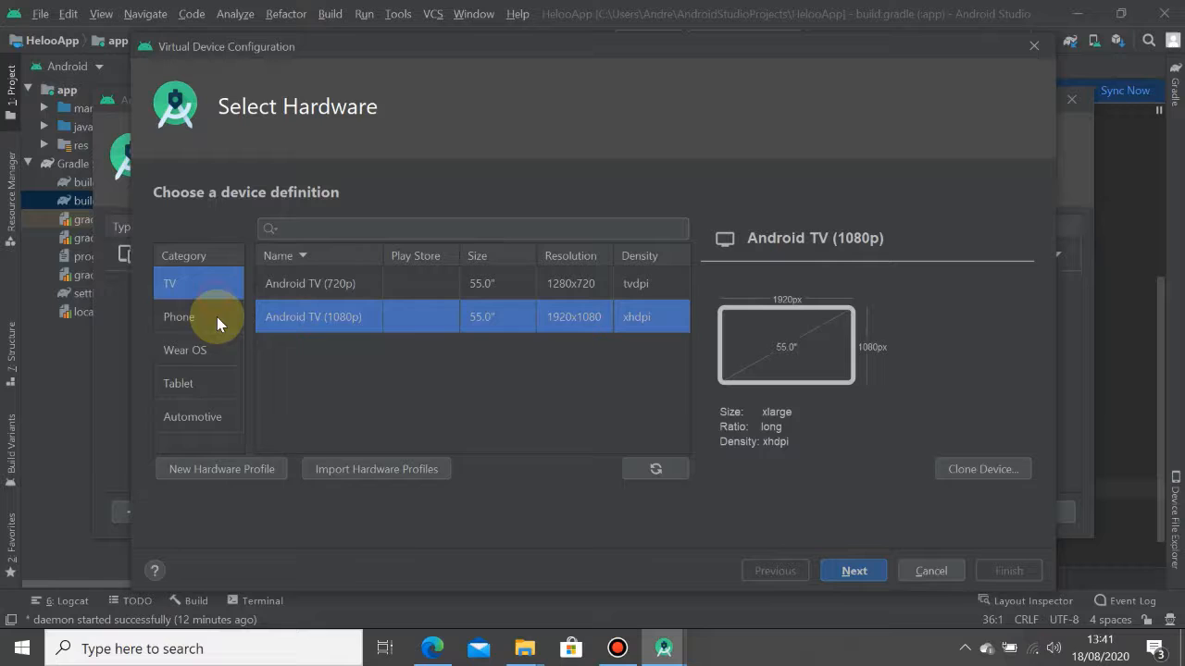
{"action": "left_click", "coordinate": [192, 416]}
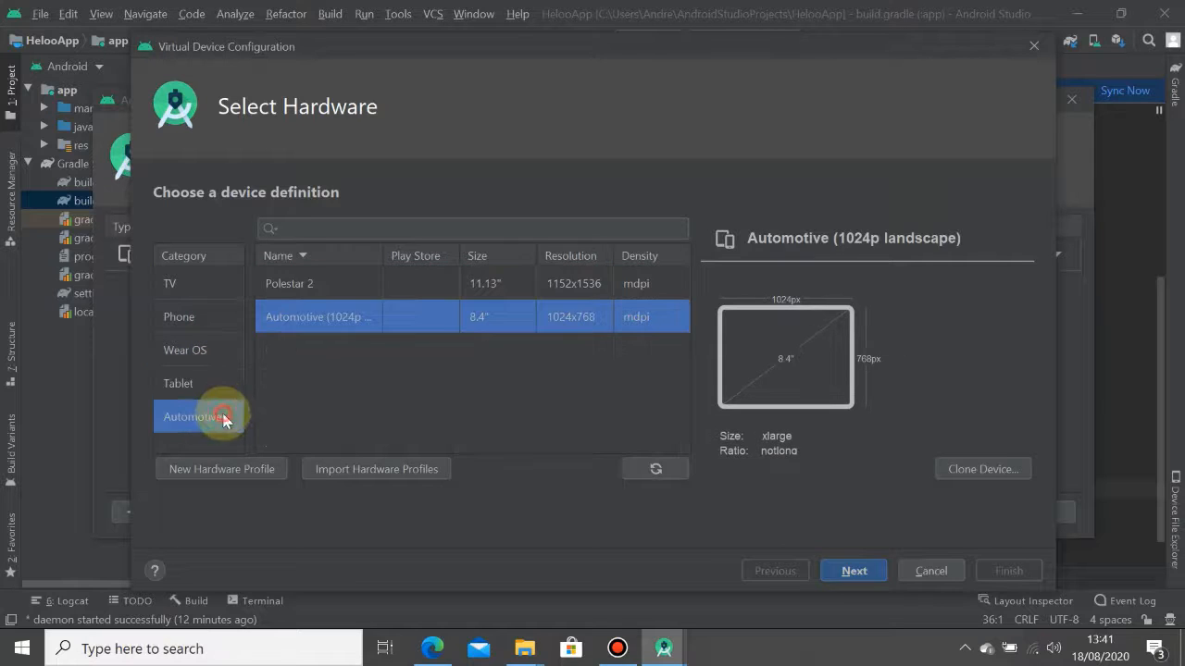
{"action": "left_click", "coordinate": [178, 316]}
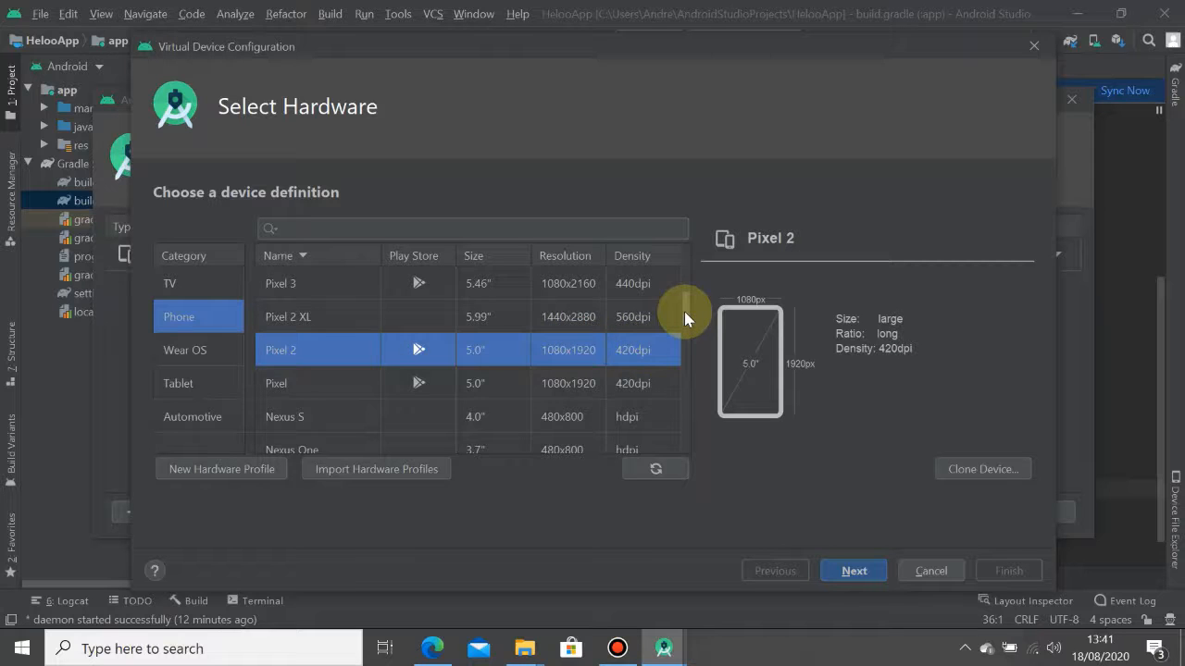
{"action": "scroll", "scroll_direction": "down", "scroll_amount": 3}
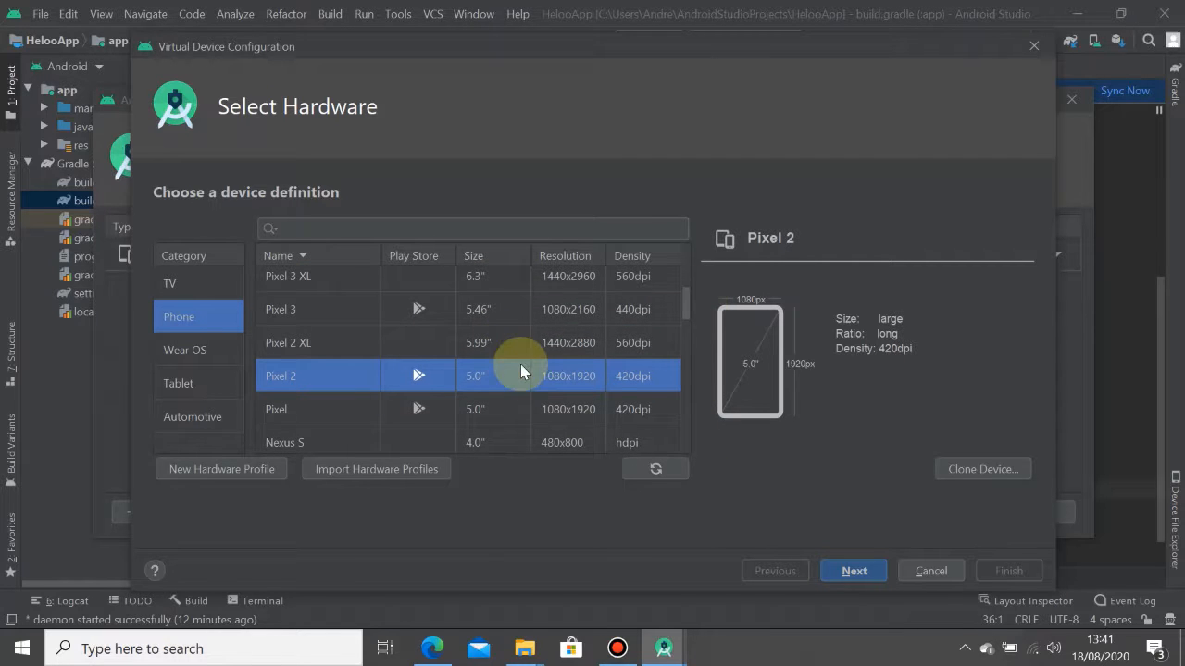
{"action": "mouse_move", "coordinate": [609, 377]}
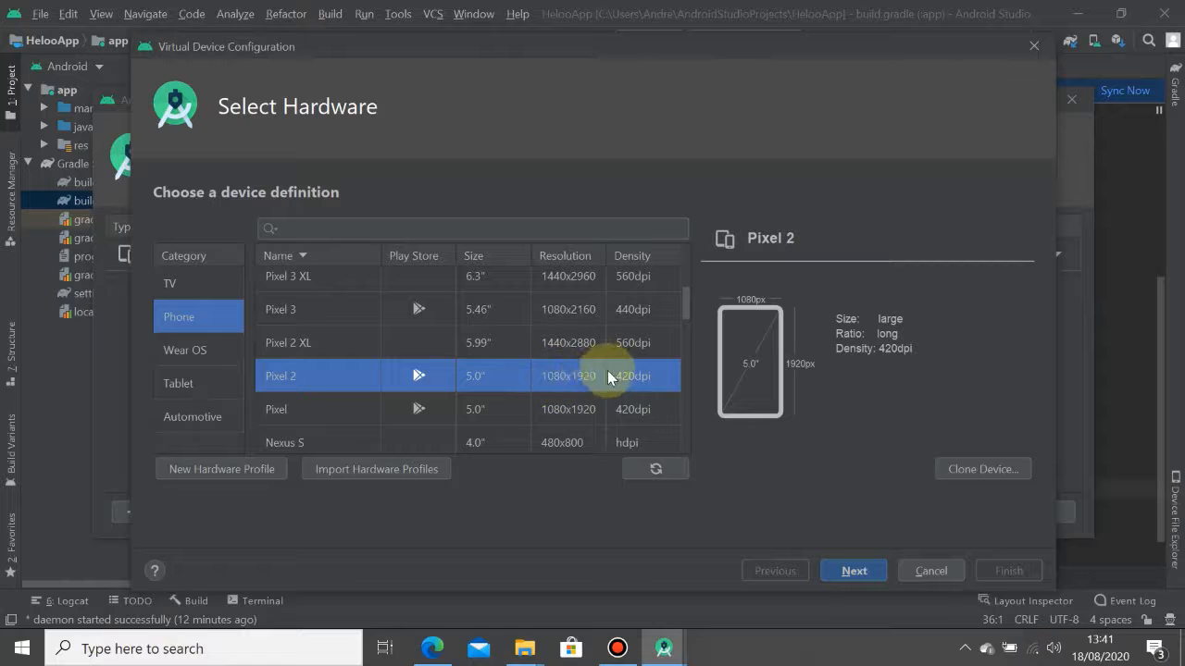
{"action": "mouse_move", "coordinate": [311, 383]}
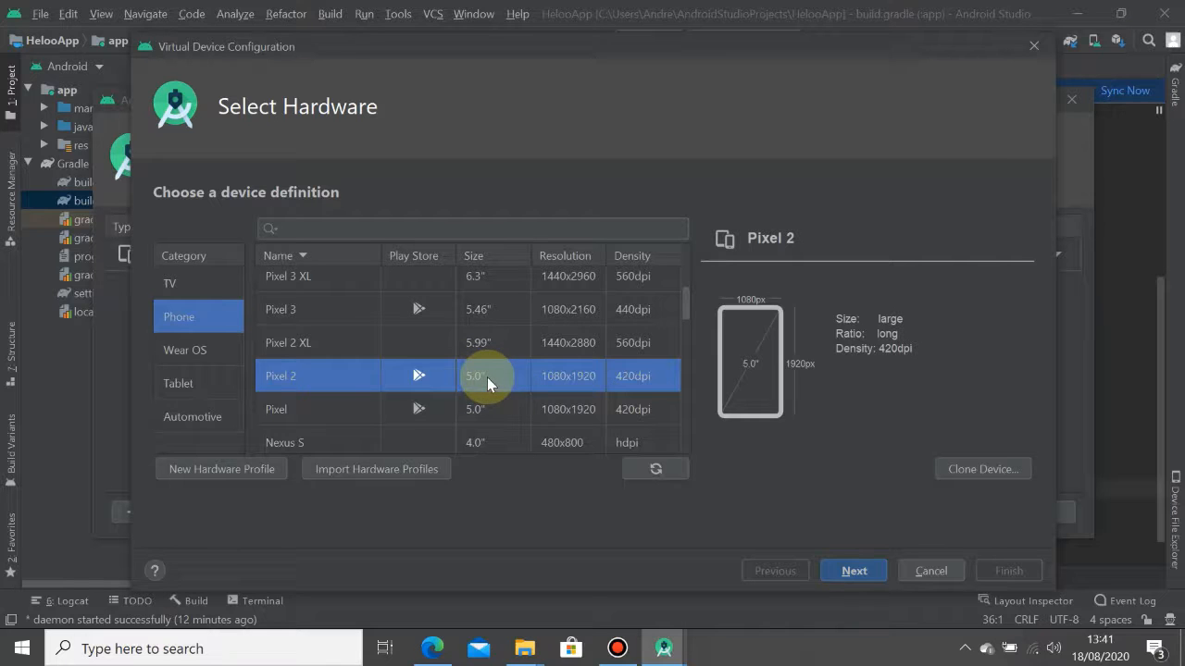
{"action": "mouse_move", "coordinate": [568, 383]}
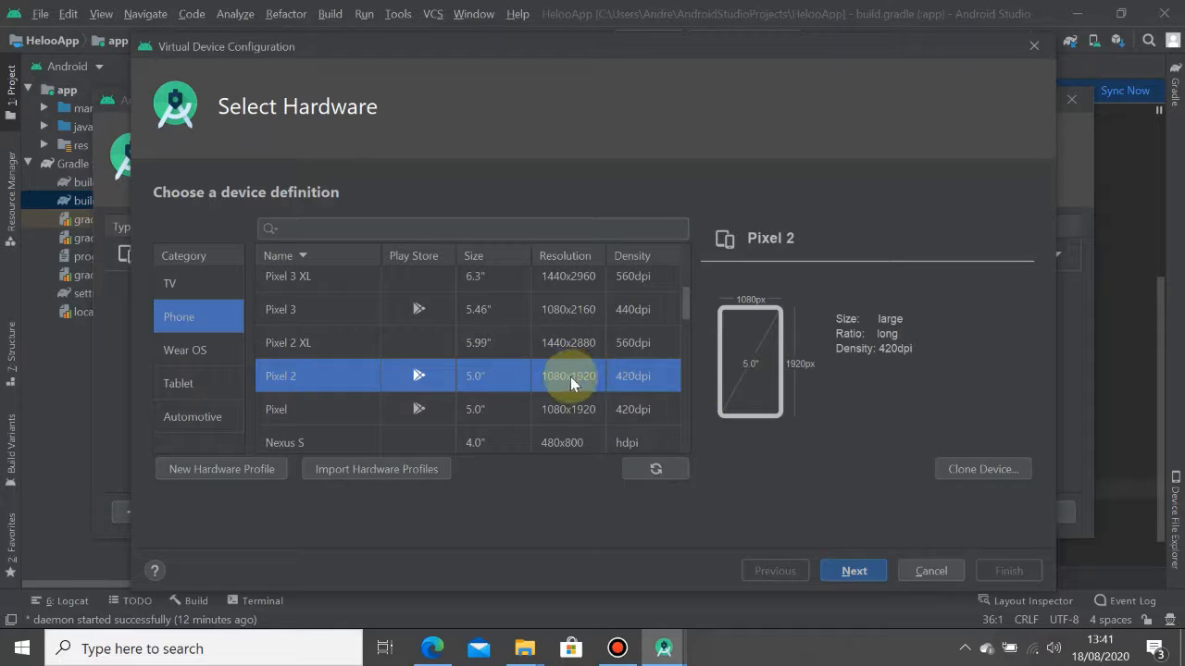
{"action": "mouse_move", "coordinate": [626, 398]}
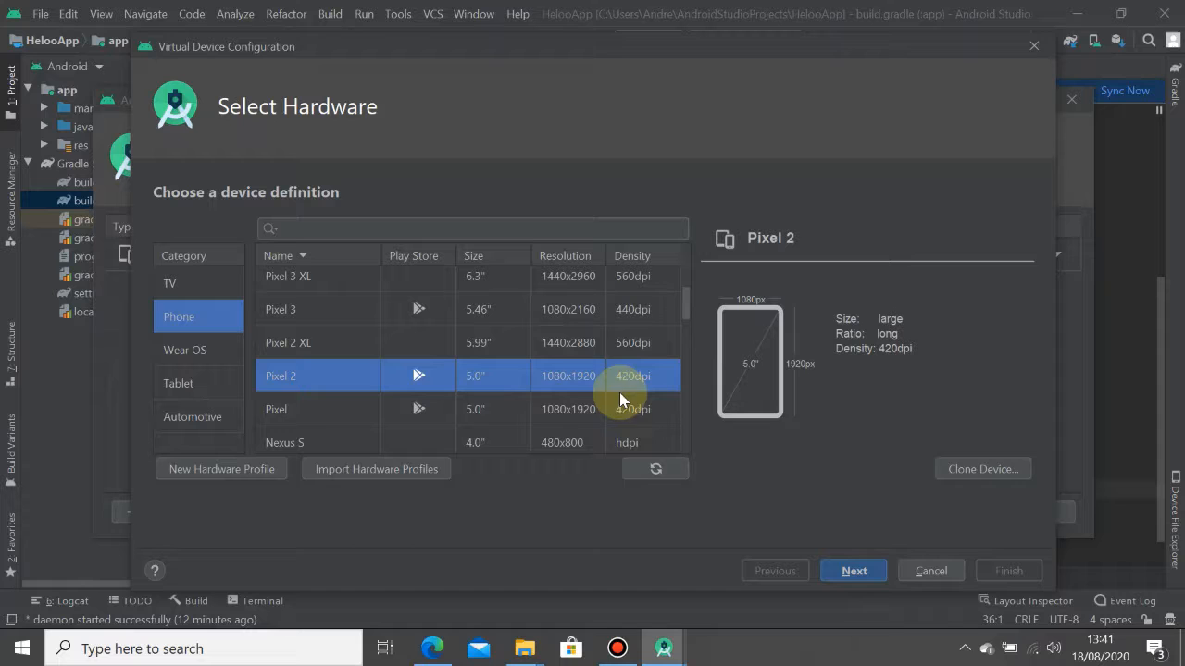
{"action": "mouse_move", "coordinate": [674, 405]}
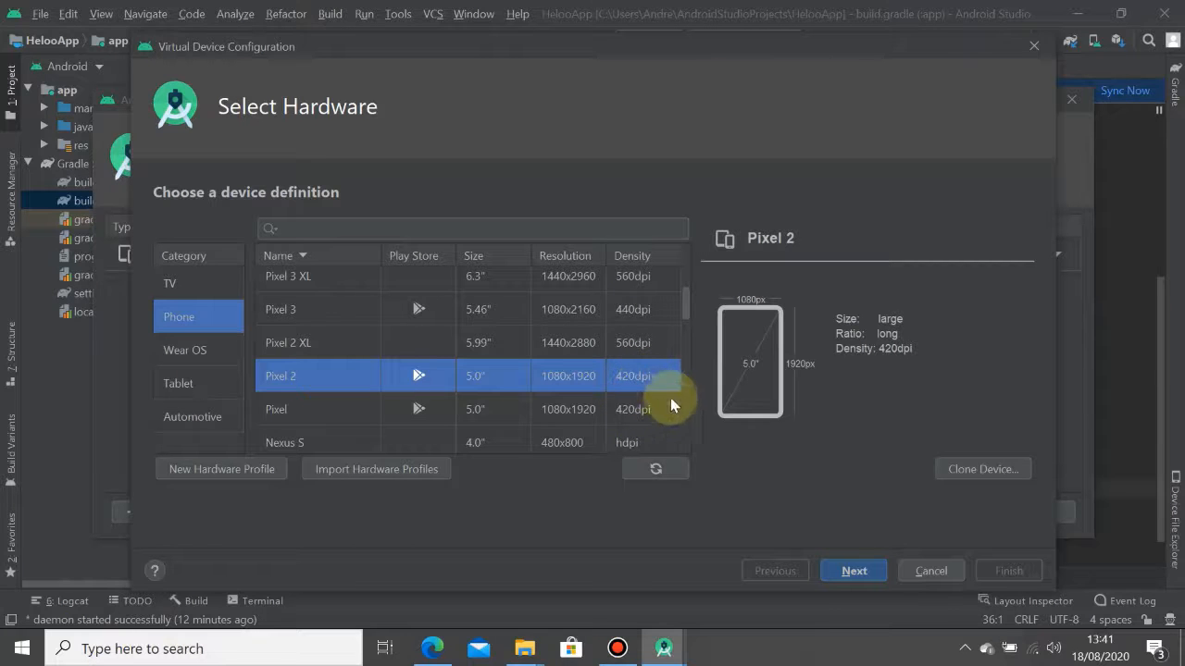
{"action": "mouse_move", "coordinate": [628, 396]}
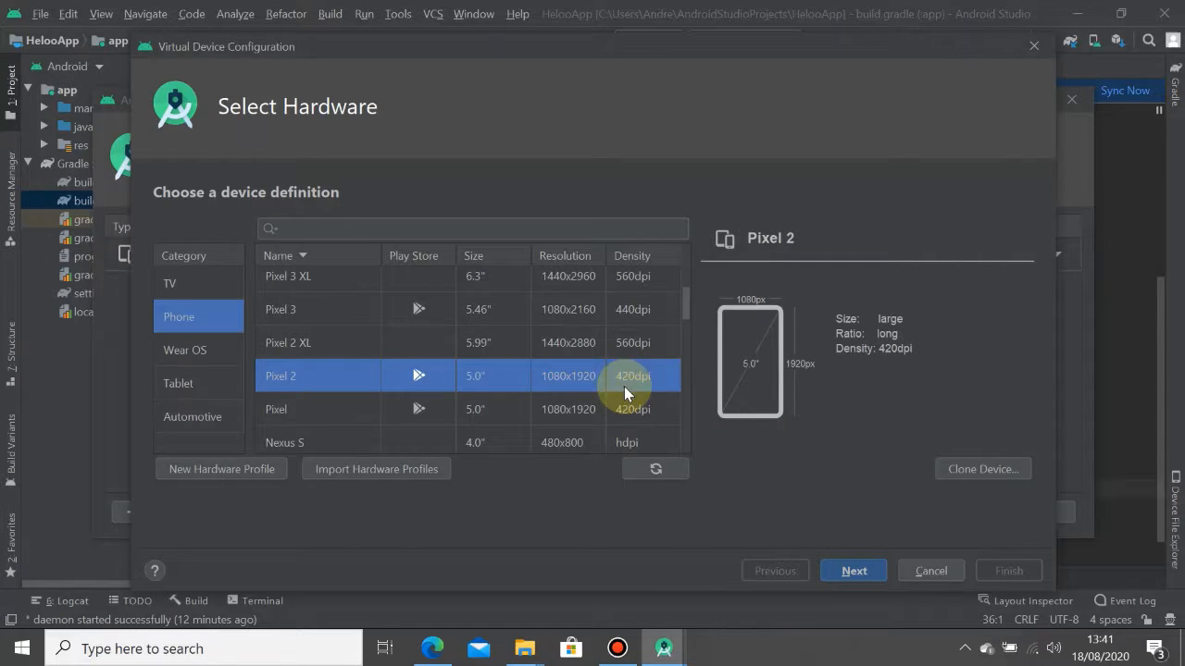
{"action": "mouse_move", "coordinate": [853, 570]}
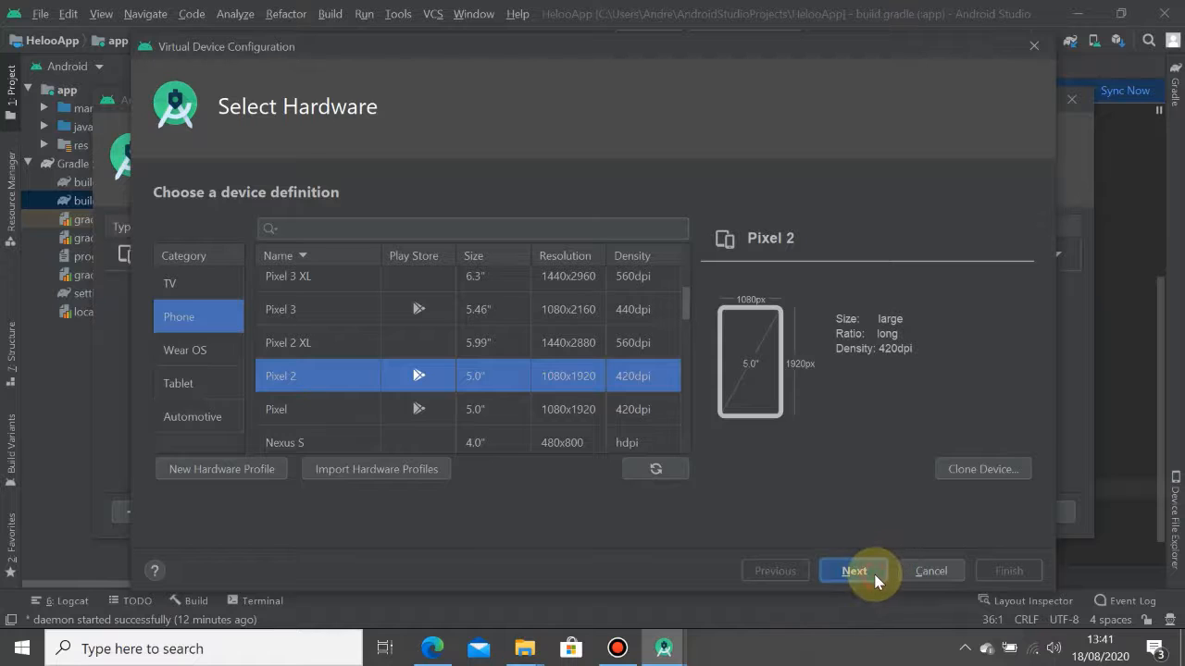
{"action": "left_click", "coordinate": [851, 570]}
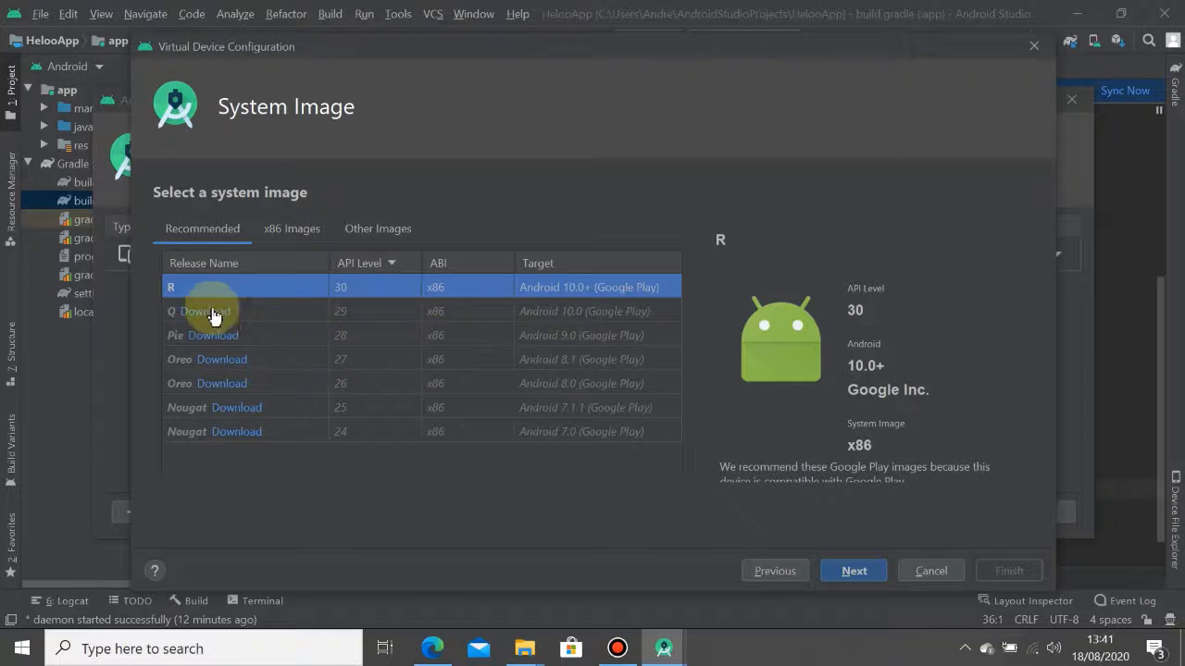
Keep the recommended R (API 30) system image selected, then list all x86 images
{"action": "left_click", "coordinate": [371, 360]}
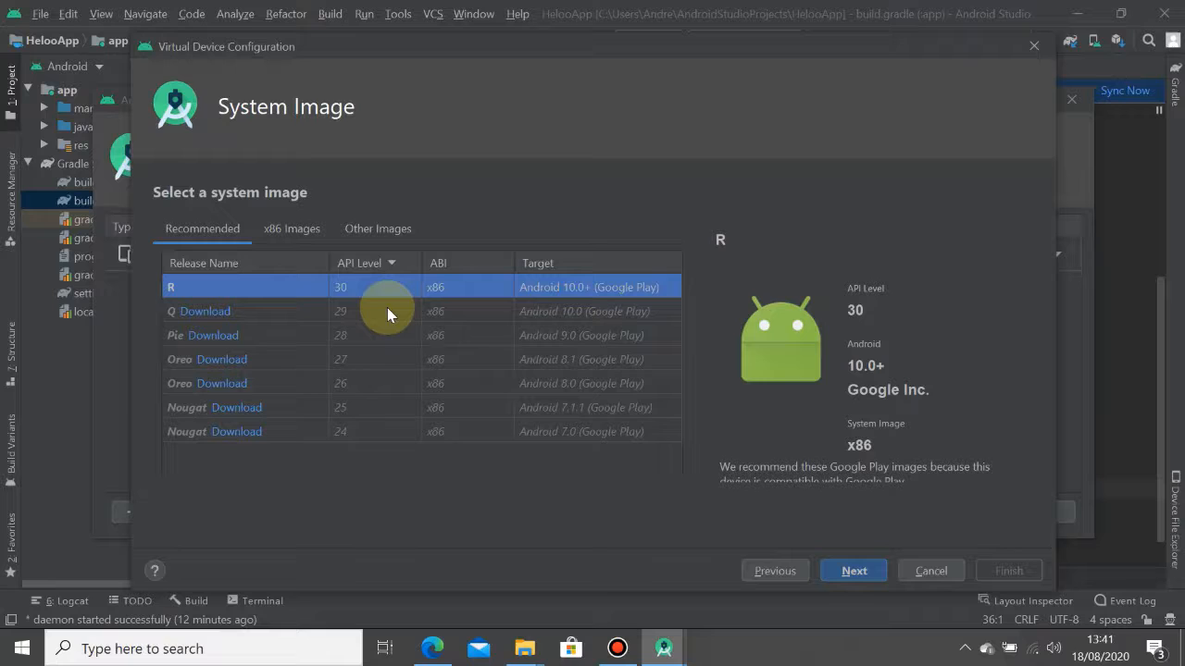
{"action": "mouse_move", "coordinate": [385, 348]}
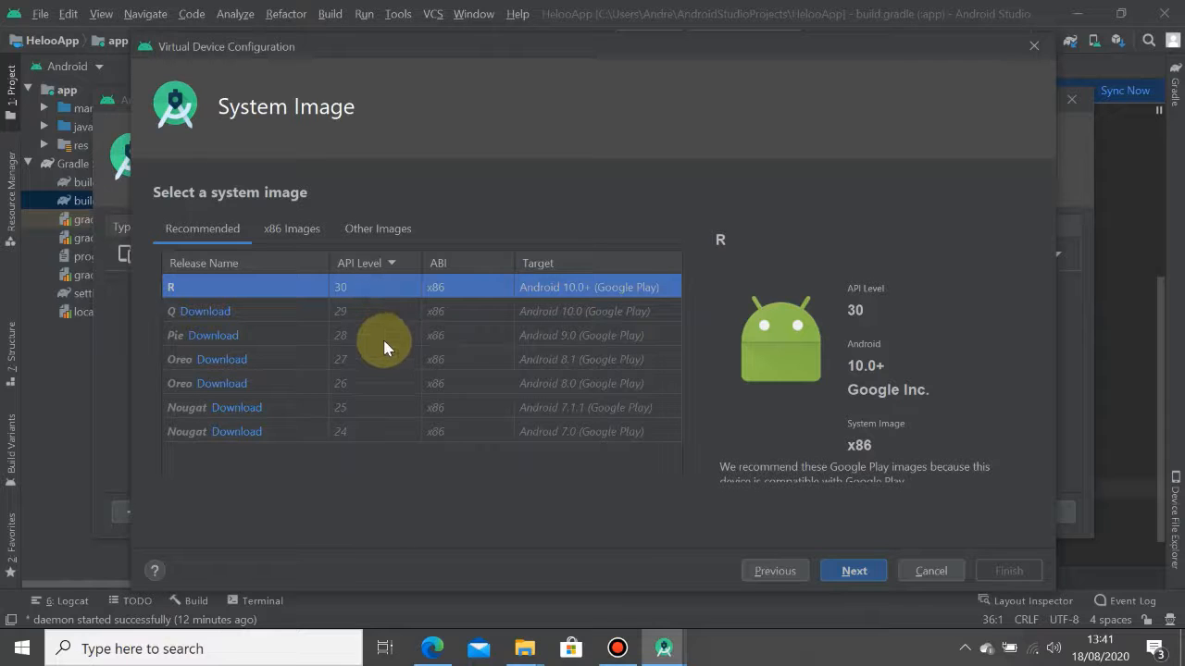
{"action": "mouse_move", "coordinate": [400, 359]}
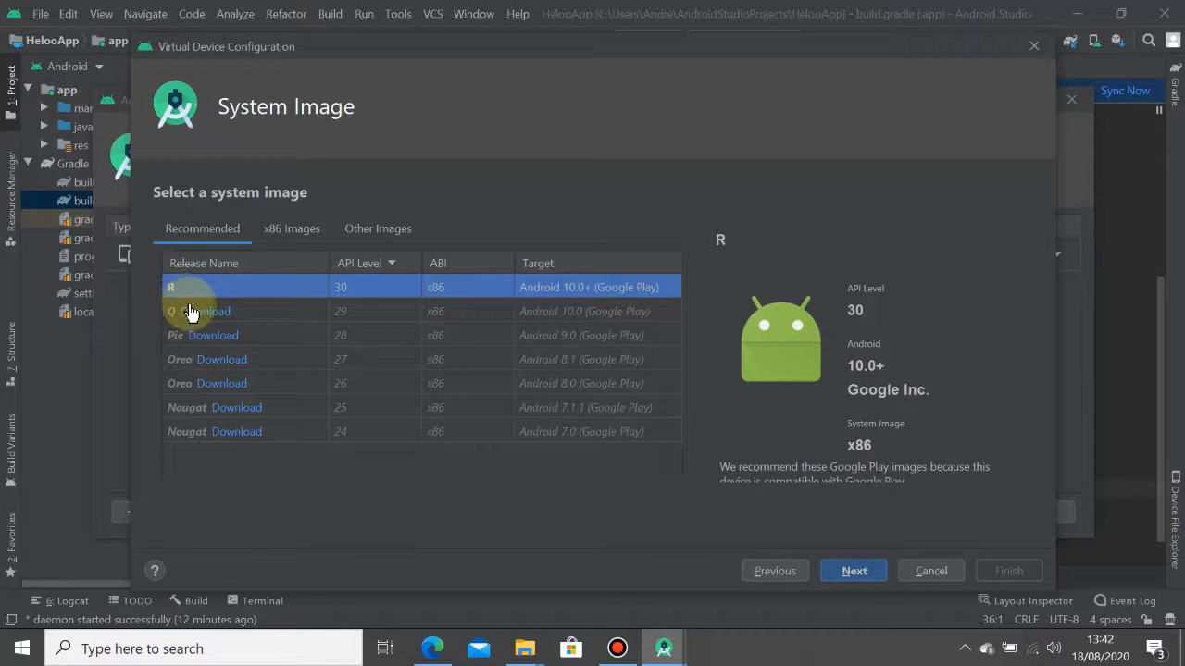
{"action": "mouse_move", "coordinate": [244, 384]}
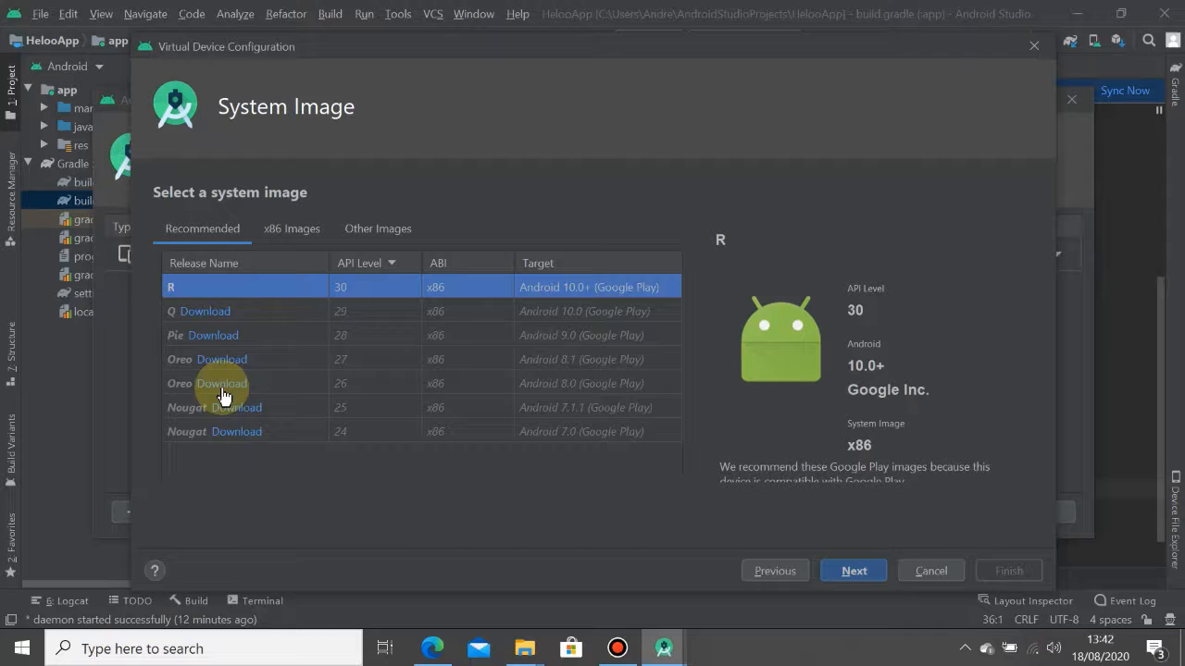
{"action": "mouse_move", "coordinate": [444, 403]}
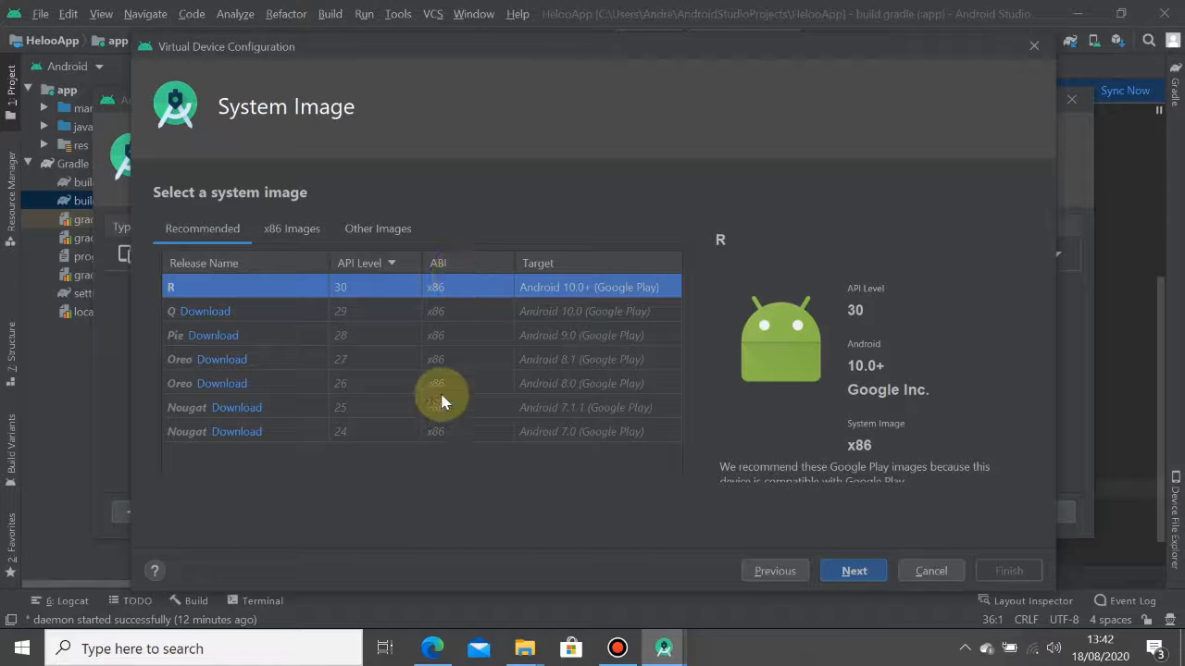
{"action": "mouse_move", "coordinate": [555, 330]}
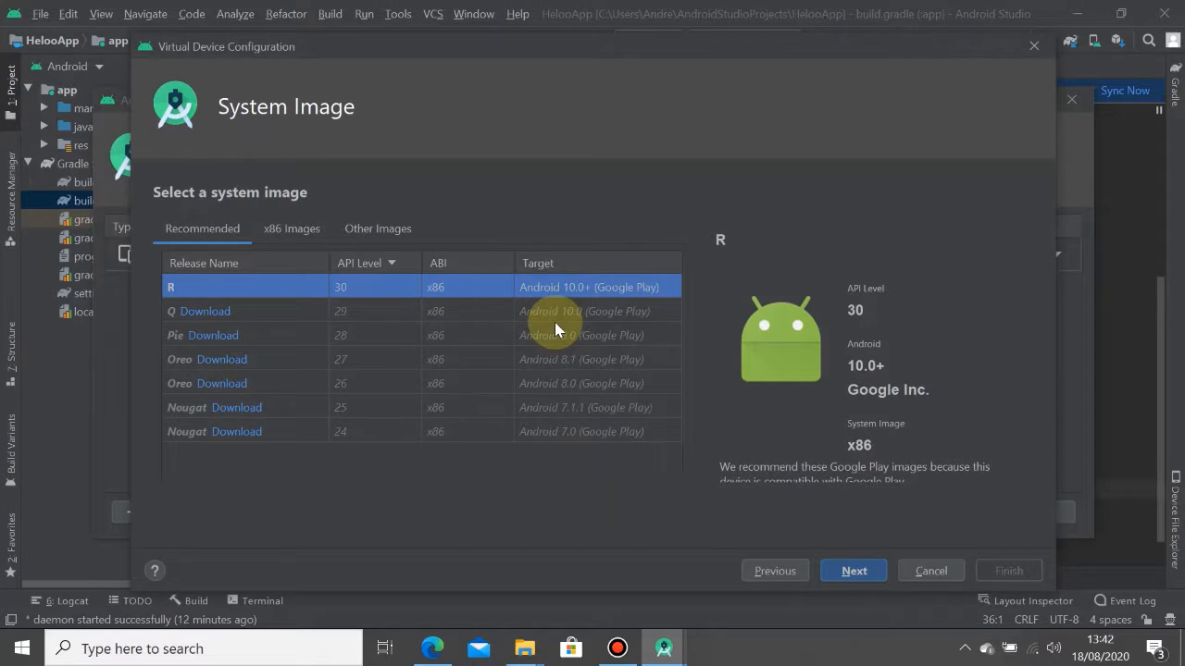
{"action": "mouse_move", "coordinate": [500, 306]}
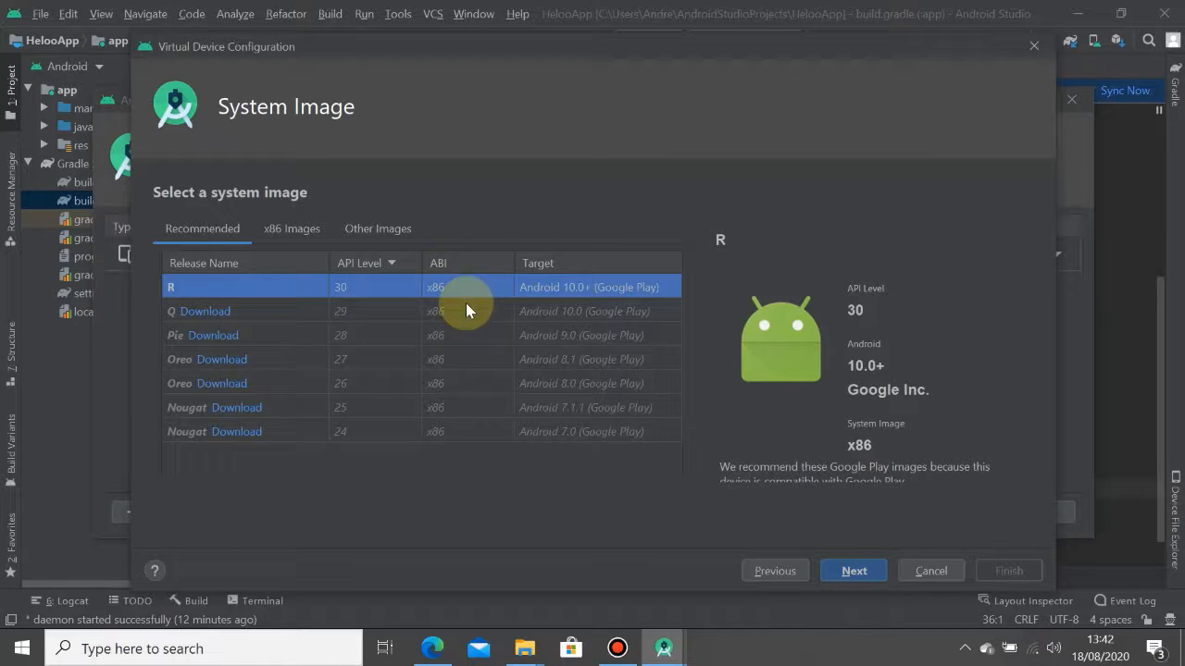
{"action": "left_click", "coordinate": [292, 230]}
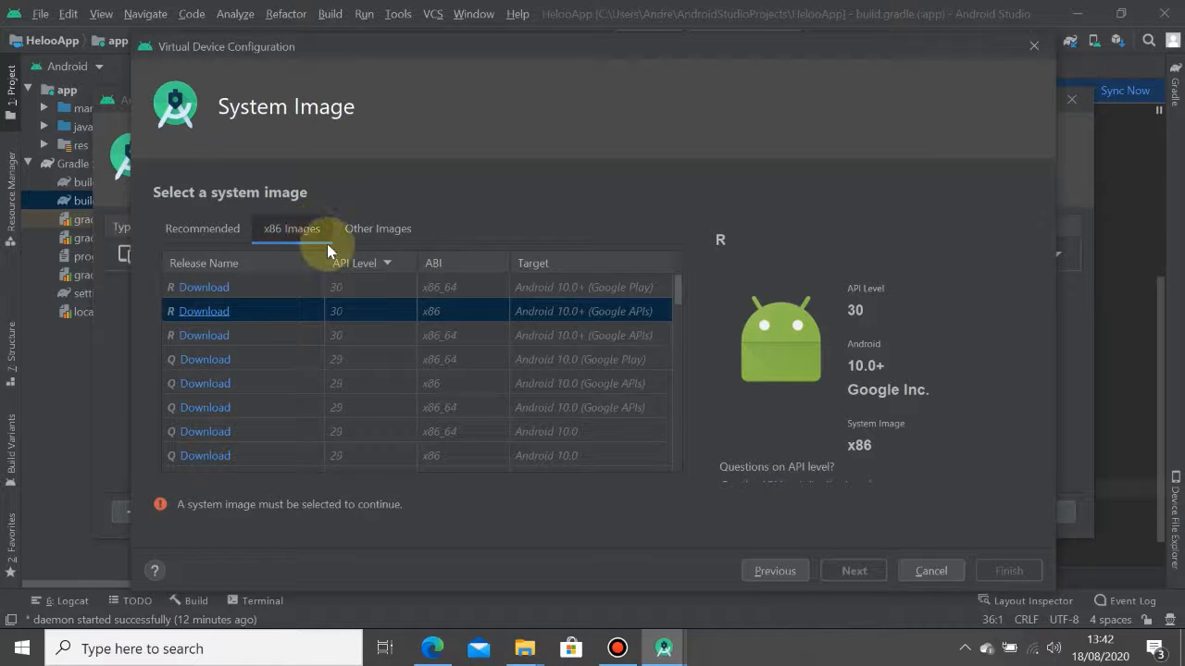
Browse the other system image tabs, keep the recommended R image, and continue to verification
{"action": "scroll", "scroll_direction": "down", "scroll_amount": 3}
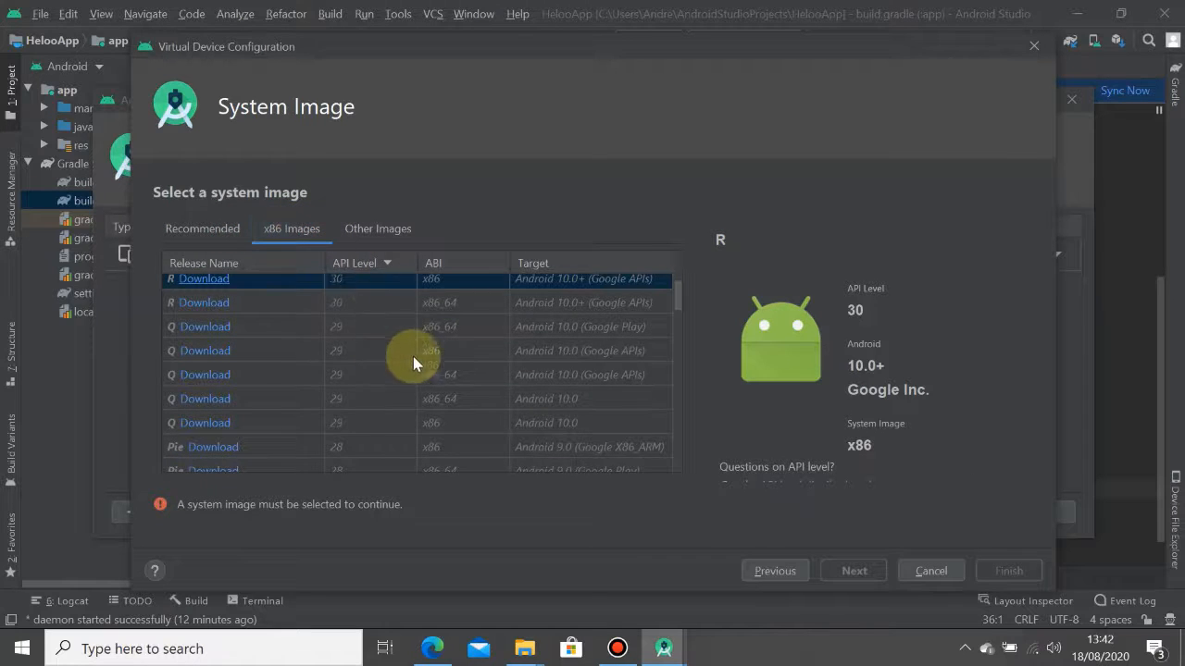
{"action": "scroll", "scroll_direction": "down", "scroll_amount": 3}
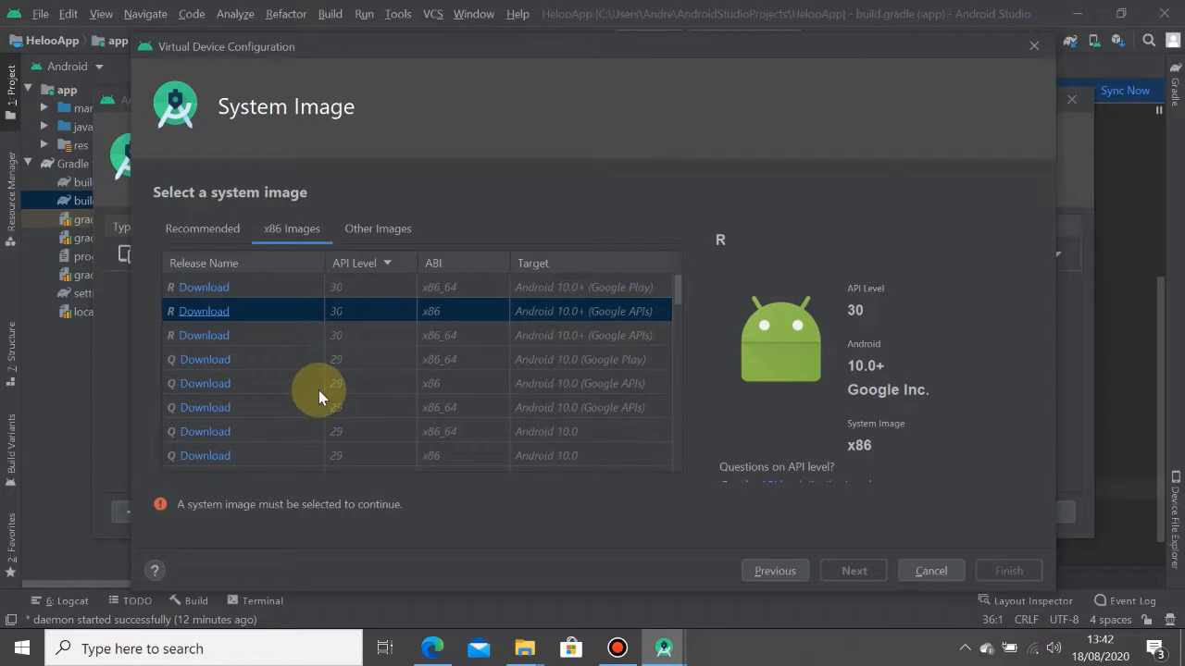
{"action": "left_click", "coordinate": [378, 229]}
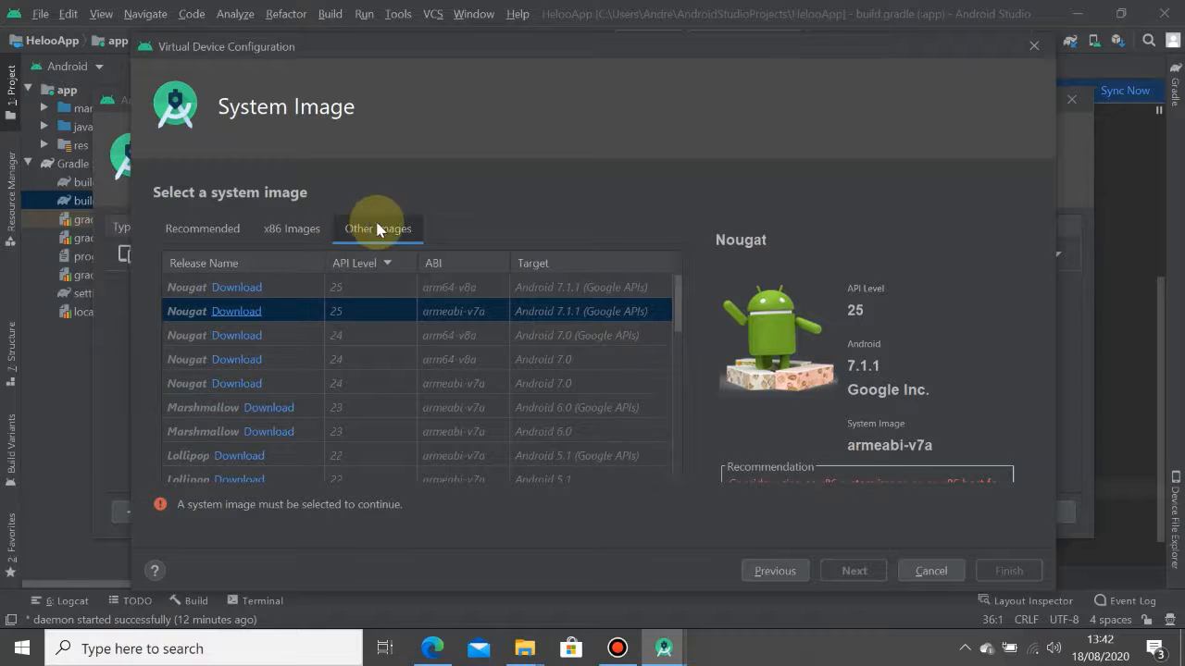
{"action": "mouse_move", "coordinate": [546, 371]}
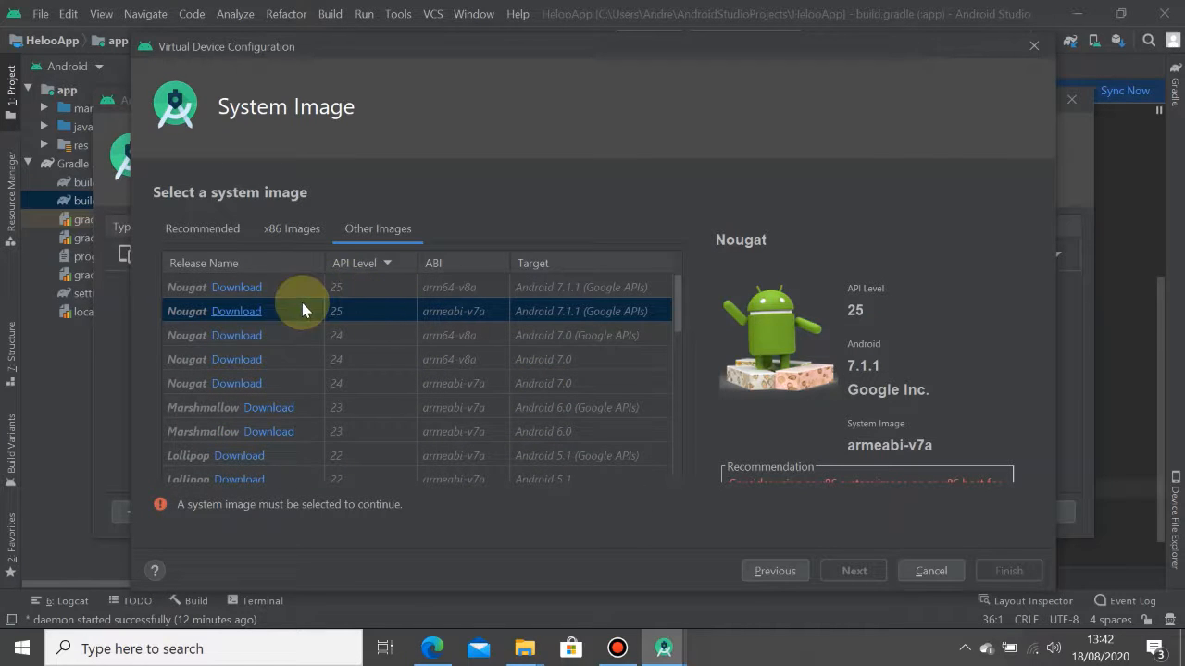
{"action": "left_click", "coordinate": [202, 229]}
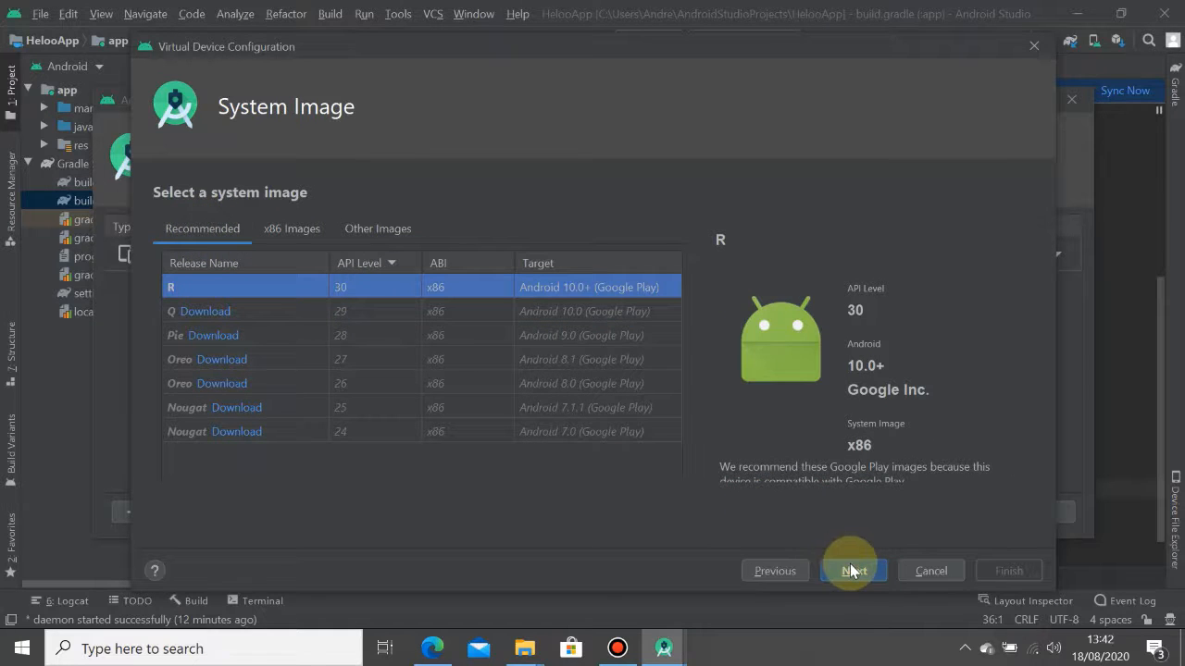
{"action": "left_click", "coordinate": [852, 570]}
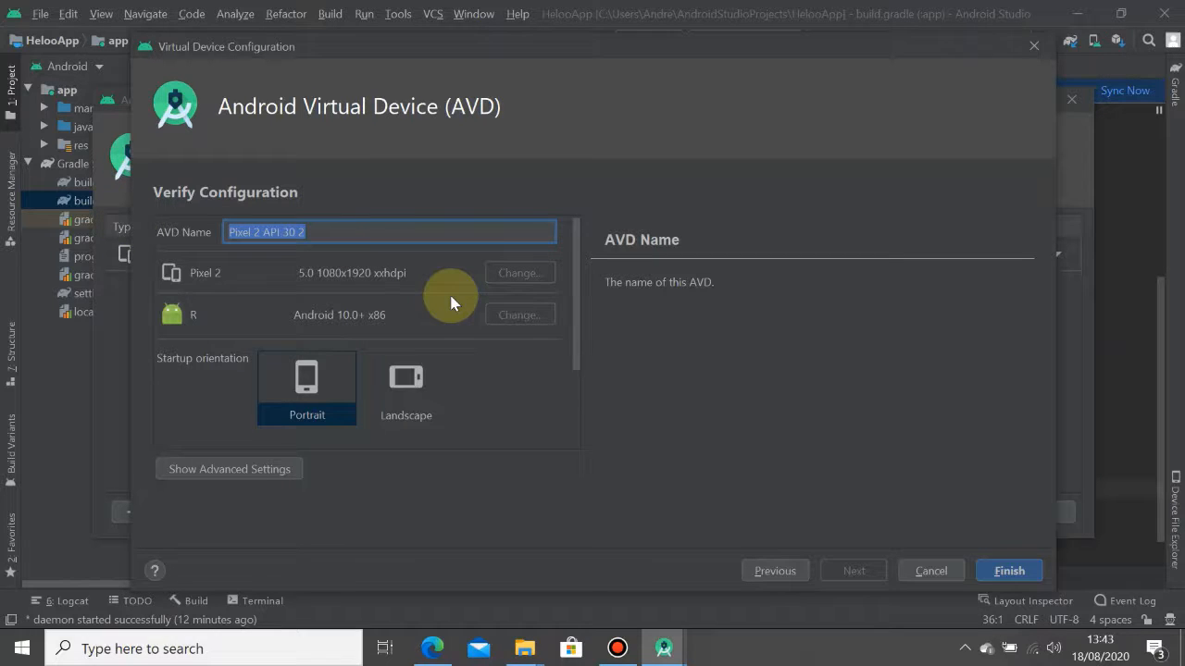
Enter 'My Emulator - R OS' as the AVD name for the Pixel 2 device
{"action": "type", "text": "My Emulat"}
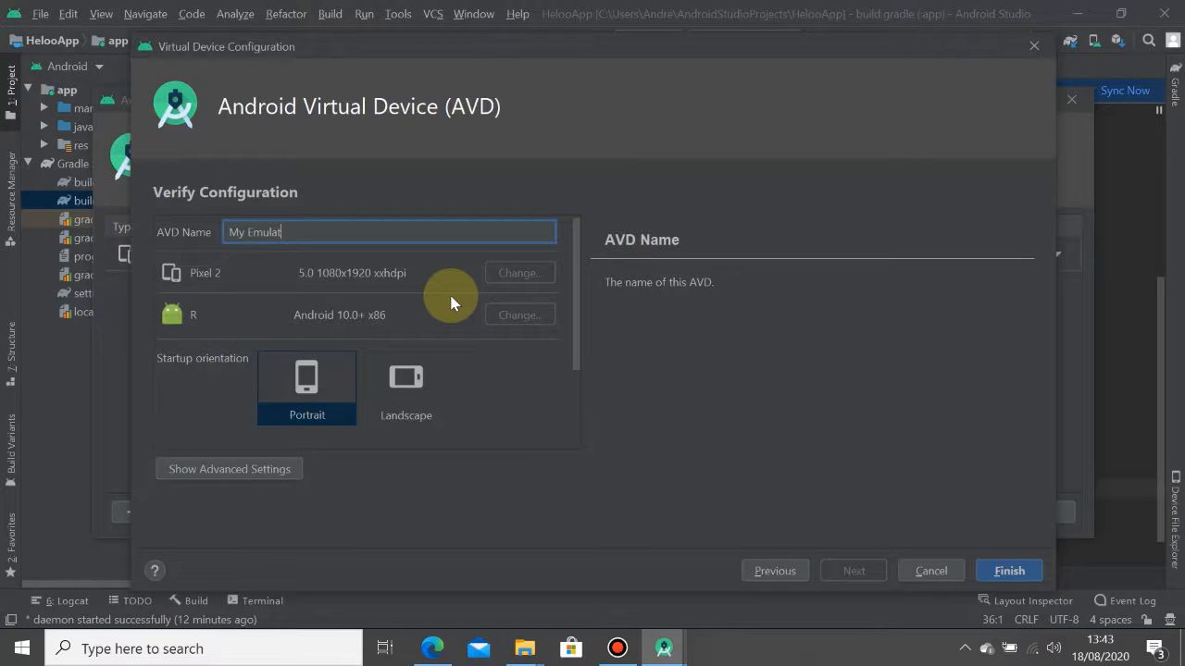
{"action": "type", "text": "or - R"}
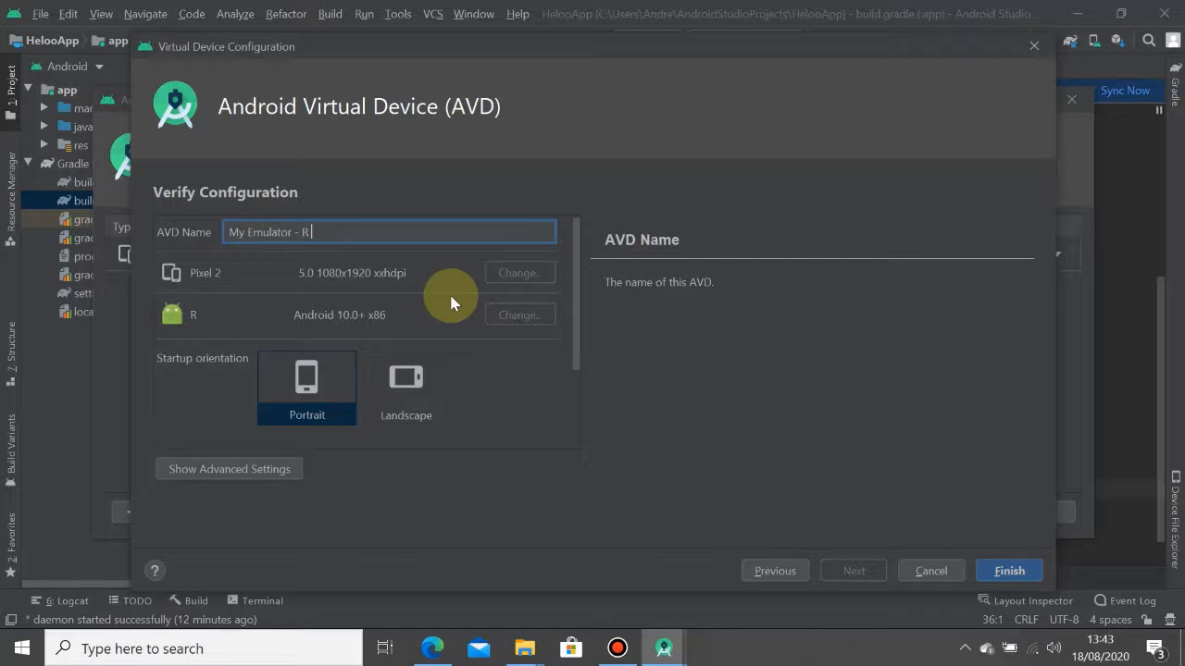
{"action": "type", "text": "OS -"}
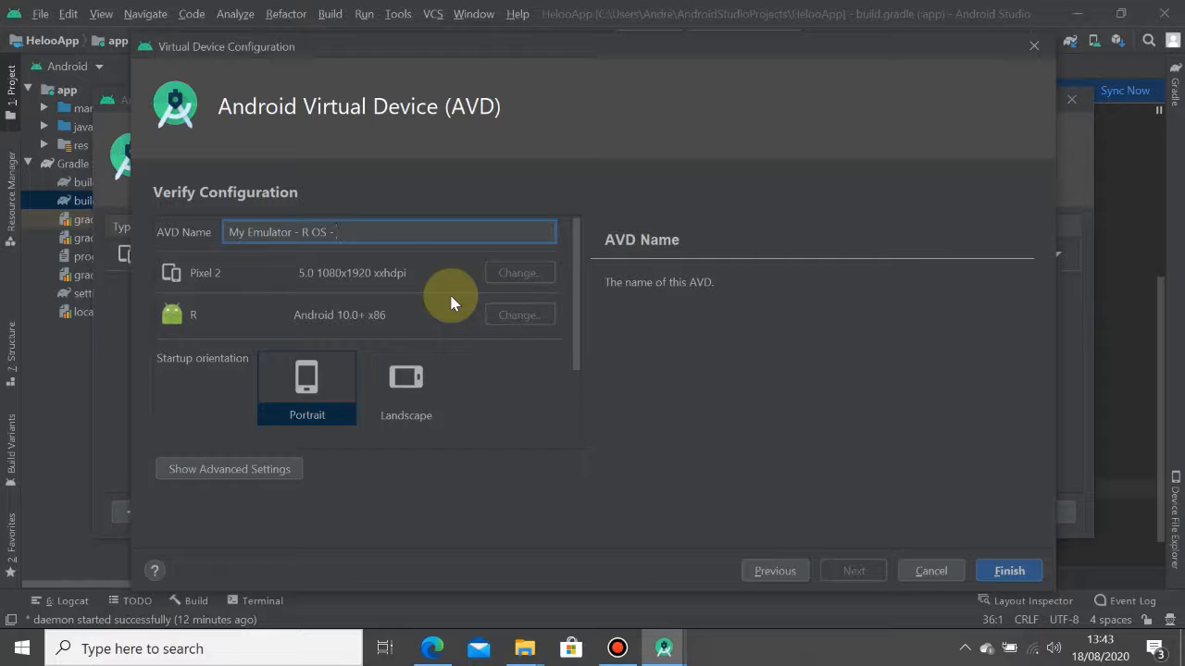
{"action": "scroll", "scroll_direction": "down", "scroll_amount": 3}
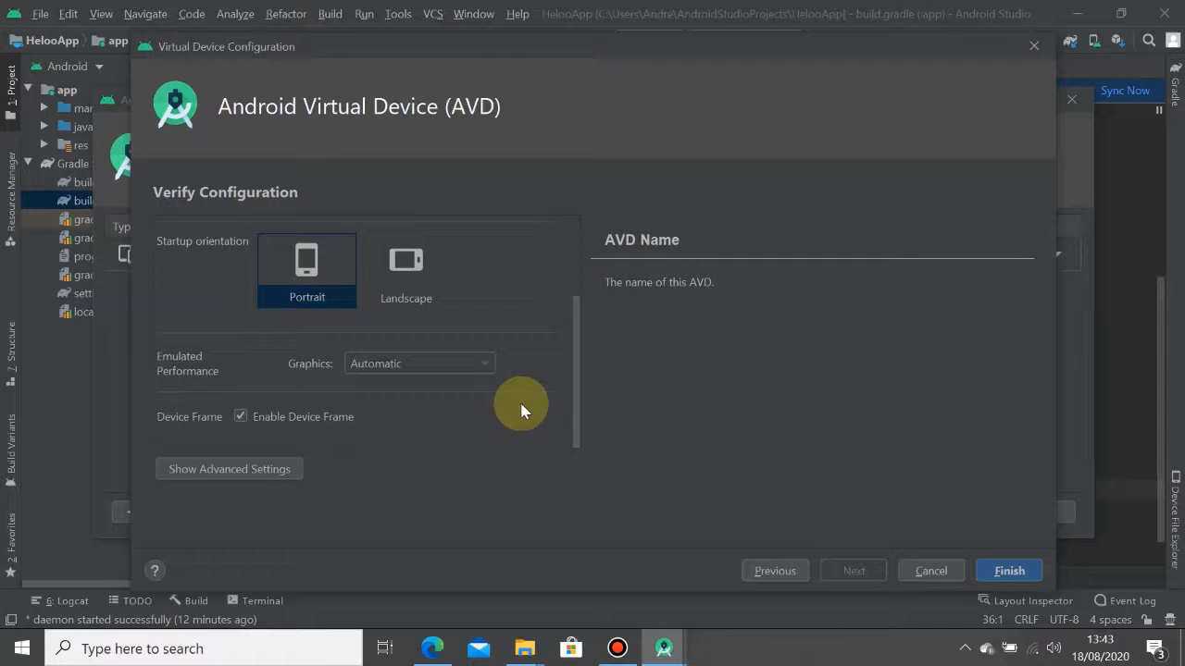
Review the advanced settings, collapse them, and finish creating My Emulator - R OS
{"action": "left_click", "coordinate": [230, 468]}
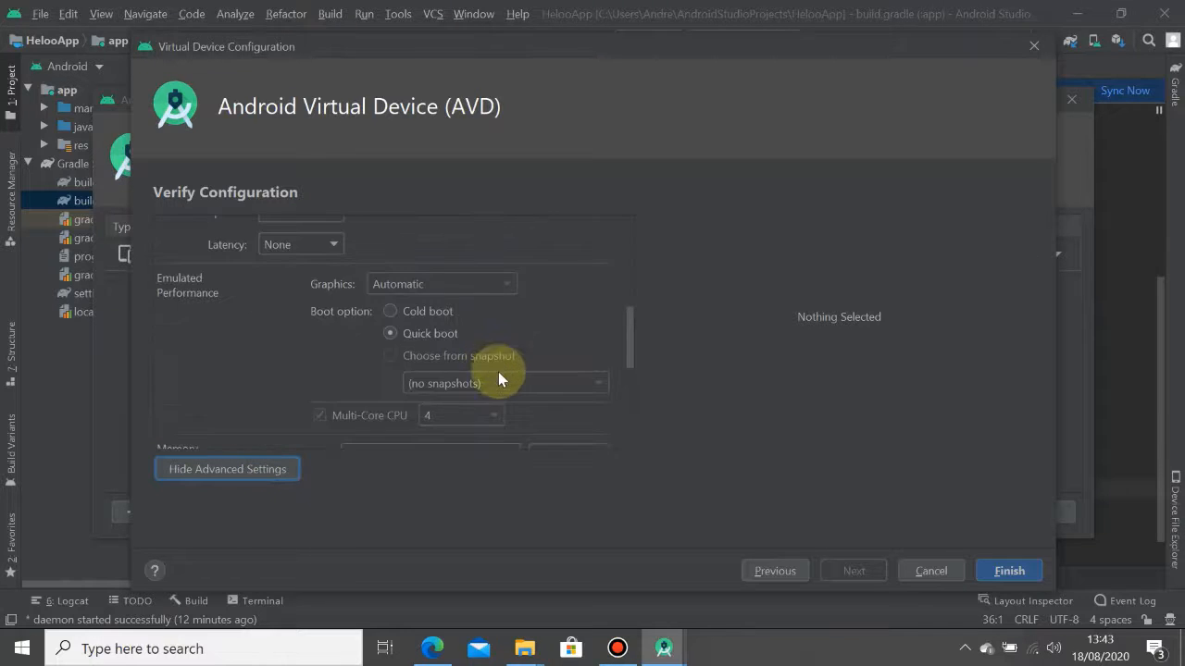
{"action": "scroll", "scroll_direction": "down", "scroll_amount": 3}
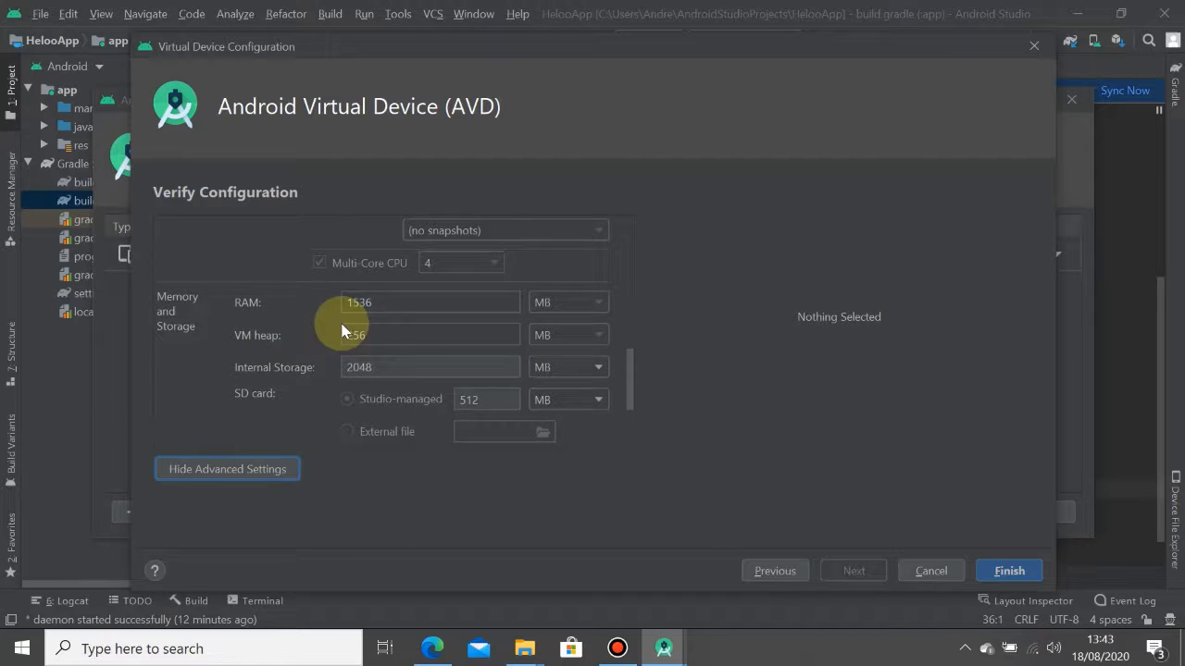
{"action": "scroll", "scroll_direction": "down", "scroll_amount": 3}
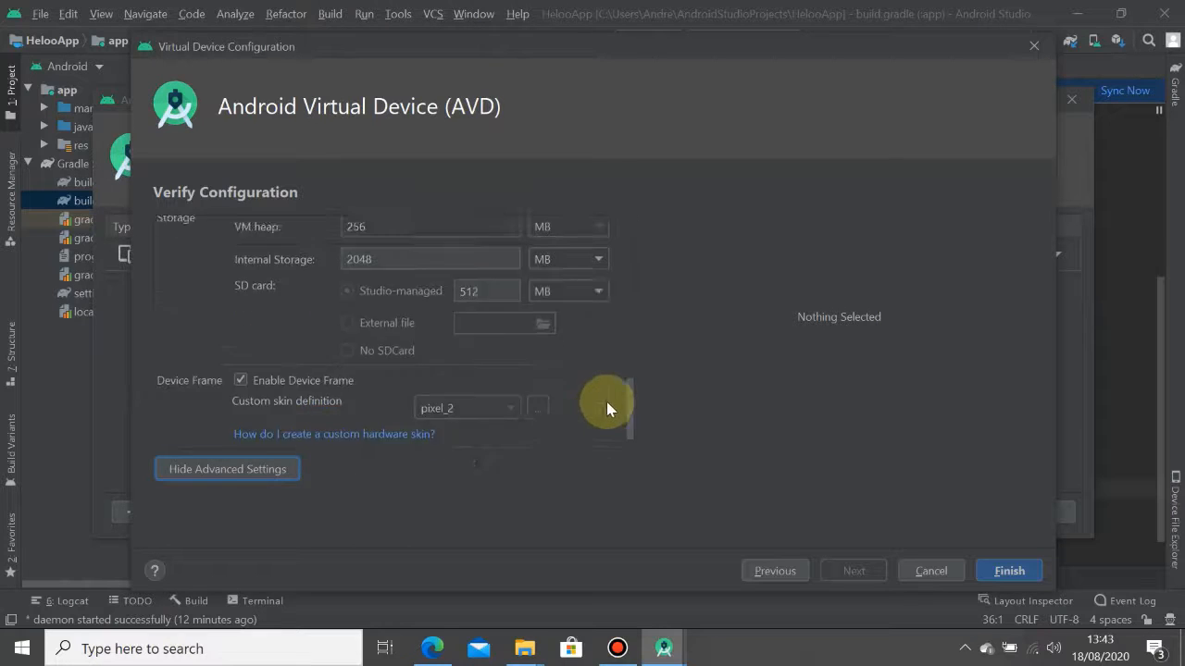
{"action": "left_click", "coordinate": [226, 468]}
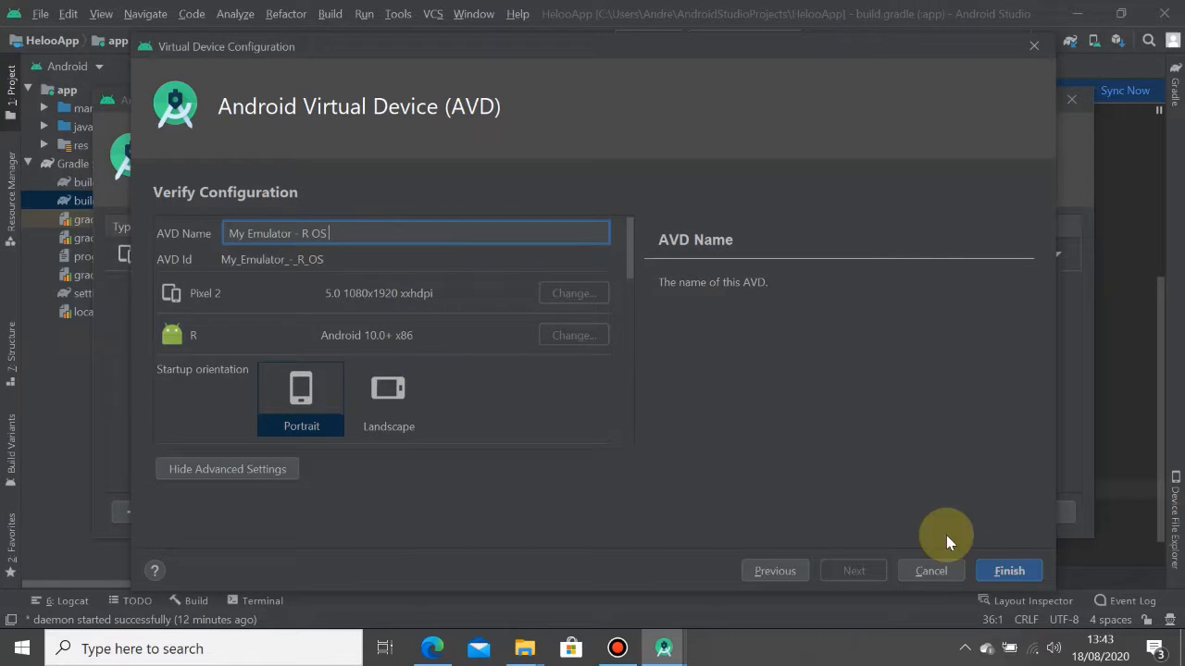
{"action": "mouse_move", "coordinate": [666, 404]}
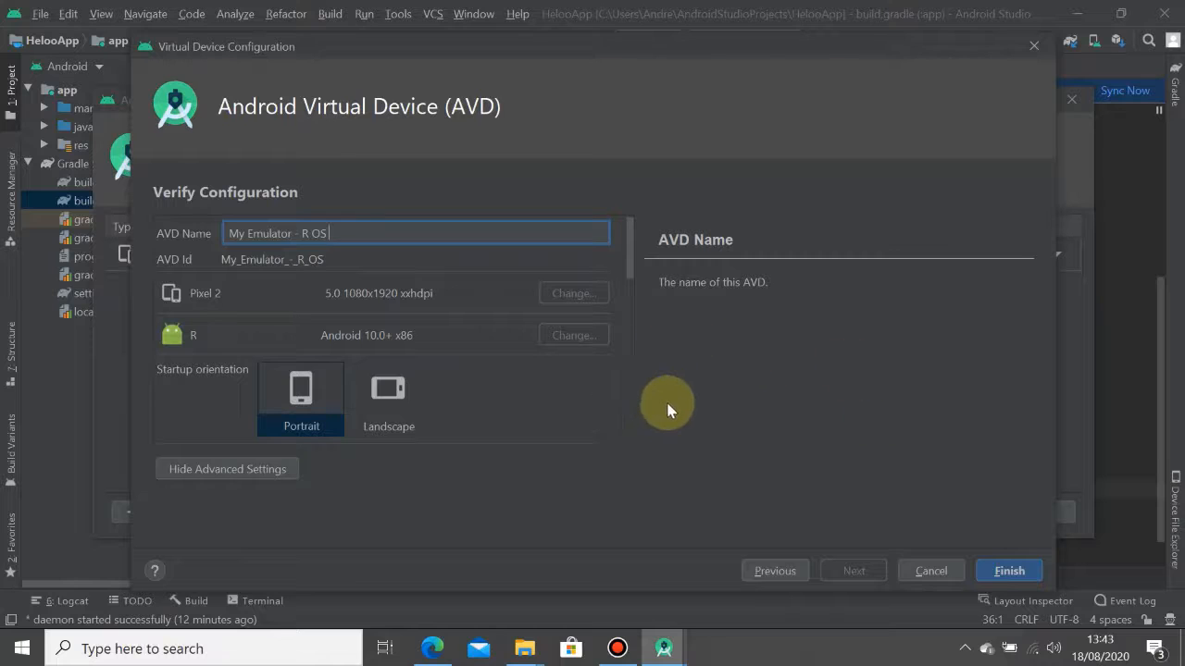
{"action": "mouse_move", "coordinate": [748, 374]}
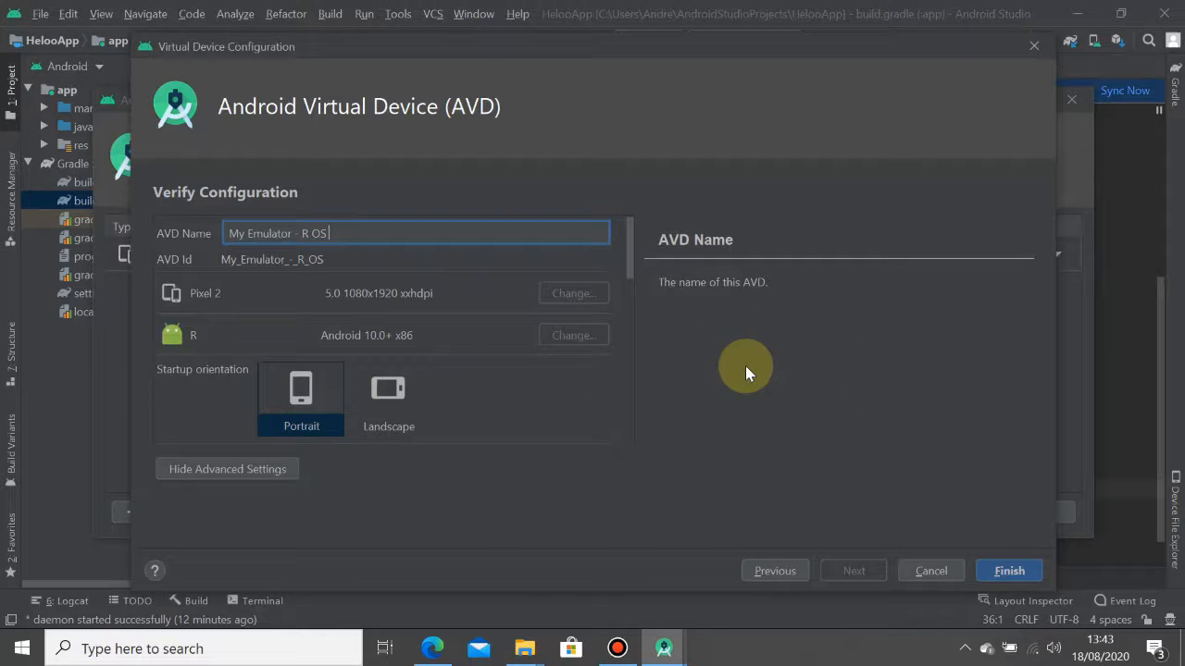
{"action": "mouse_move", "coordinate": [740, 380]}
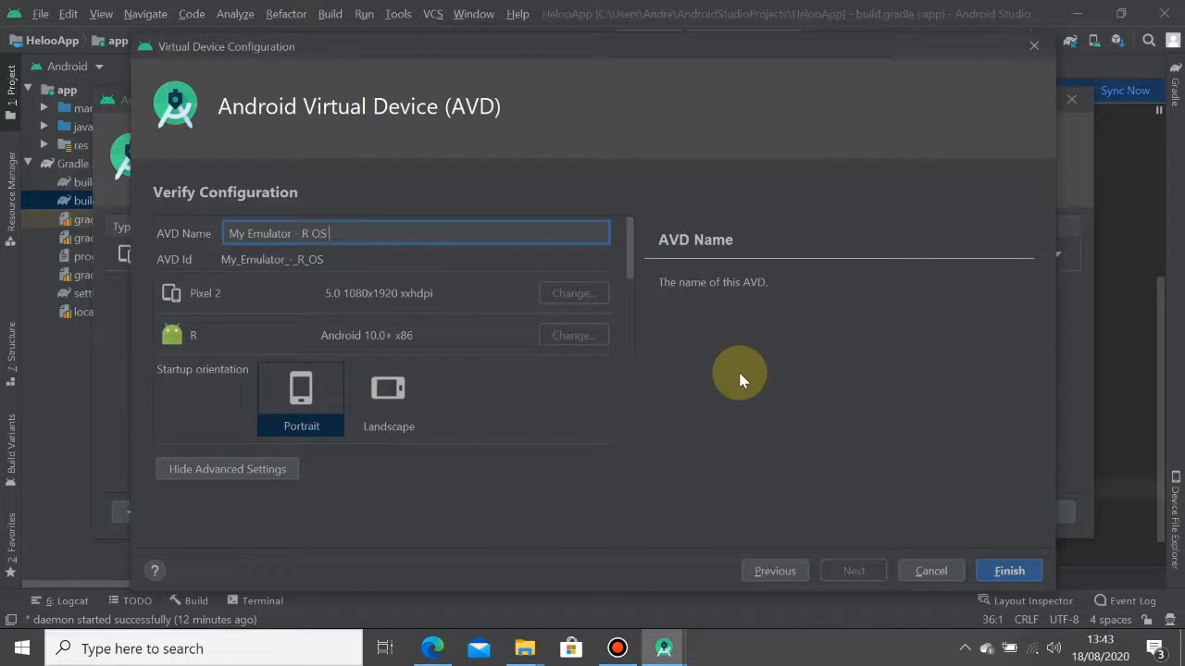
{"action": "mouse_move", "coordinate": [787, 417]}
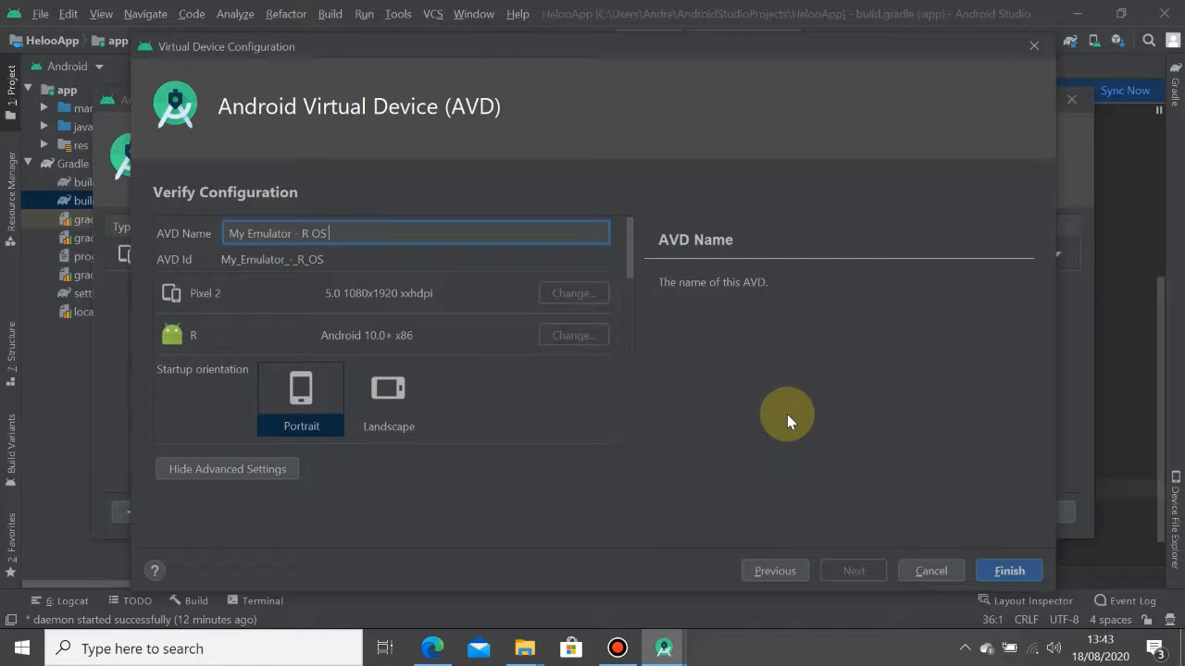
{"action": "mouse_move", "coordinate": [785, 415]}
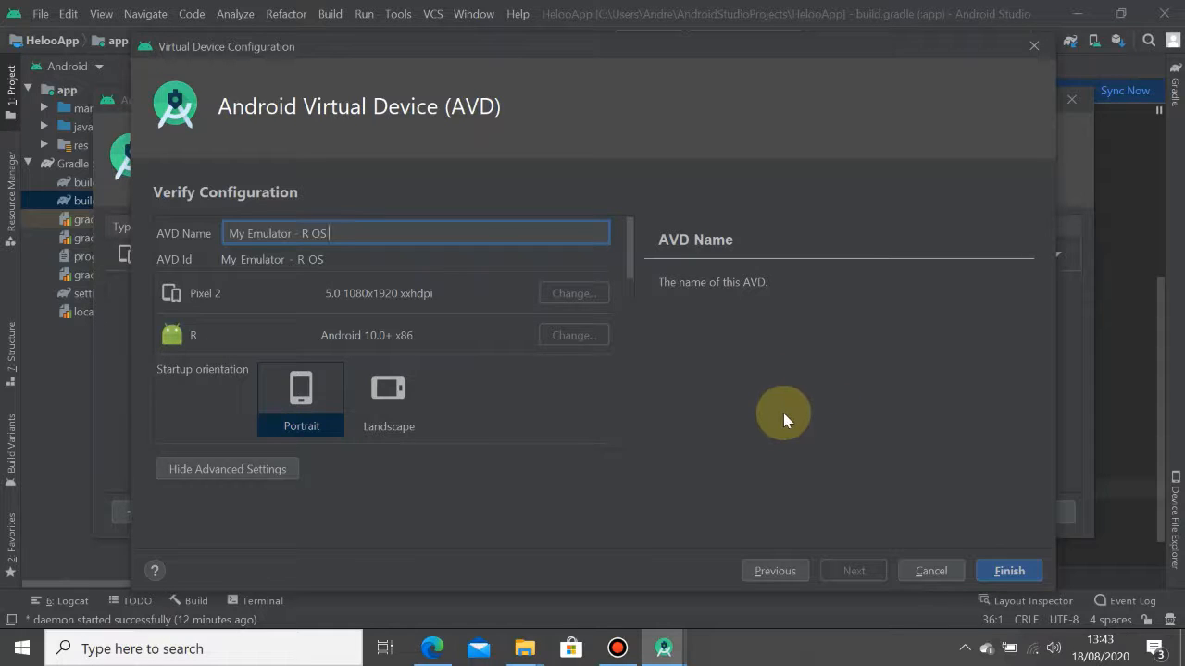
{"action": "mouse_move", "coordinate": [773, 418]}
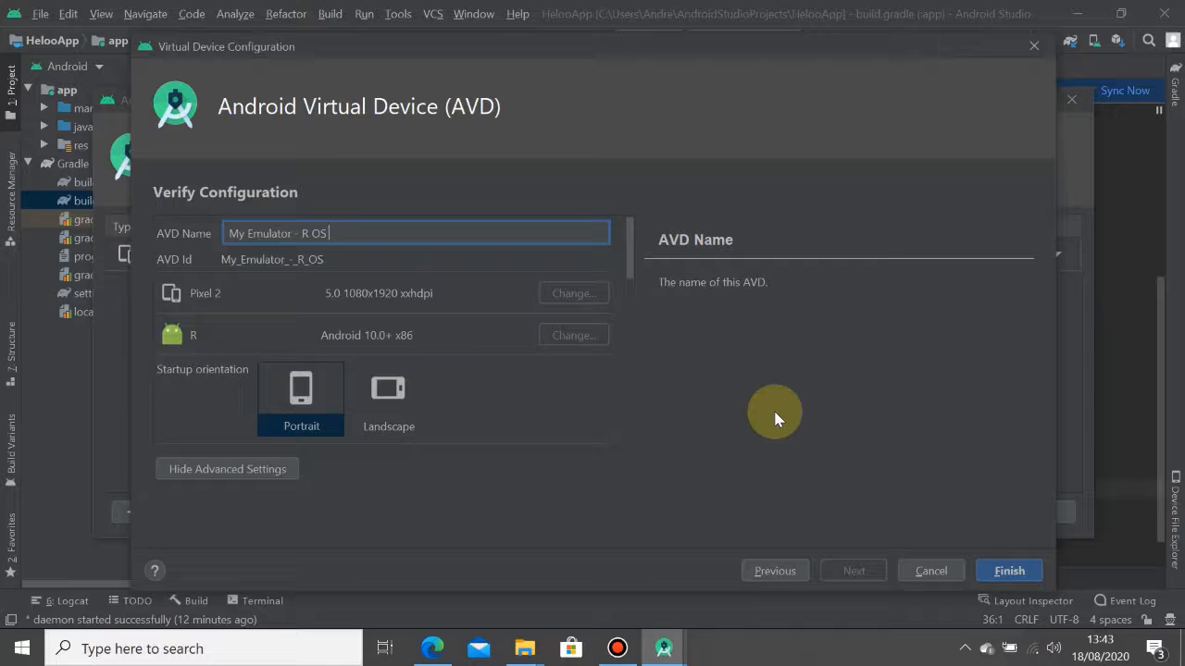
{"action": "mouse_move", "coordinate": [818, 422]}
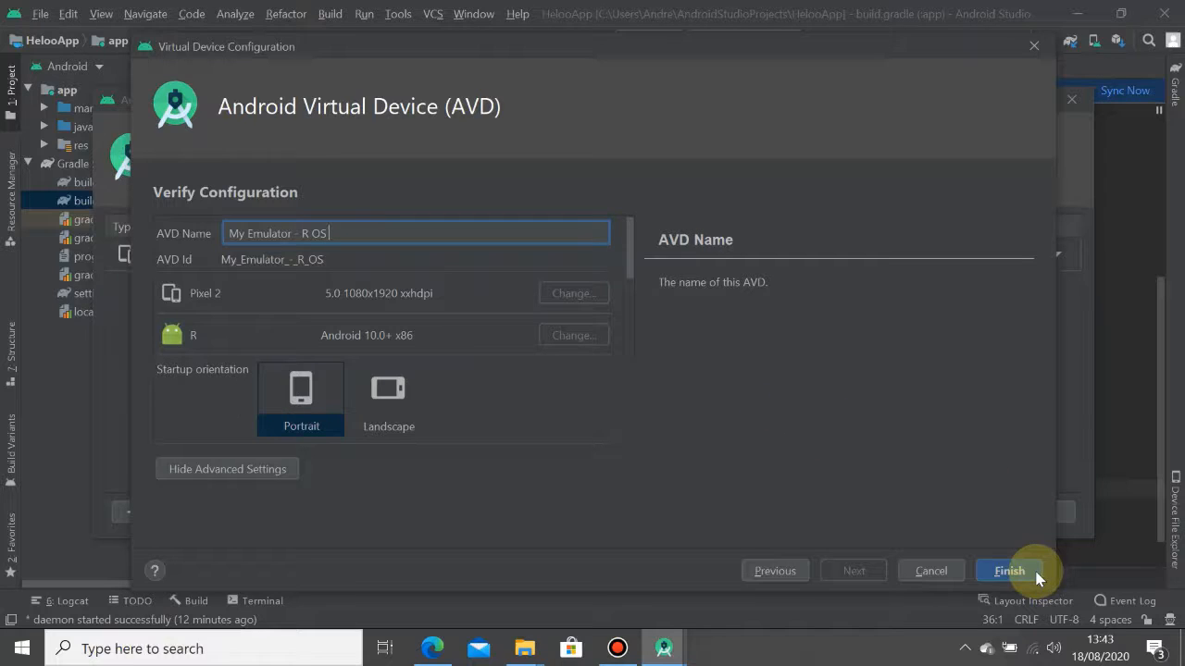
{"action": "left_click", "coordinate": [1009, 570]}
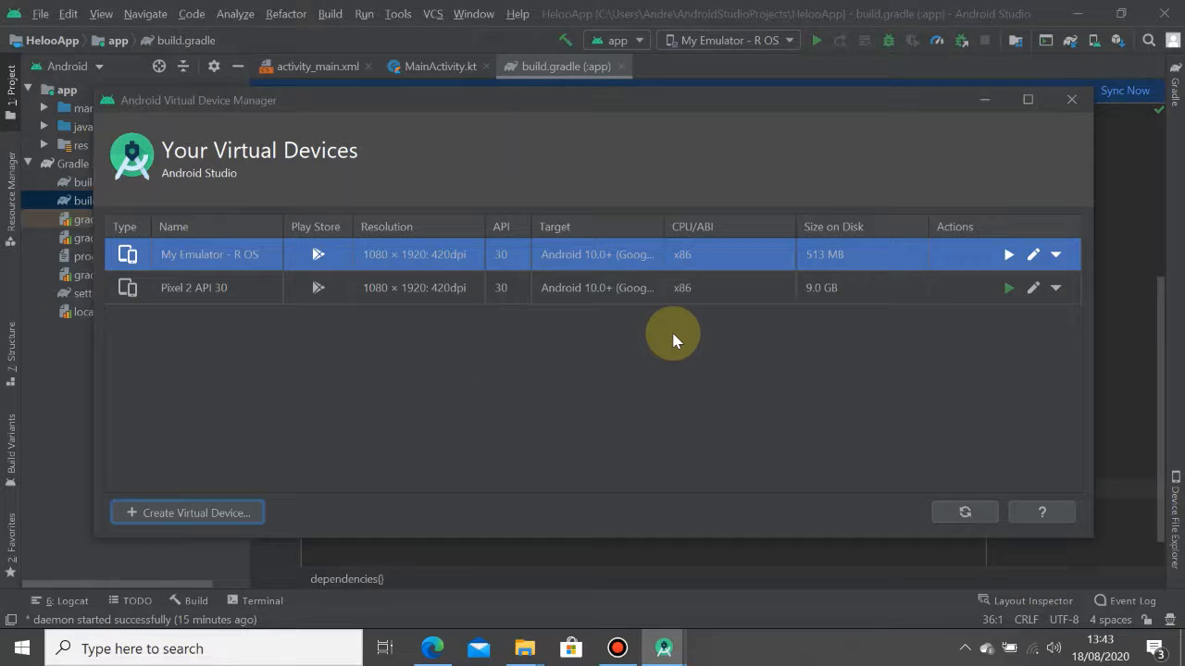
{"action": "mouse_move", "coordinate": [296, 286]}
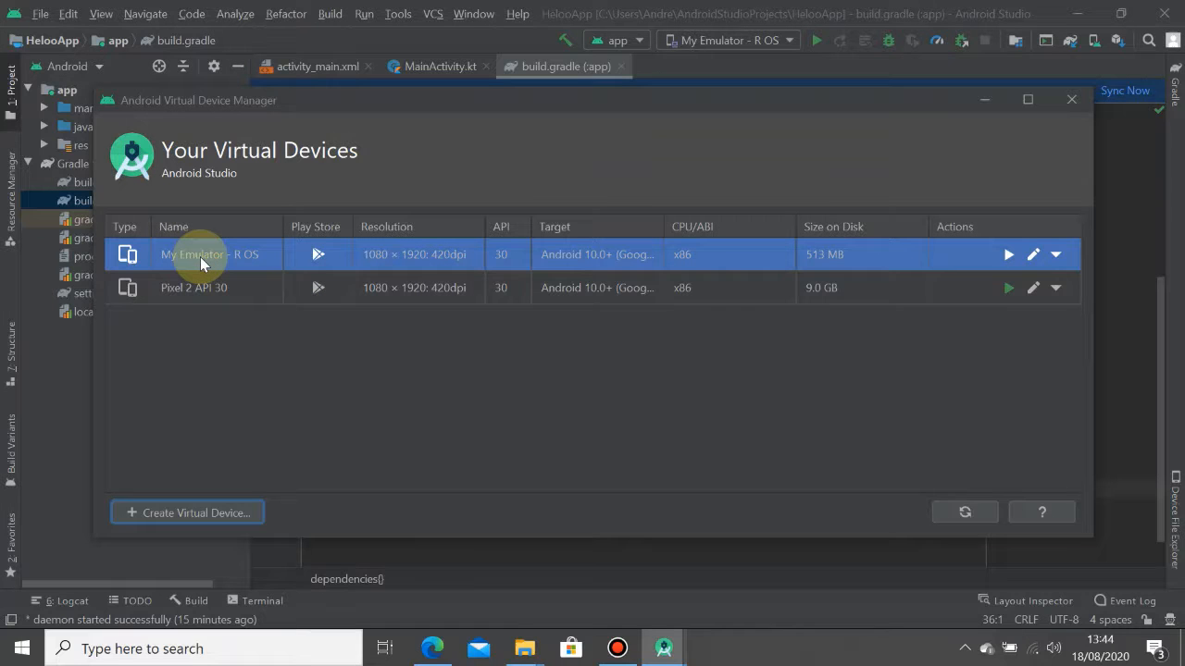
{"action": "mouse_move", "coordinate": [363, 286]}
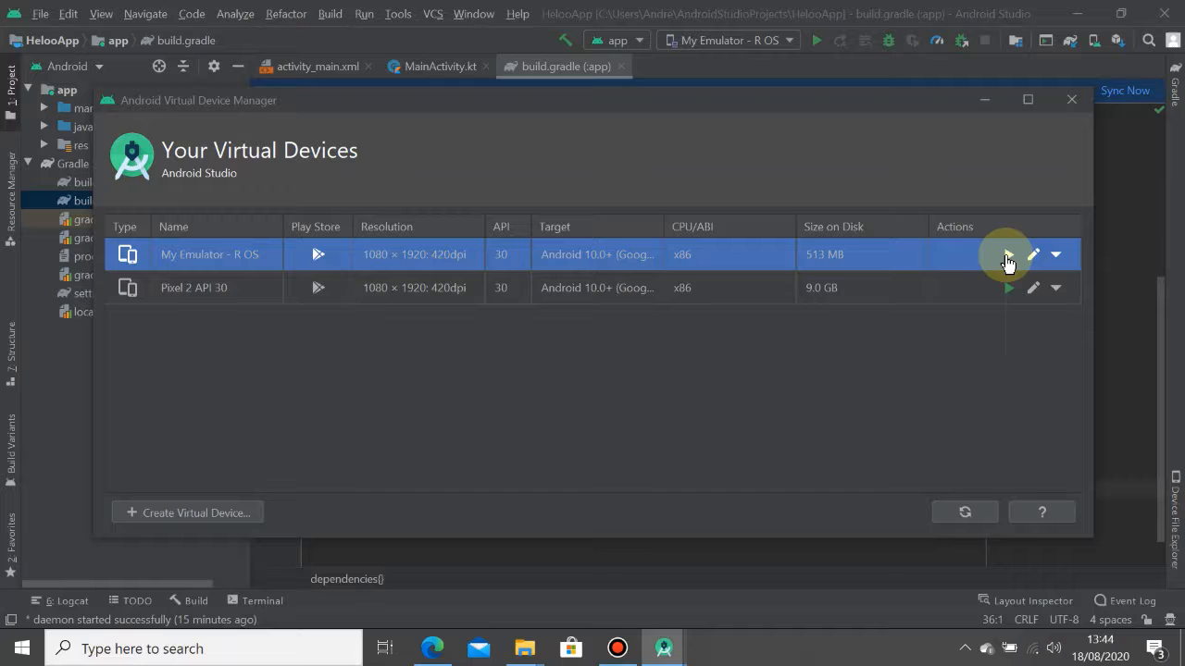
{"action": "mouse_move", "coordinate": [1007, 259]}
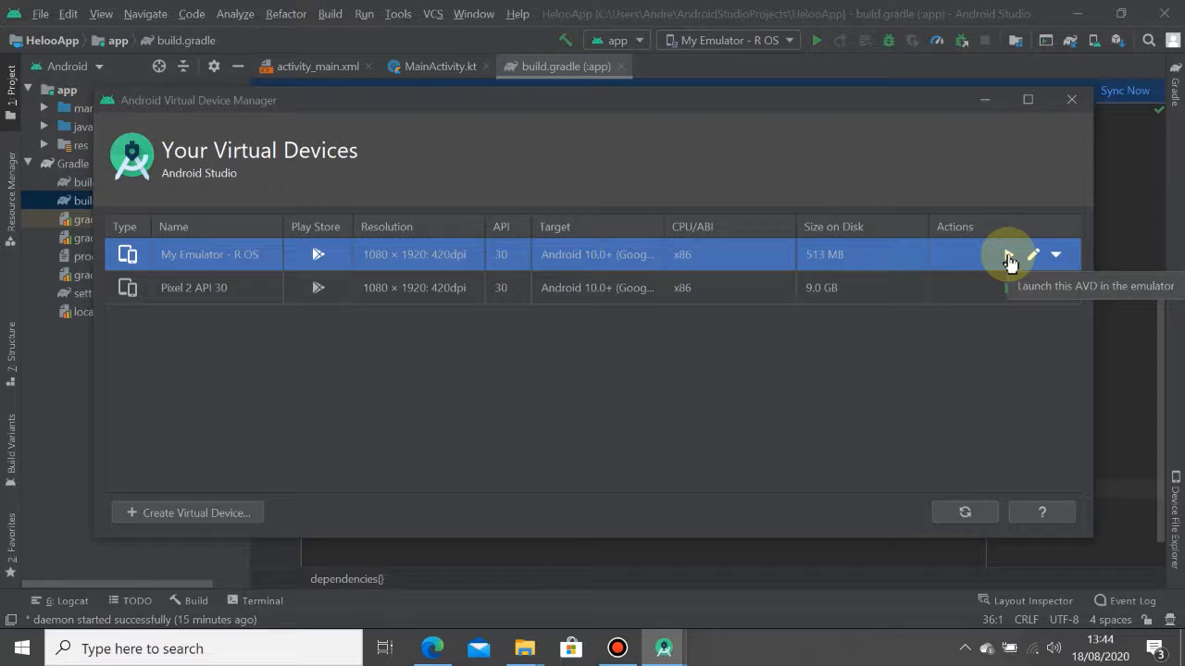
Launch My Emulator - R OS from the AVD Manager device list
{"action": "left_click", "coordinate": [1007, 255]}
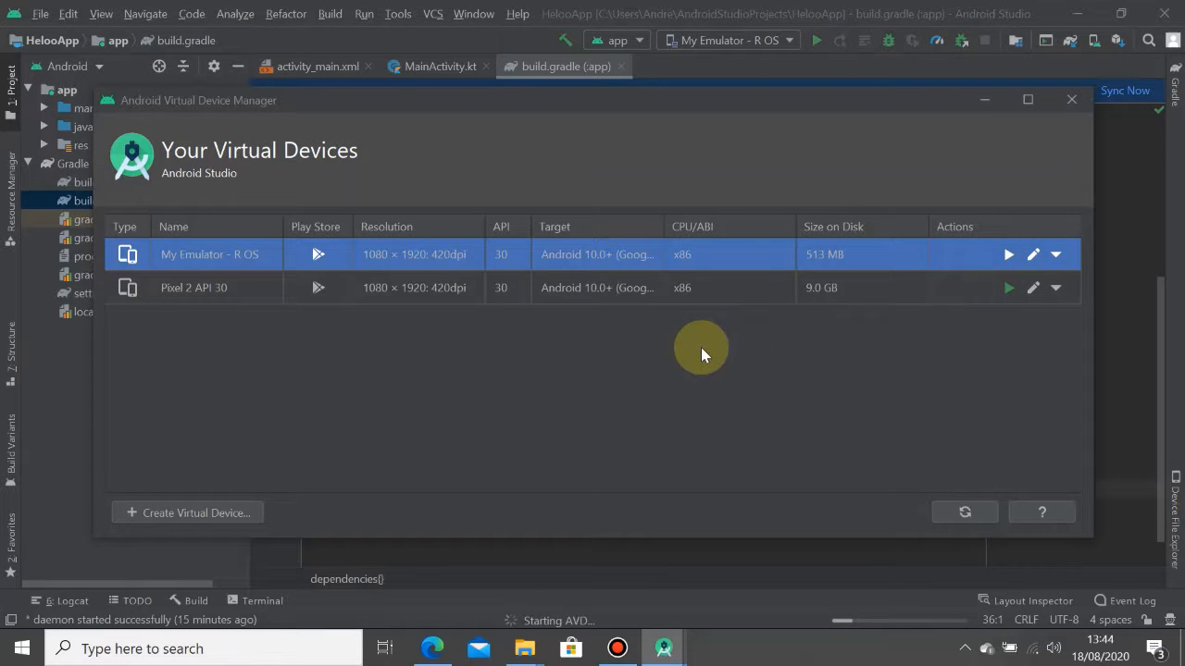
{"action": "mouse_move", "coordinate": [767, 619]}
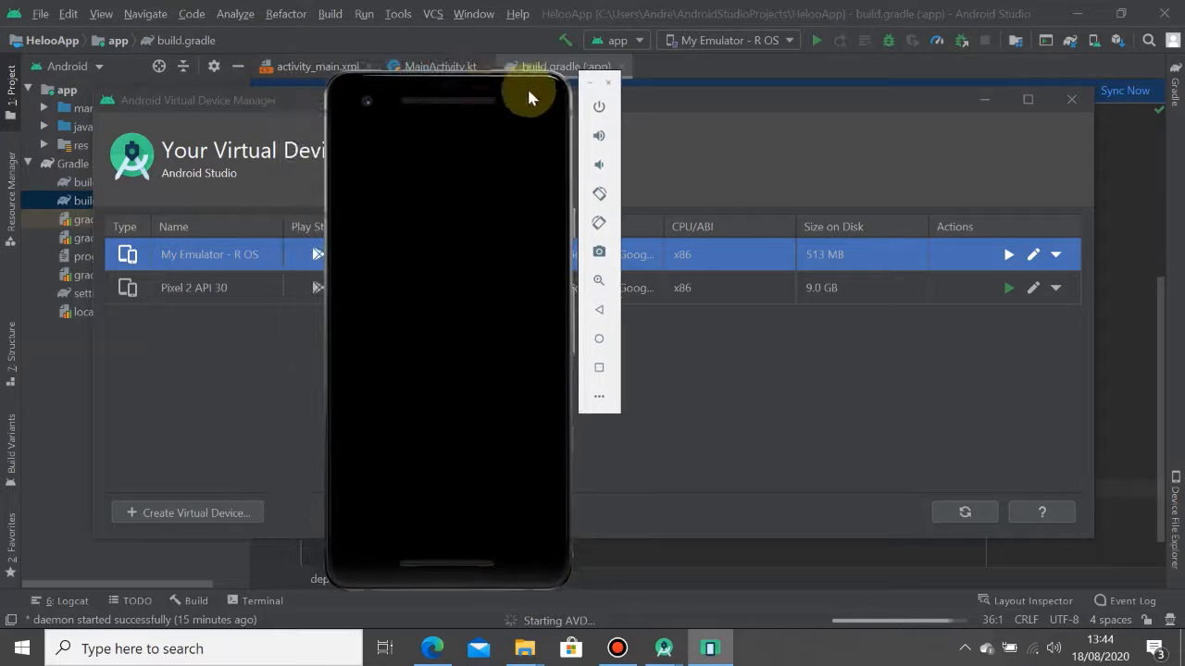
{"action": "mouse_move", "coordinate": [463, 144]}
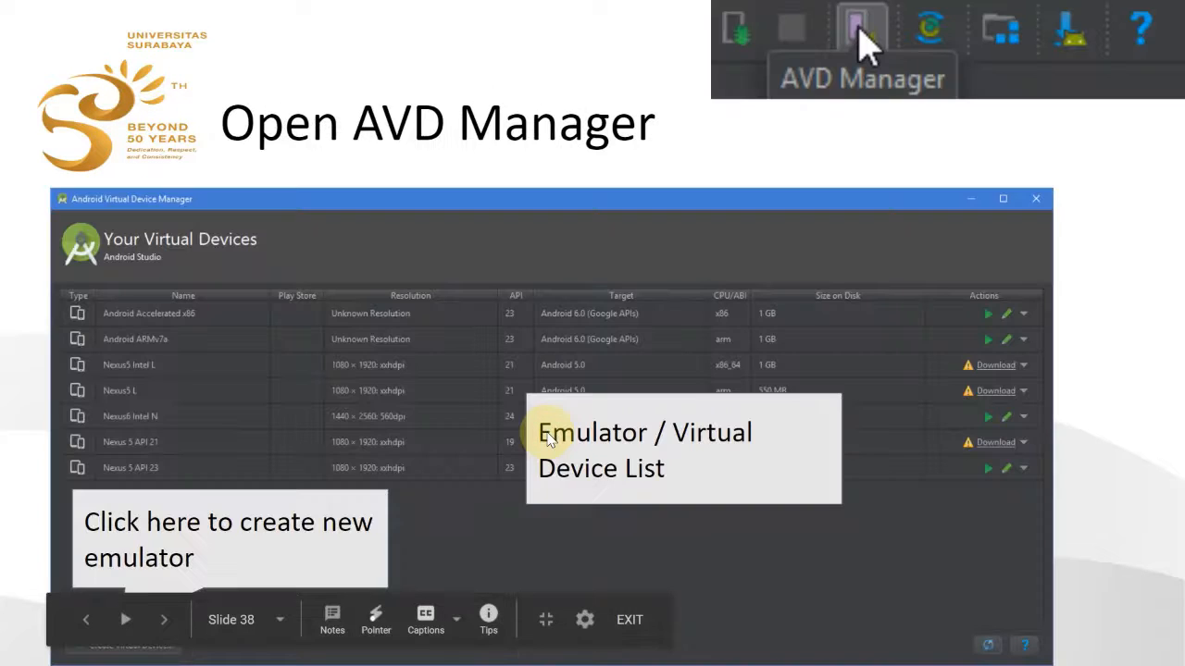
Advance through the AVD Manager slide and return to Android Studio's build.gradle
{"action": "left_click", "coordinate": [163, 618]}
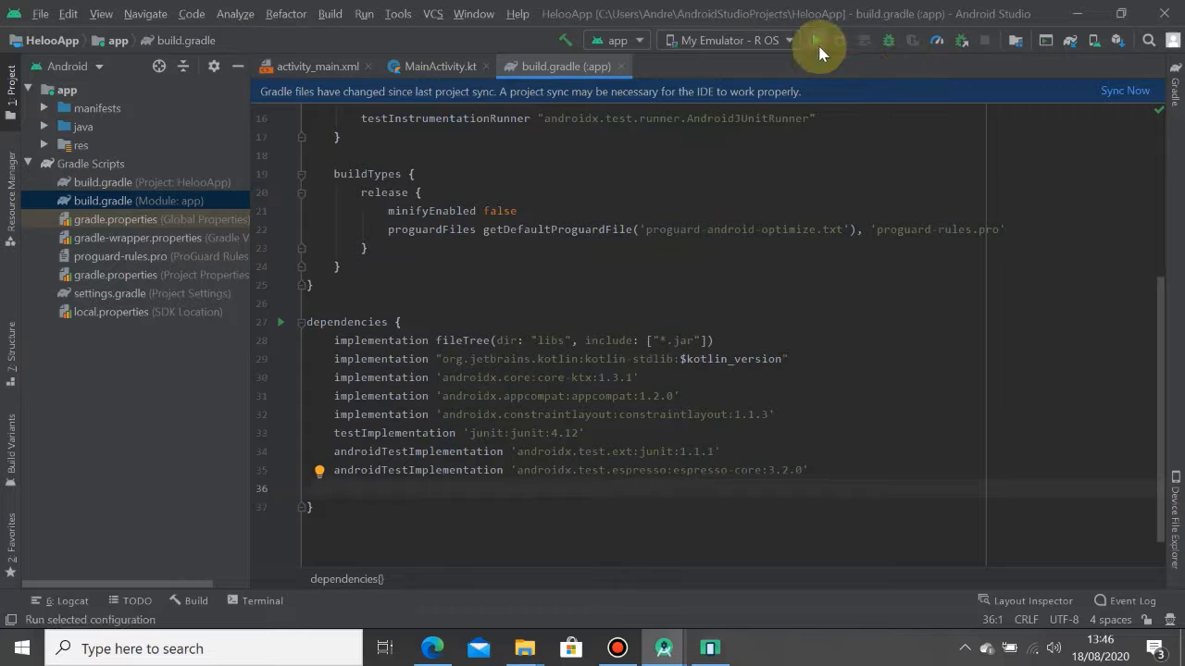
Run HelloApp on My Emulator - R OS with the Run 'app' command
{"action": "left_click", "coordinate": [818, 41]}
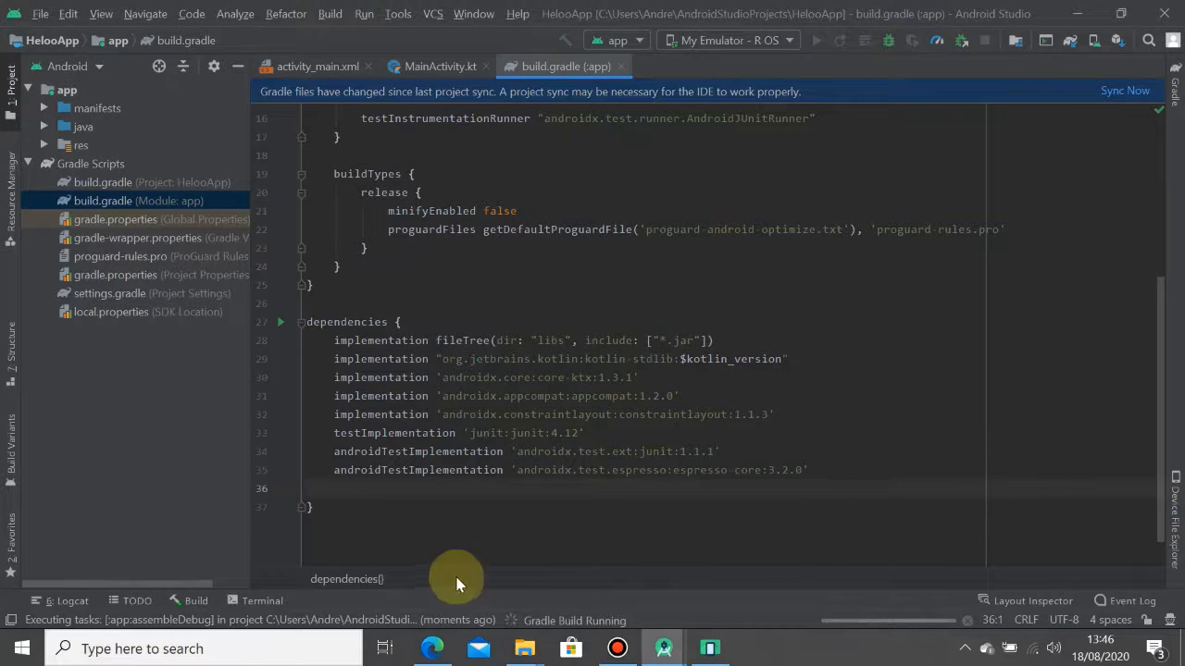
{"action": "mouse_move", "coordinate": [565, 611]}
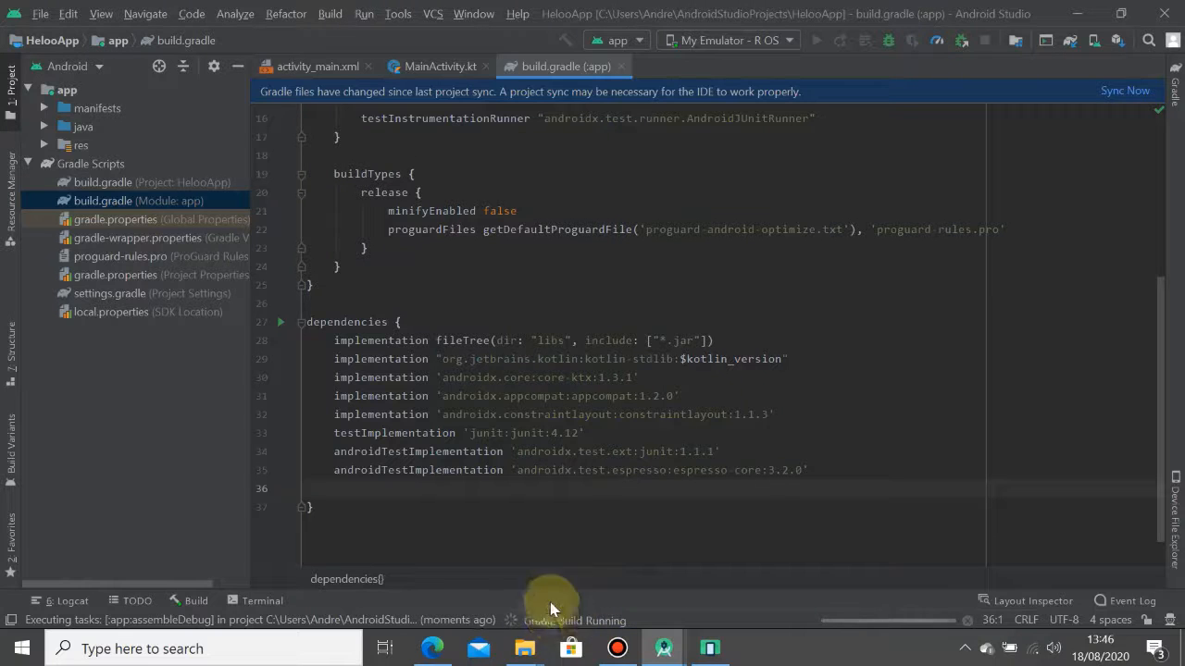
{"action": "mouse_move", "coordinate": [720, 621]}
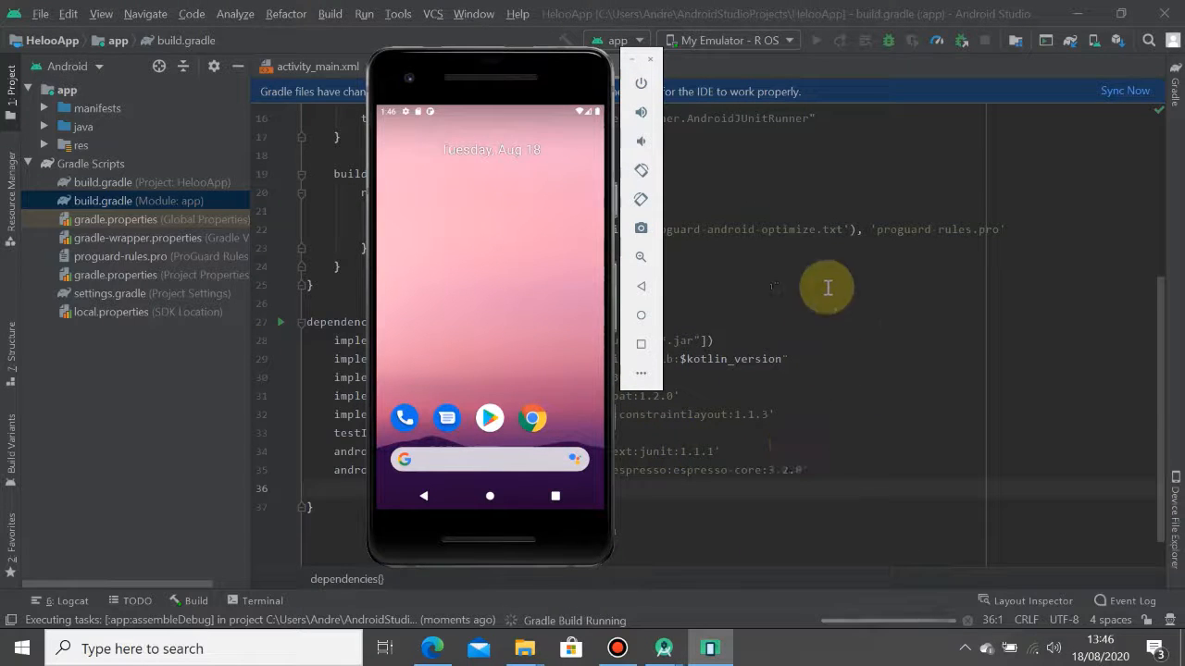
{"action": "mouse_move", "coordinate": [778, 459]}
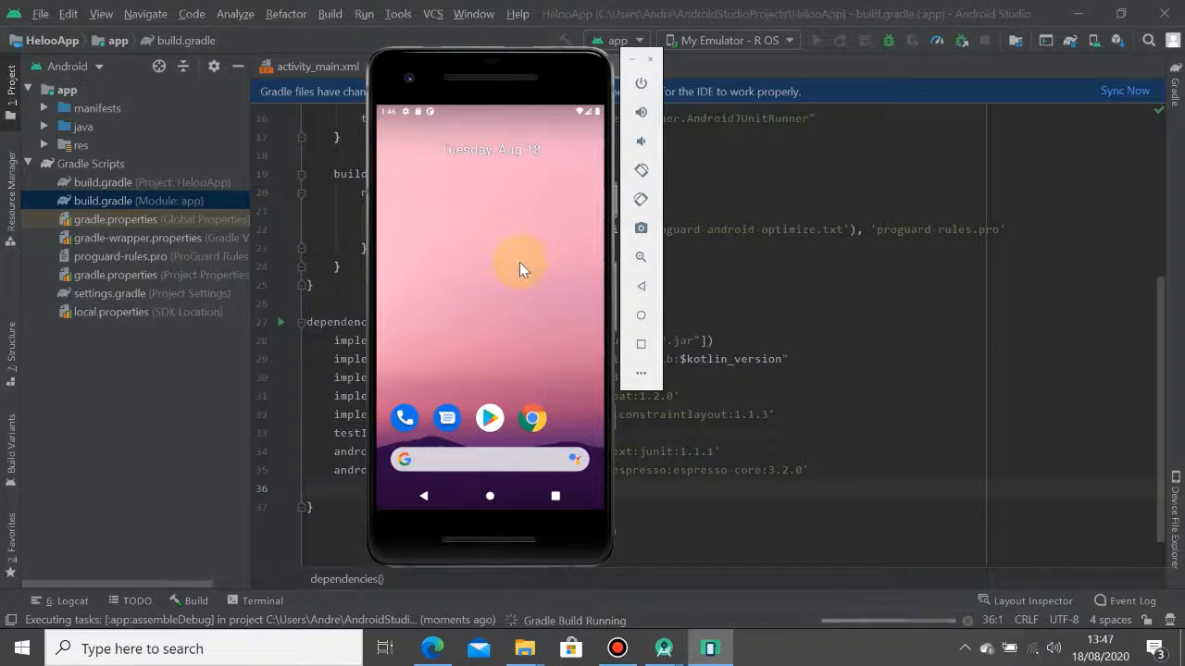
{"action": "mouse_move", "coordinate": [567, 370]}
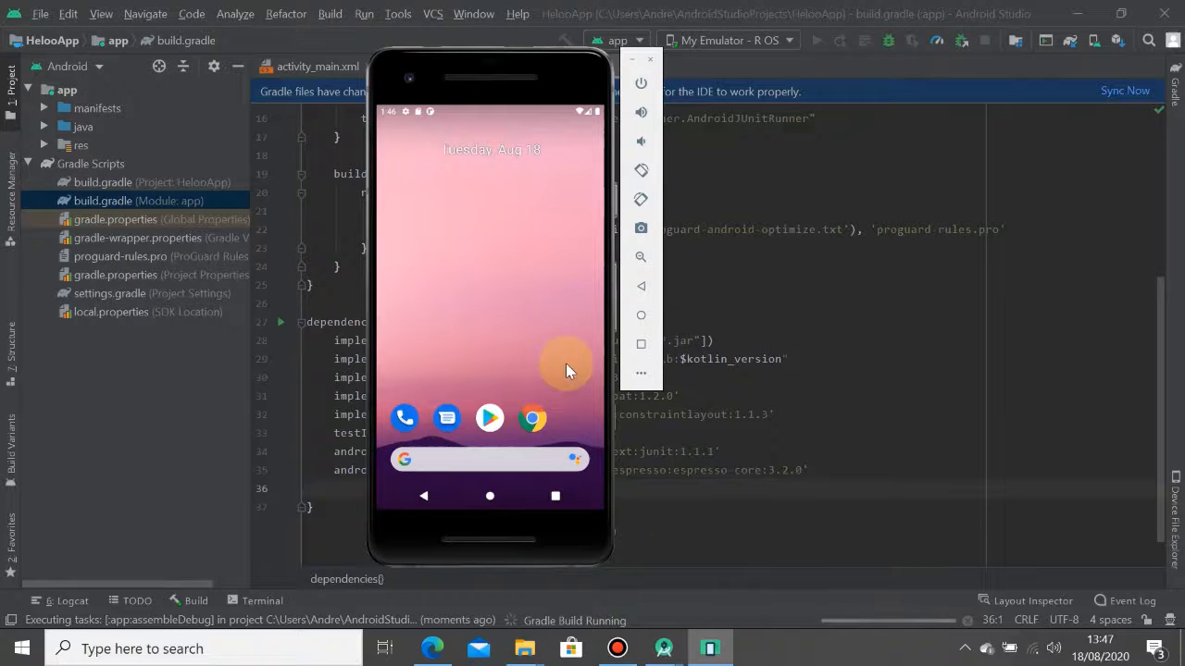
{"action": "mouse_move", "coordinate": [640, 315]}
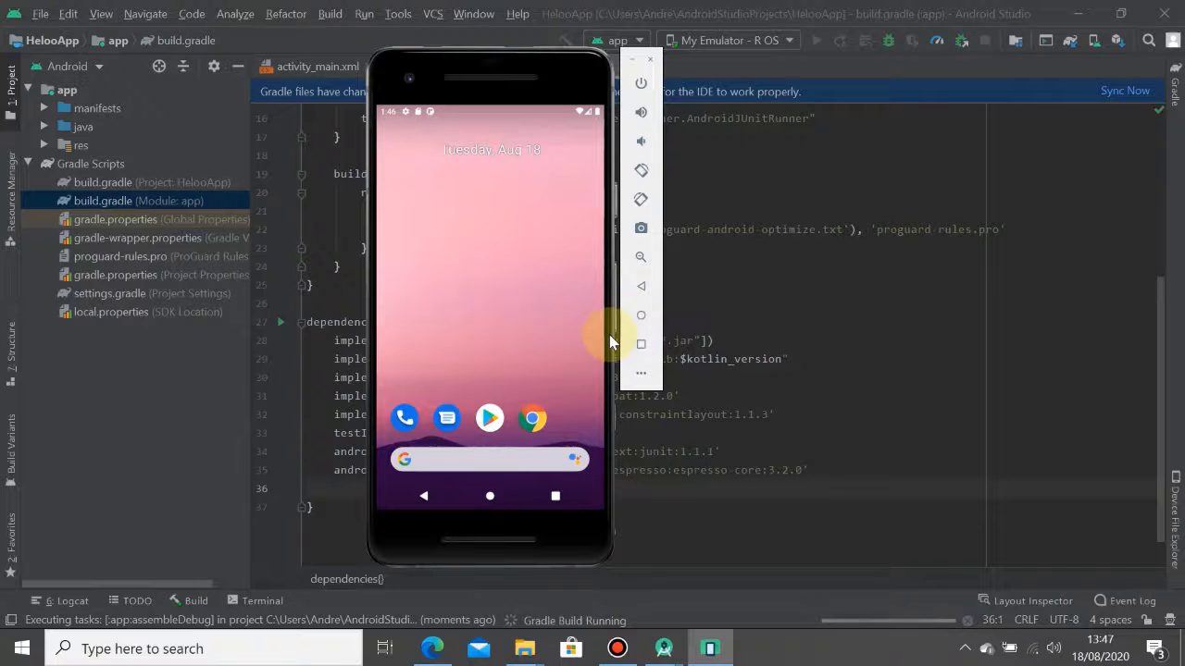
{"action": "mouse_move", "coordinate": [630, 637]}
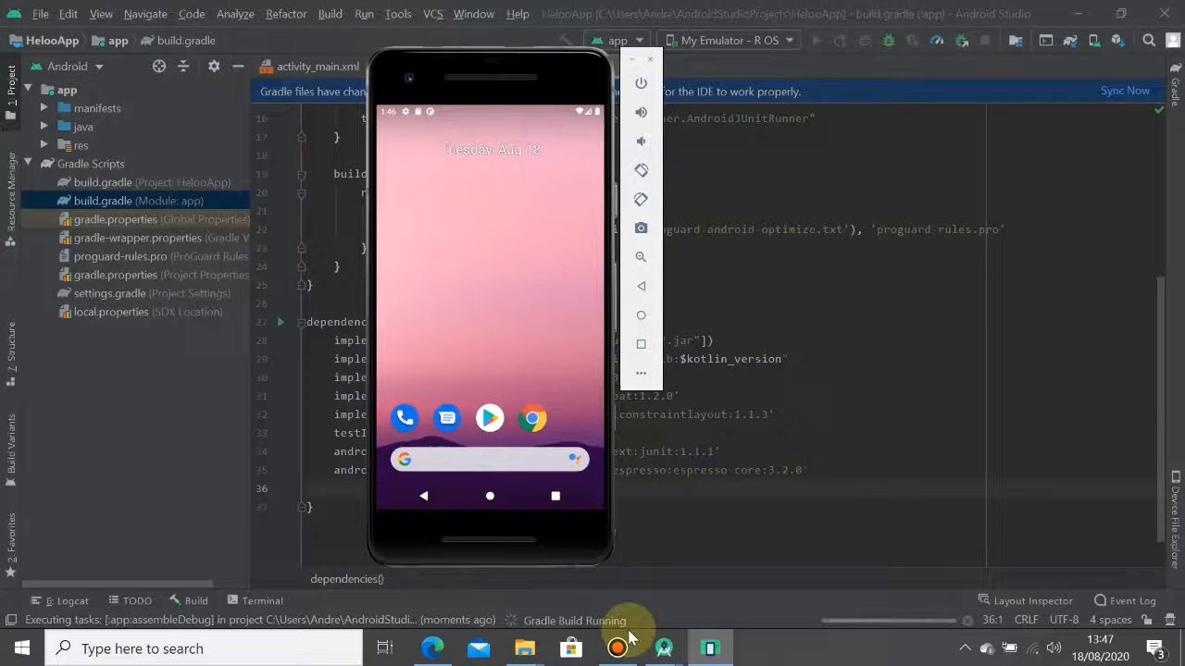